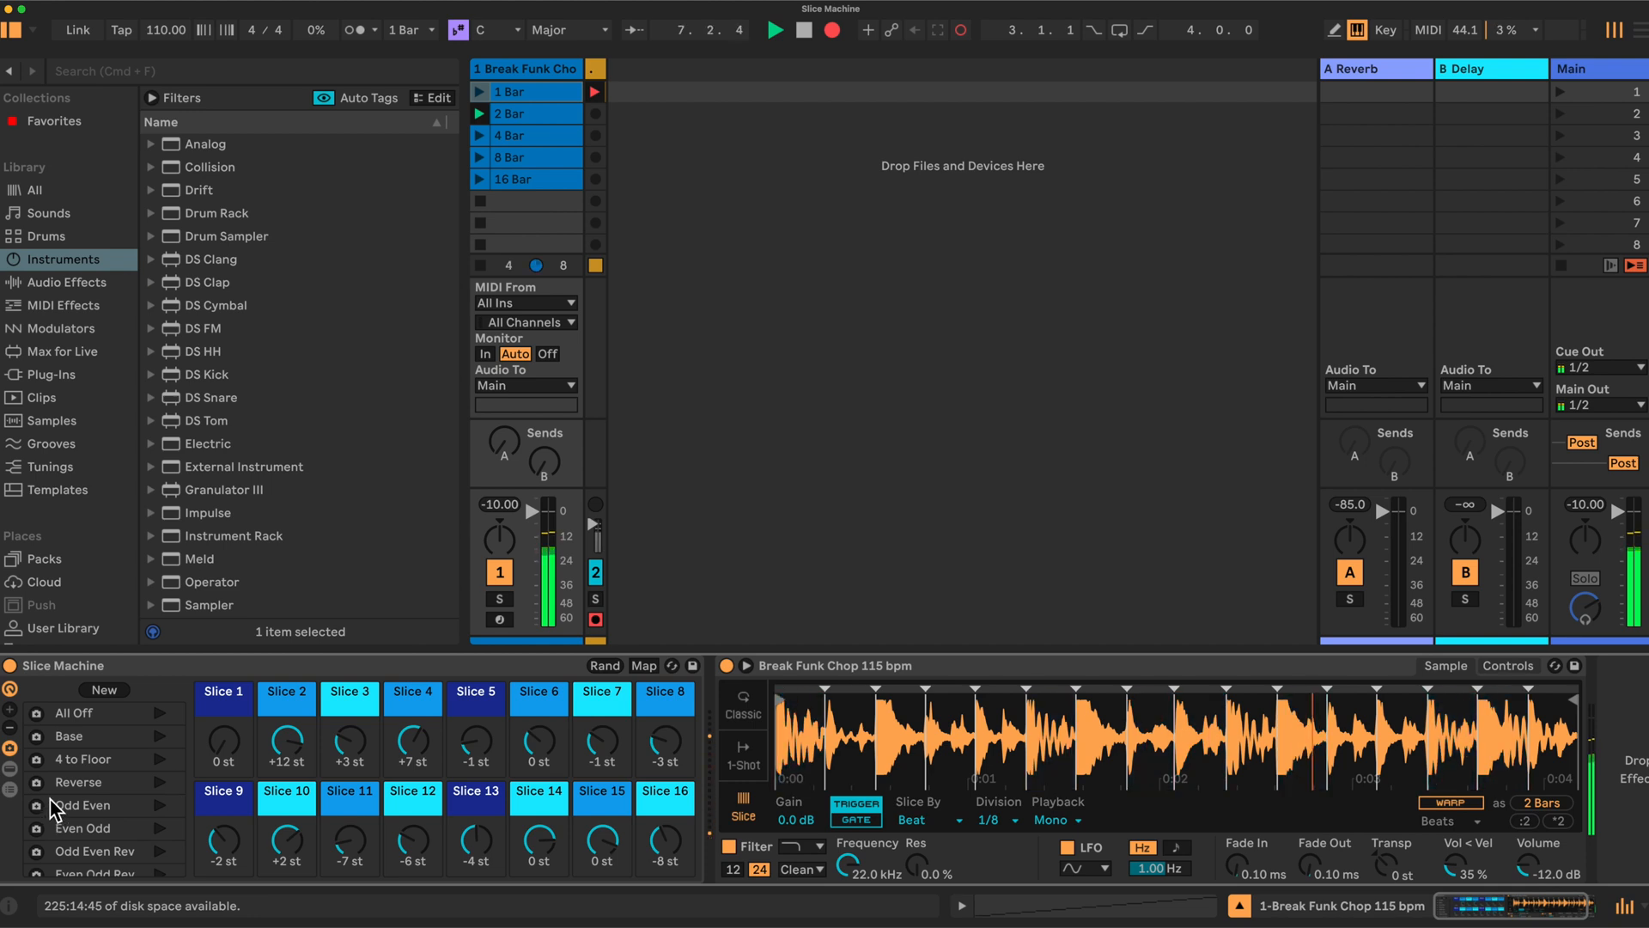
# Audition two stored pitch variations from Slice Machine's Macro Variations list
pyautogui.click(69, 735)
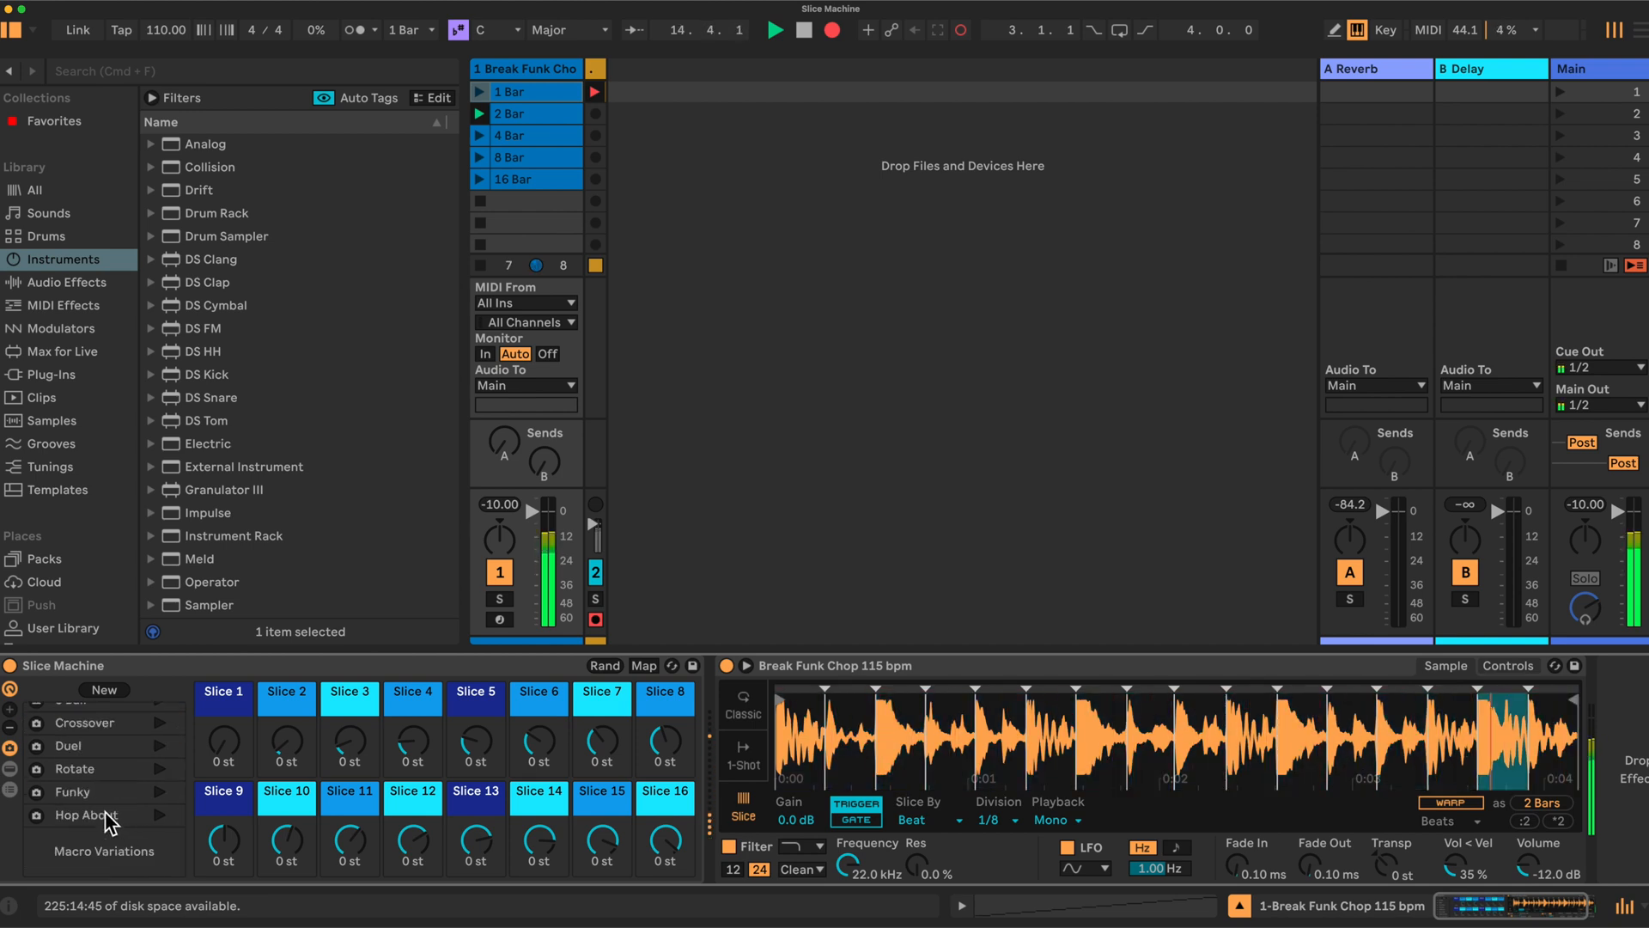
pyautogui.click(94, 814)
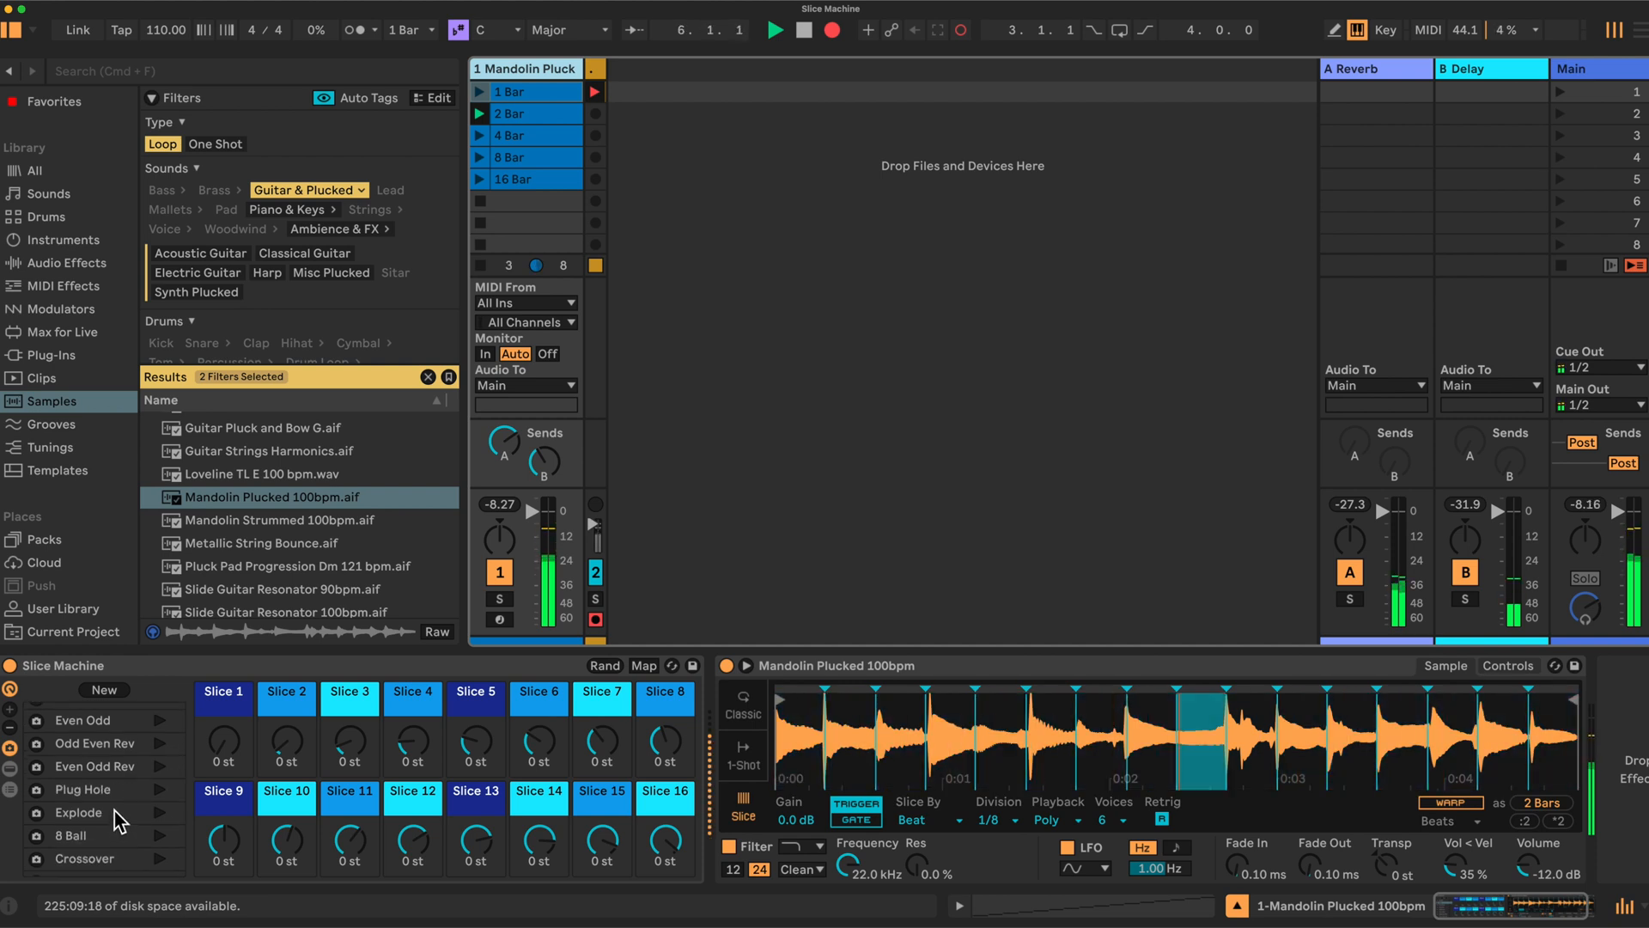
pyautogui.click(79, 812)
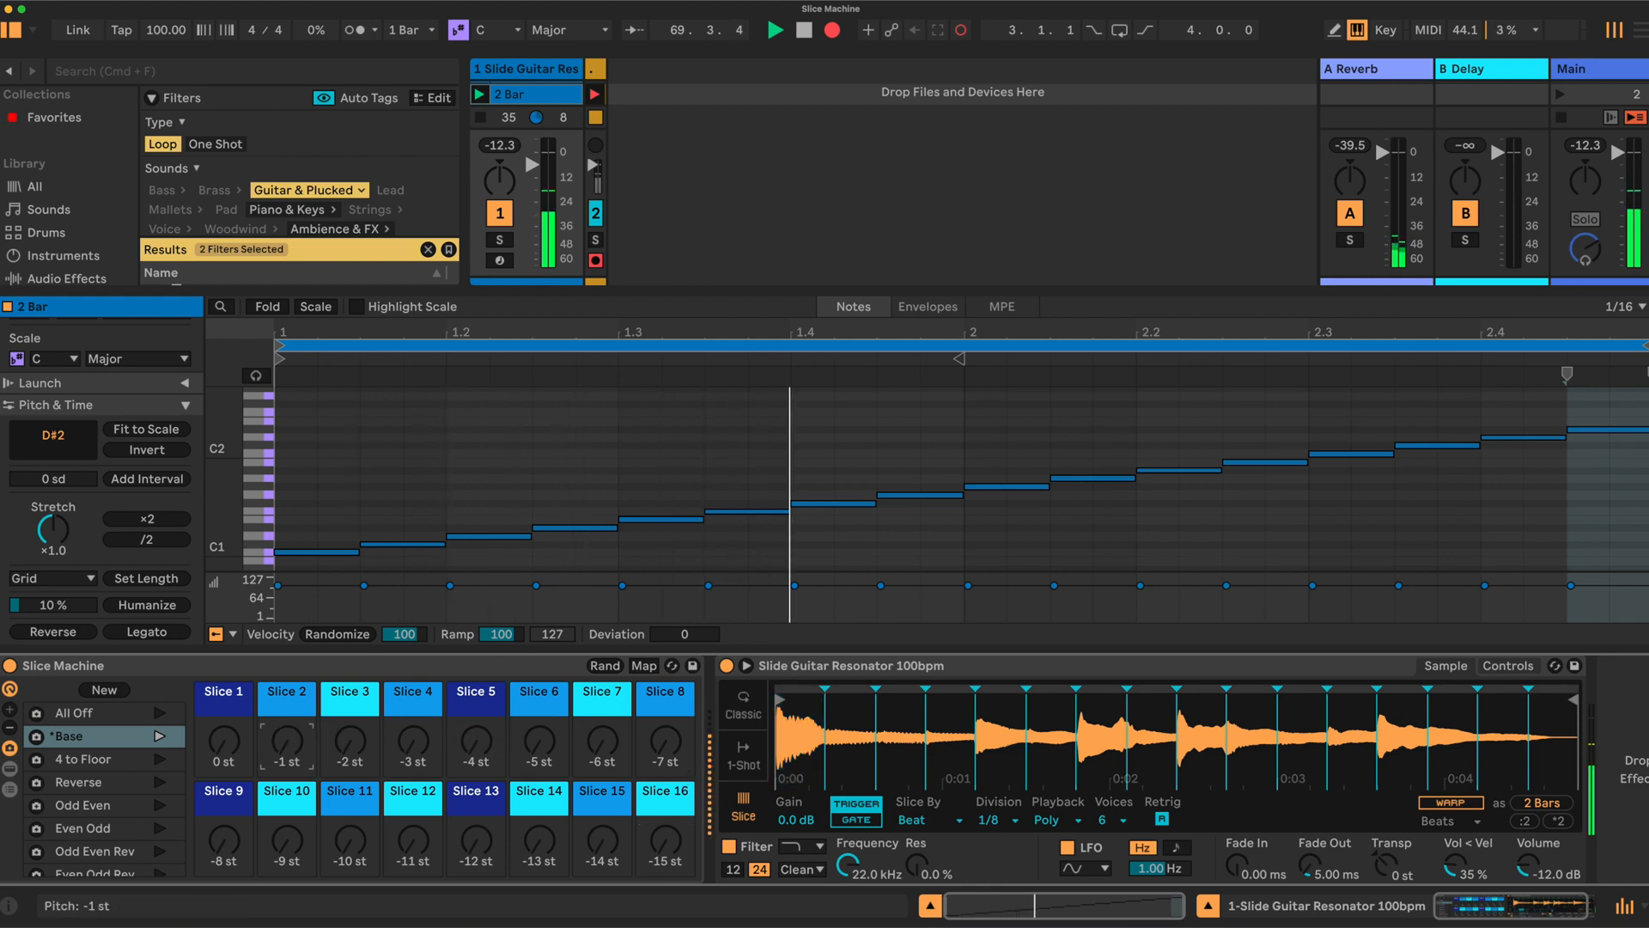
pyautogui.moveTo(286, 729); pyautogui.dragTo(286, 694)
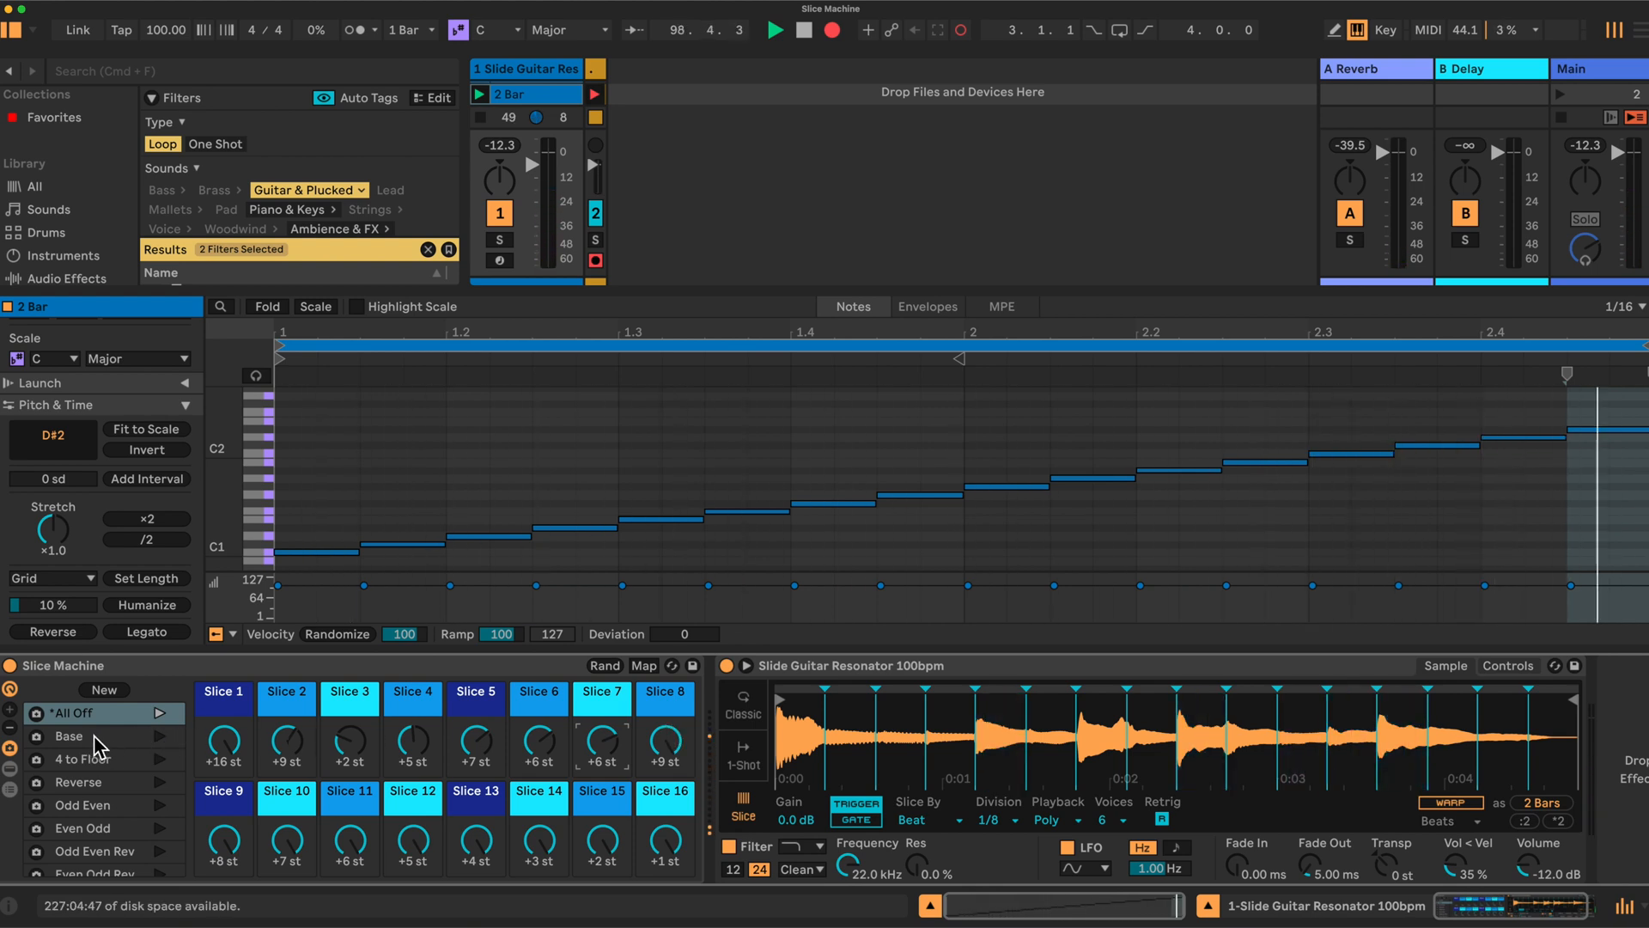
# Recall the Base, 4 to Floor, Odd Even, Odd Even Rev and Reverse variations in turn
pyautogui.click(68, 735)
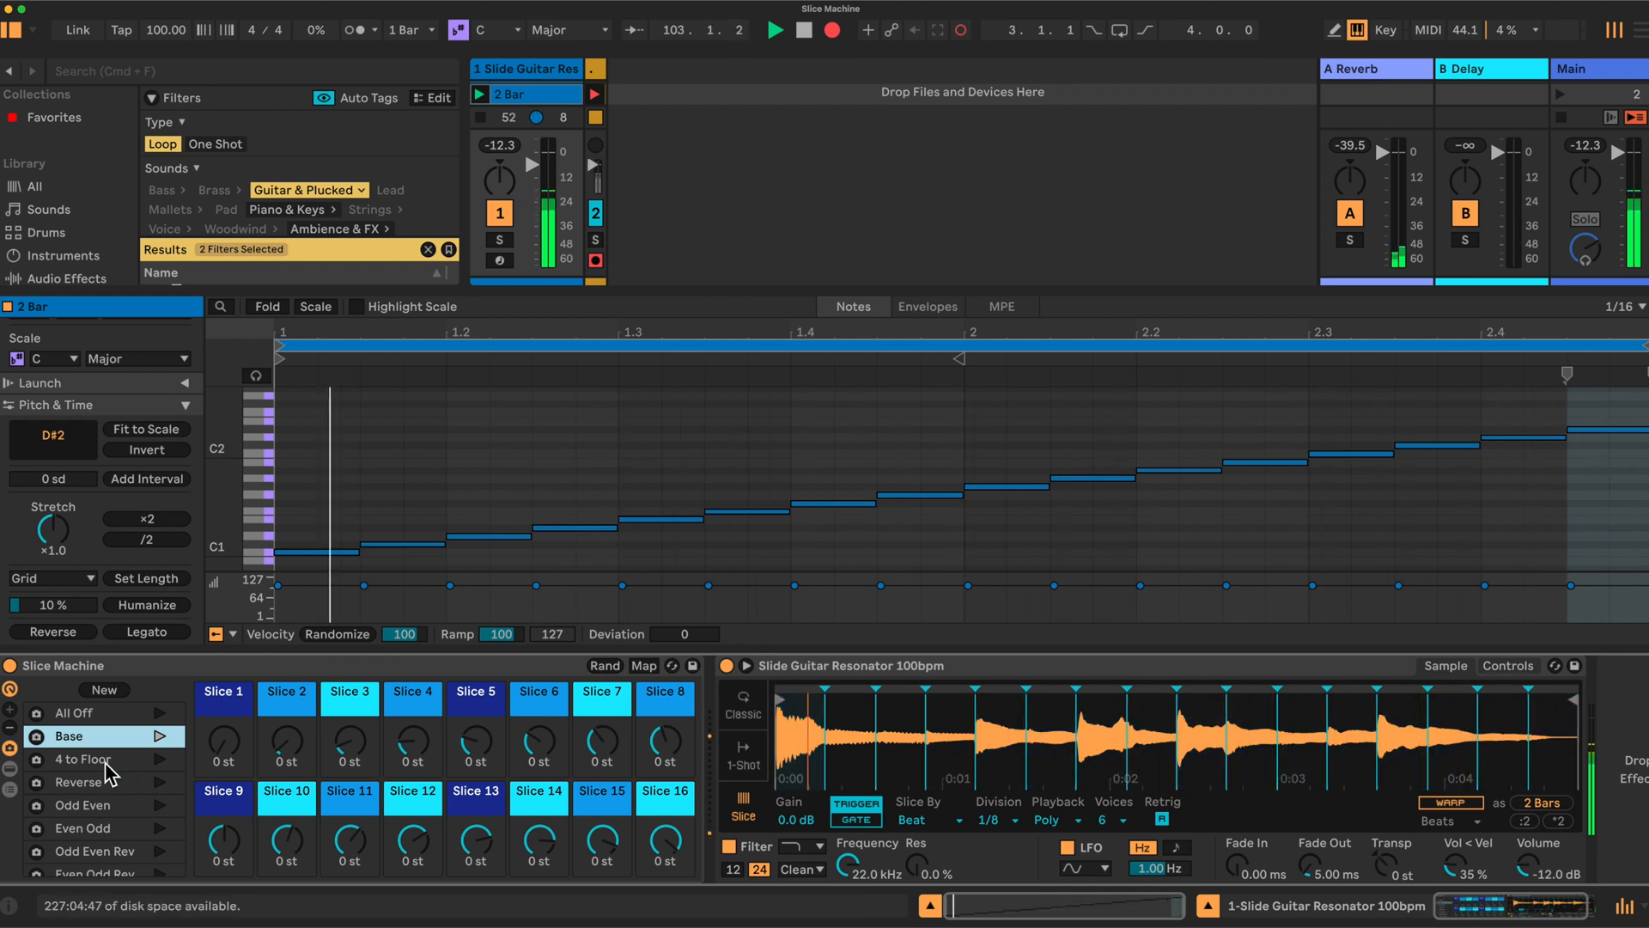
pyautogui.click(79, 759)
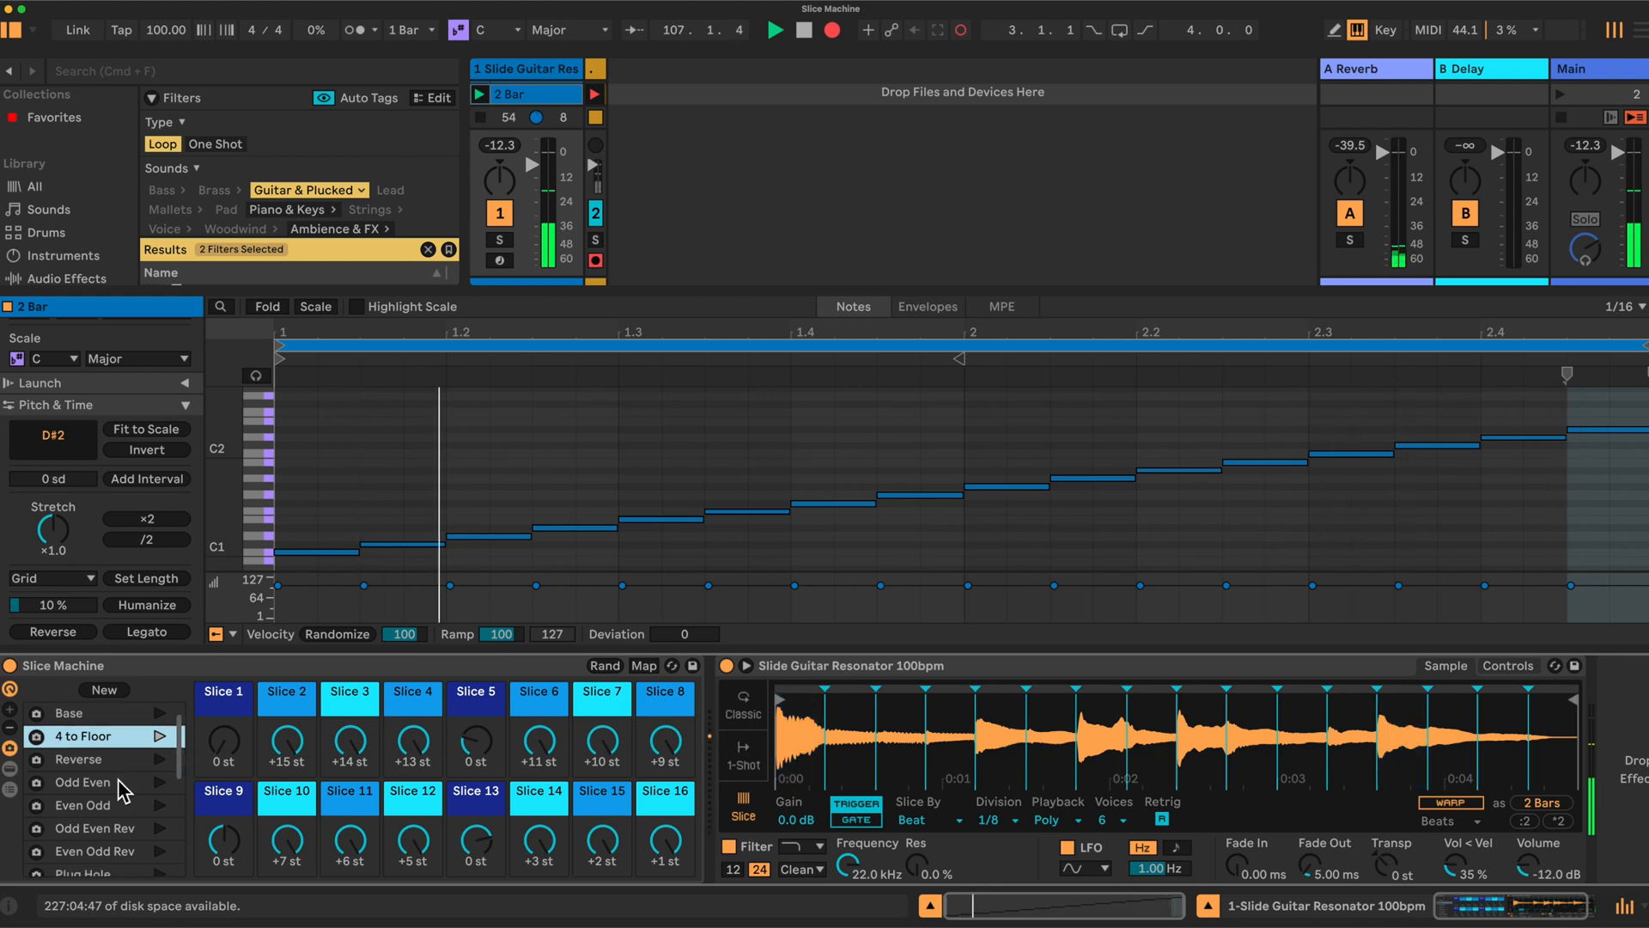
pyautogui.click(84, 805)
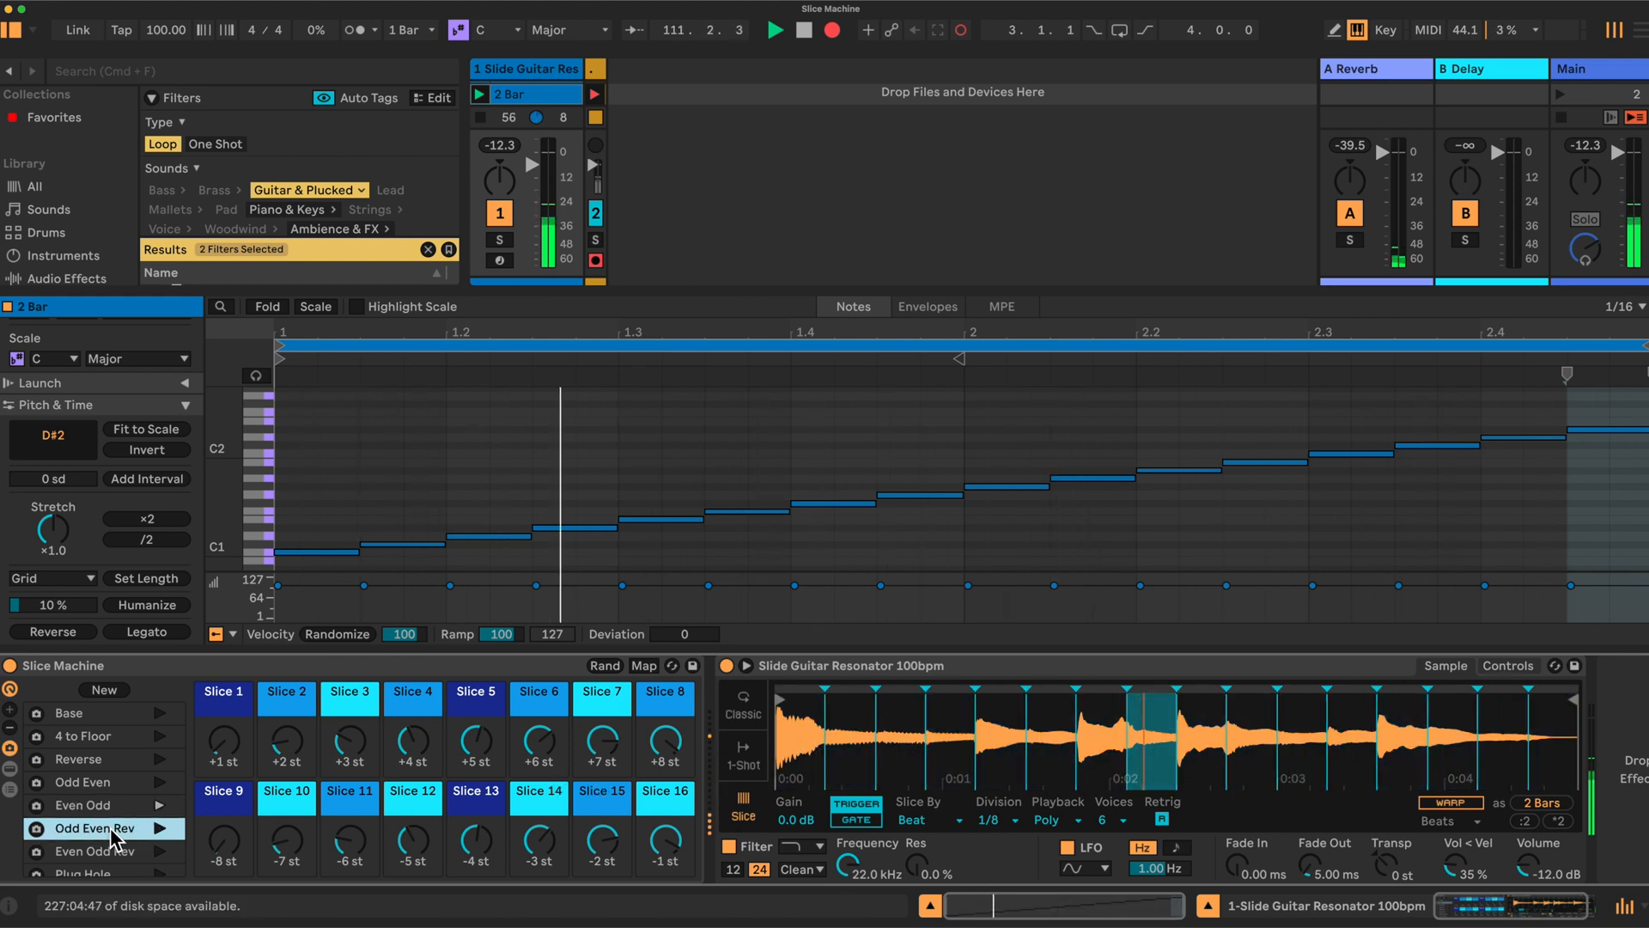
pyautogui.click(94, 828)
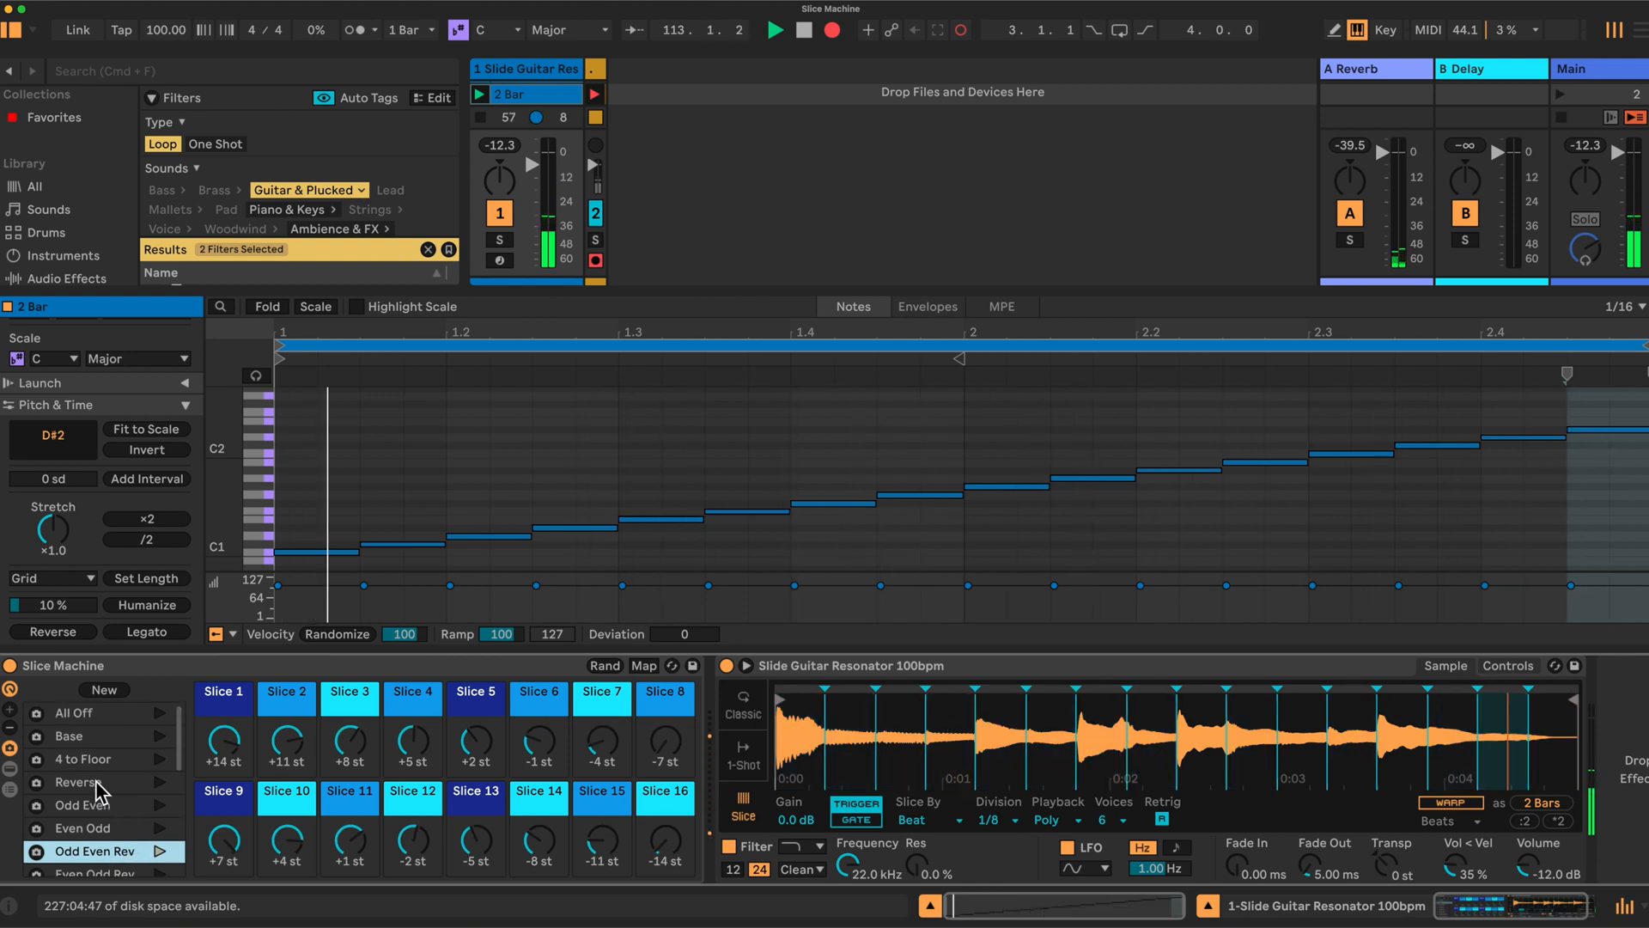
pyautogui.click(79, 782)
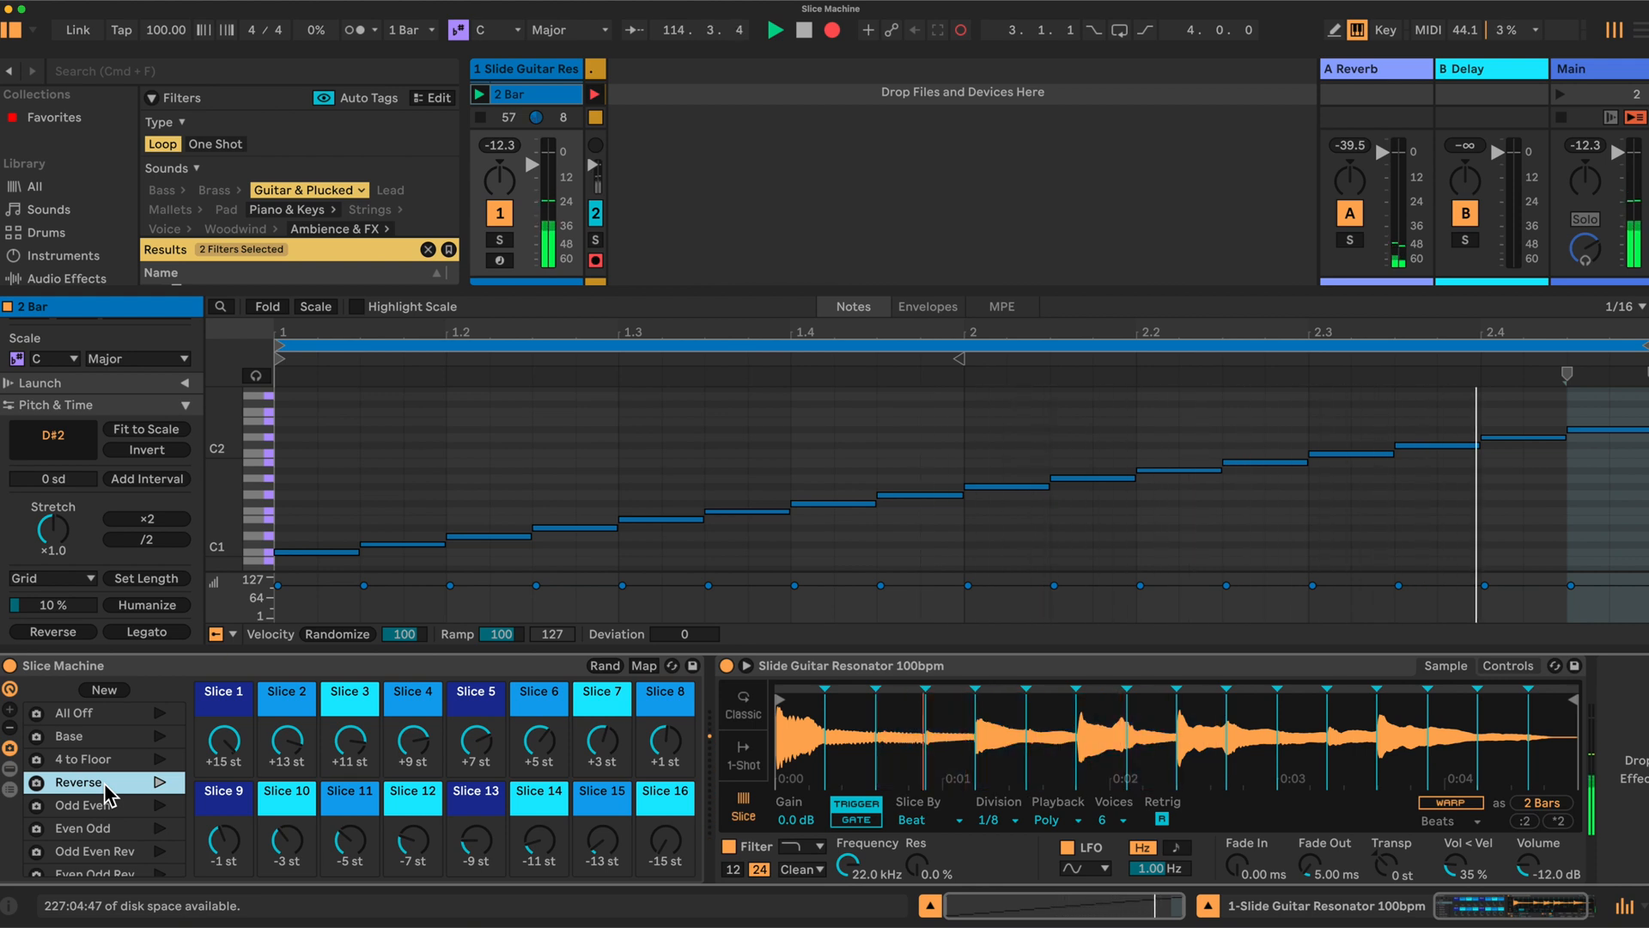
pyautogui.scroll(-3)
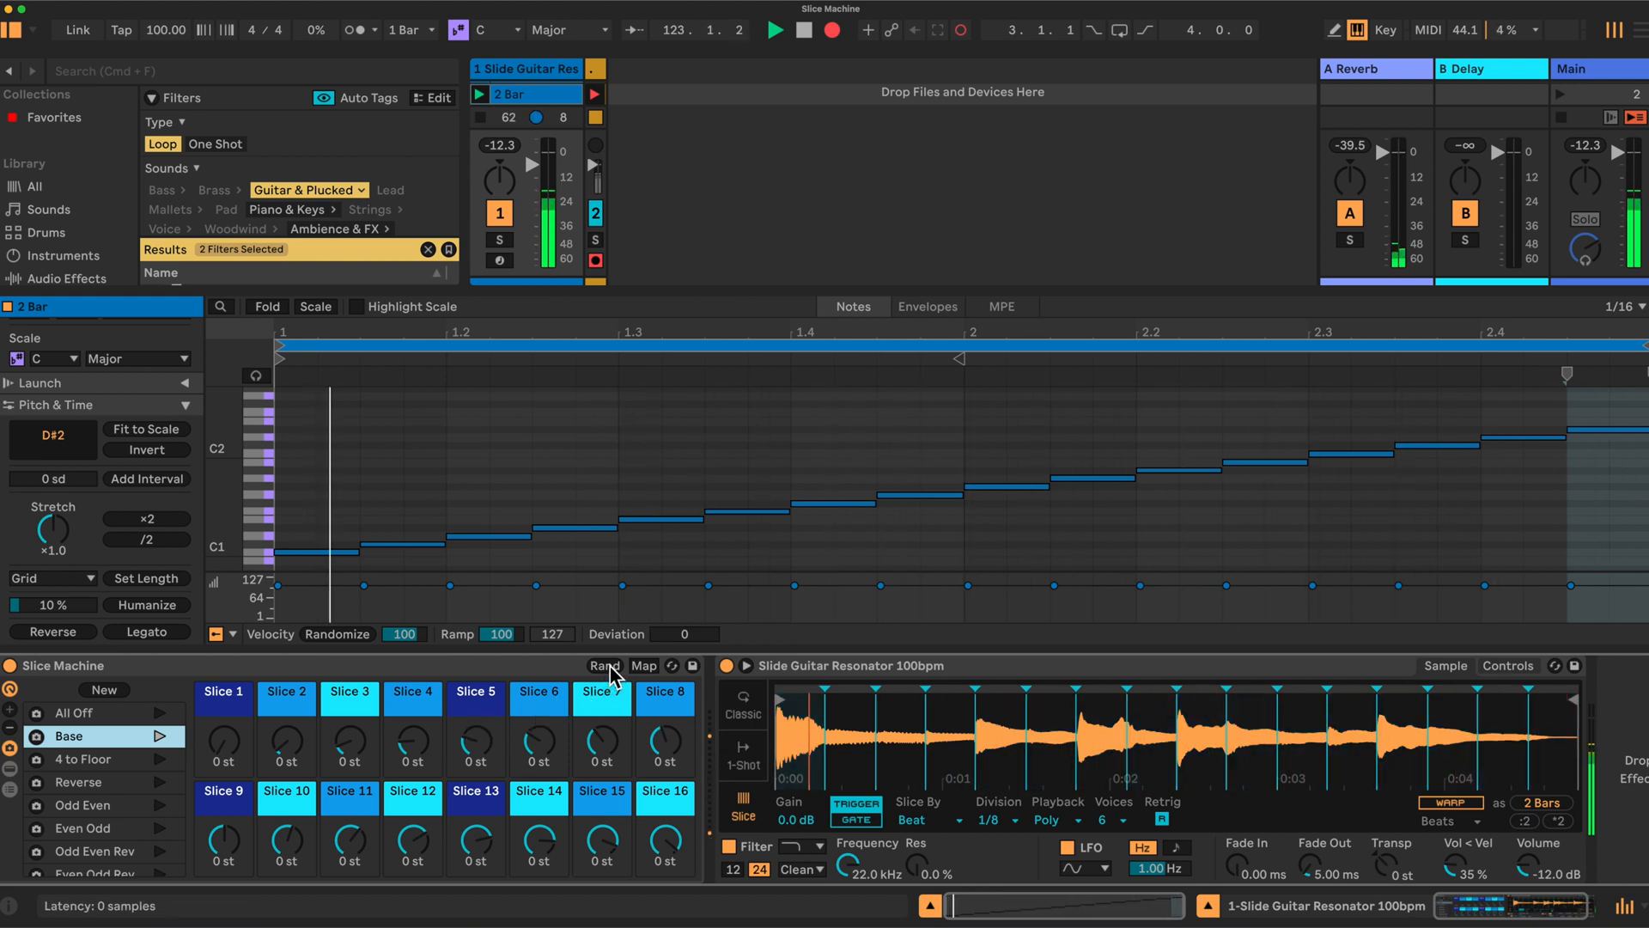
# Randomize all sixteen slice pitch macros with Rand, scattering them between −8 and +14 st
pyautogui.click(603, 665)
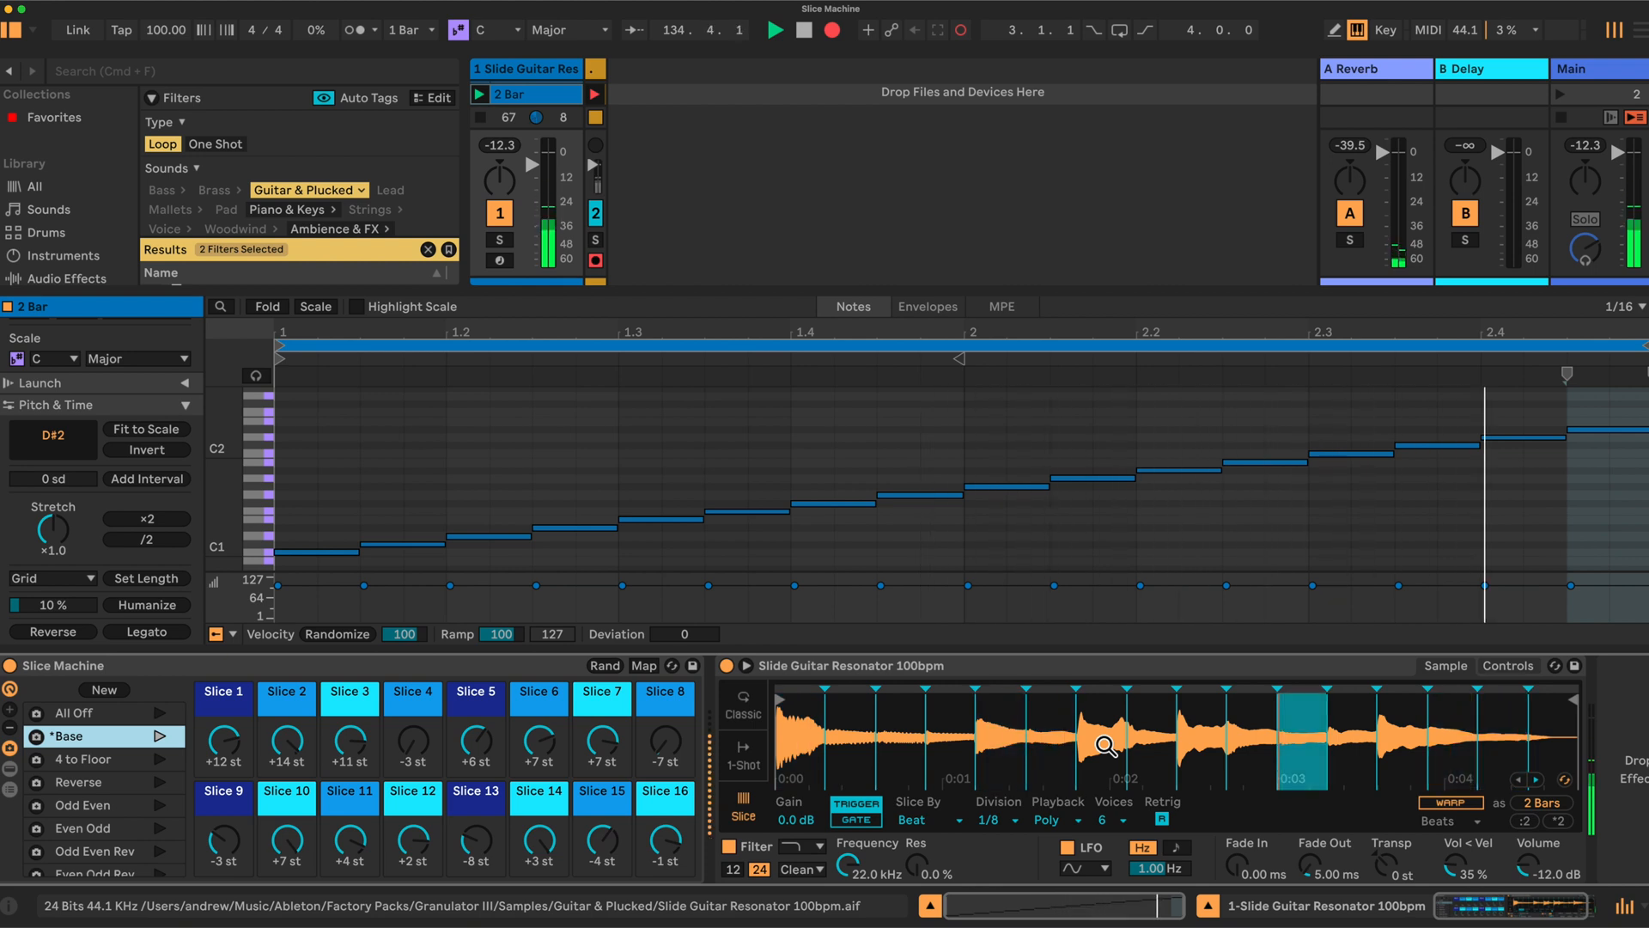
# Re-roll slice pitches (−13 to +10 st) and preview Break Games You Play 100 bpm
pyautogui.click(604, 665)
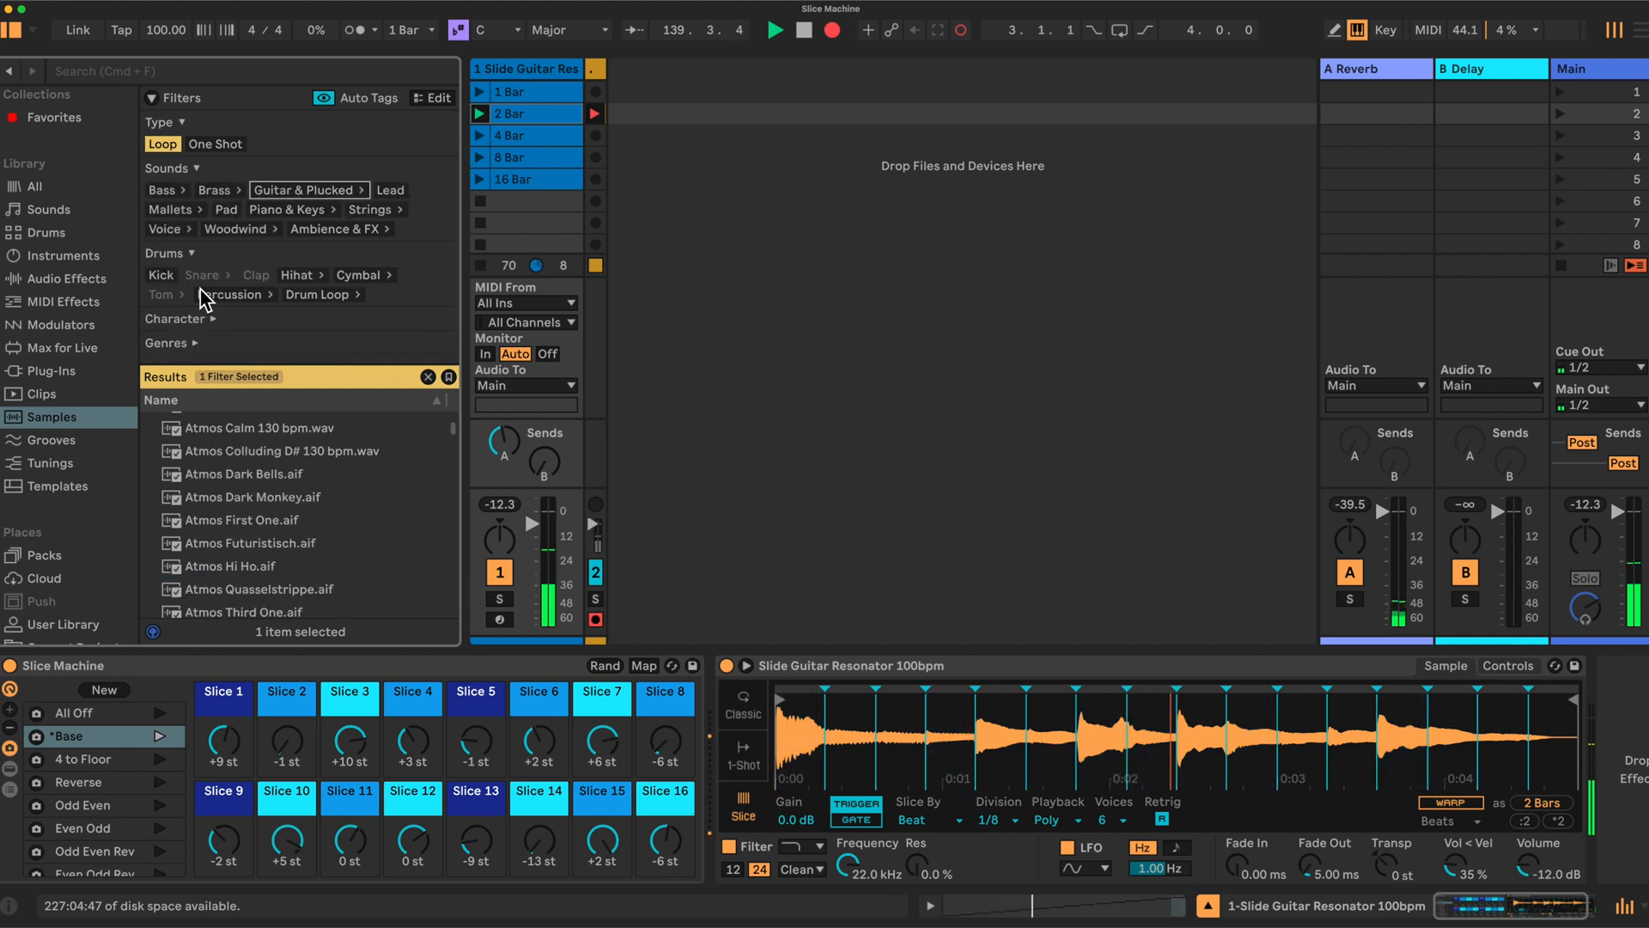
pyautogui.click(318, 295)
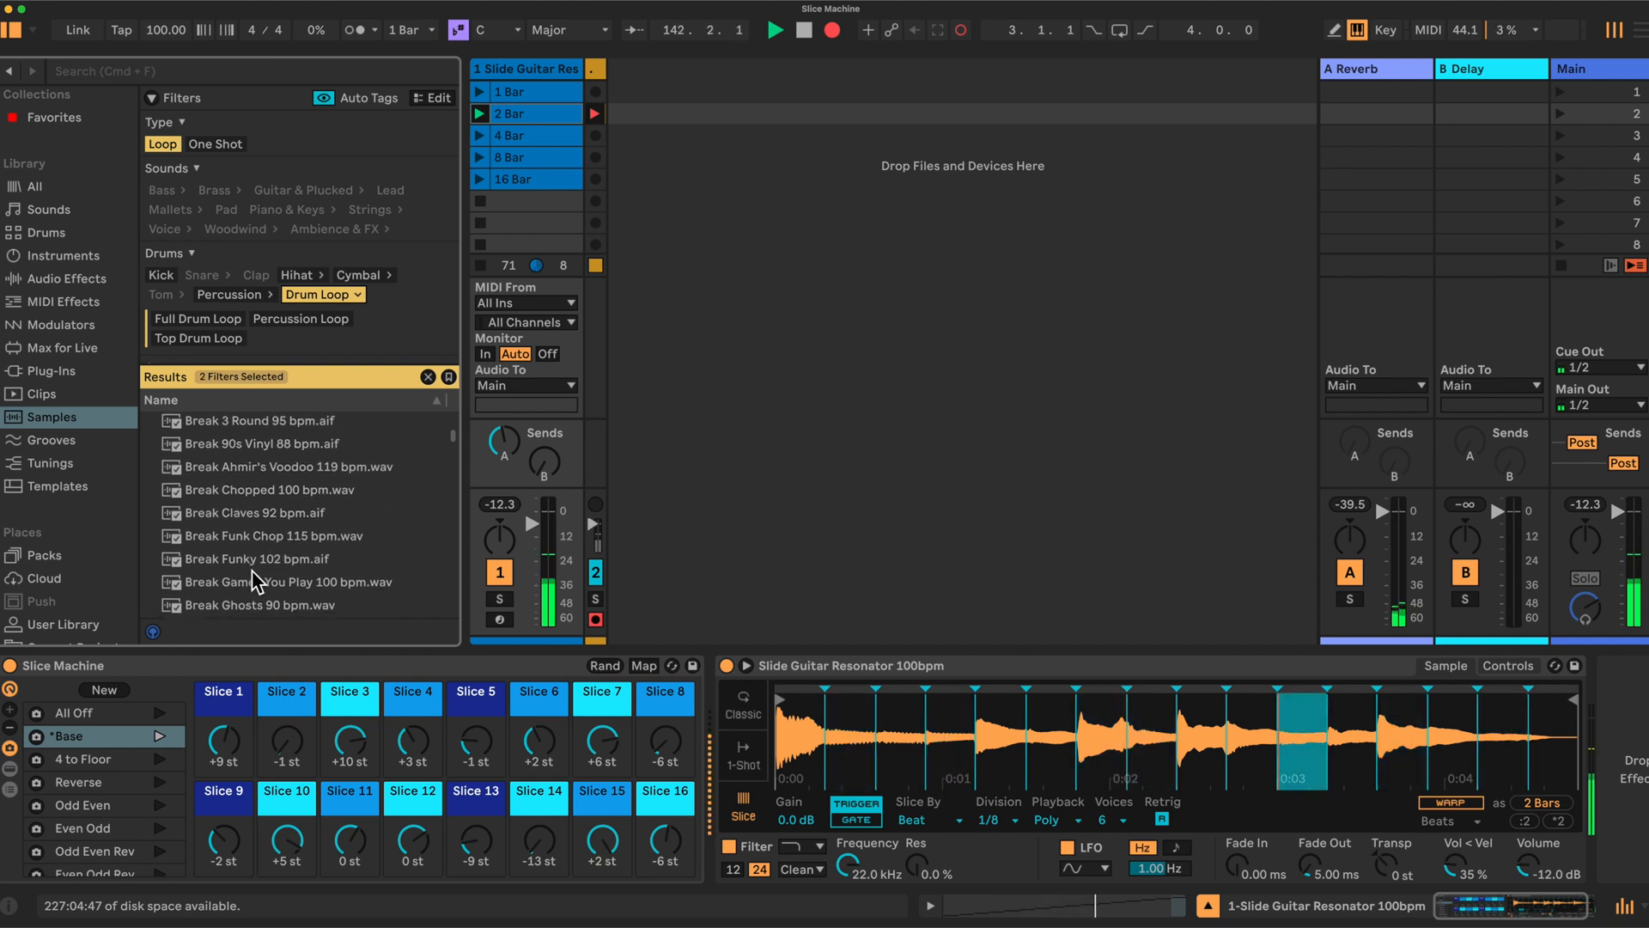
pyautogui.scroll(-3)
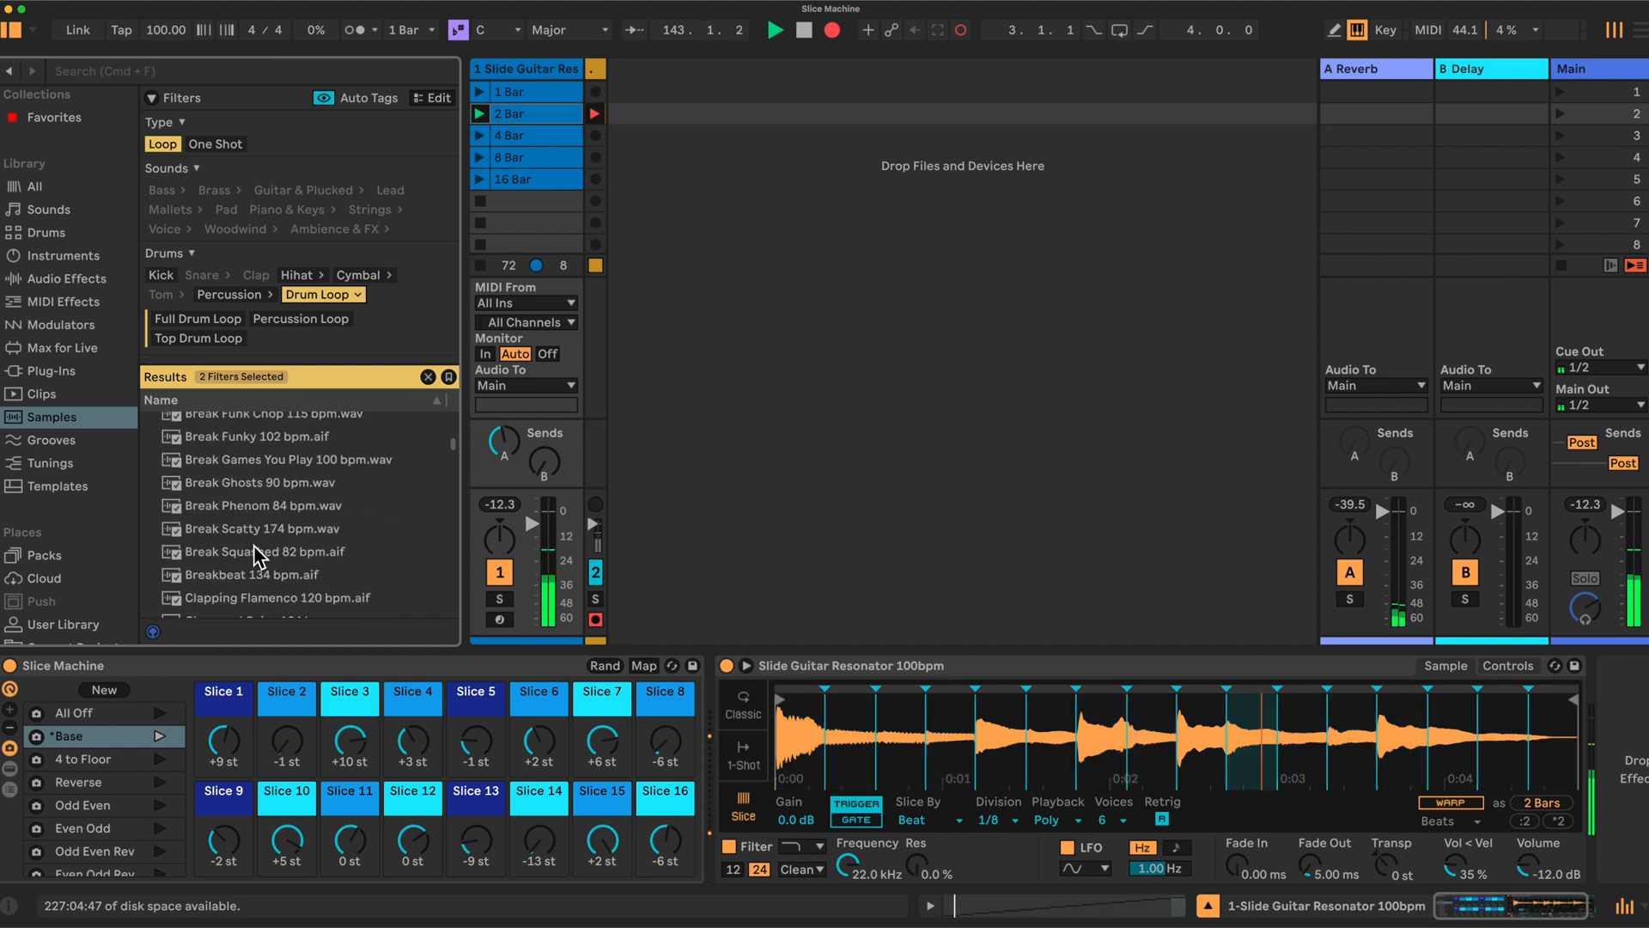
pyautogui.click(284, 487)
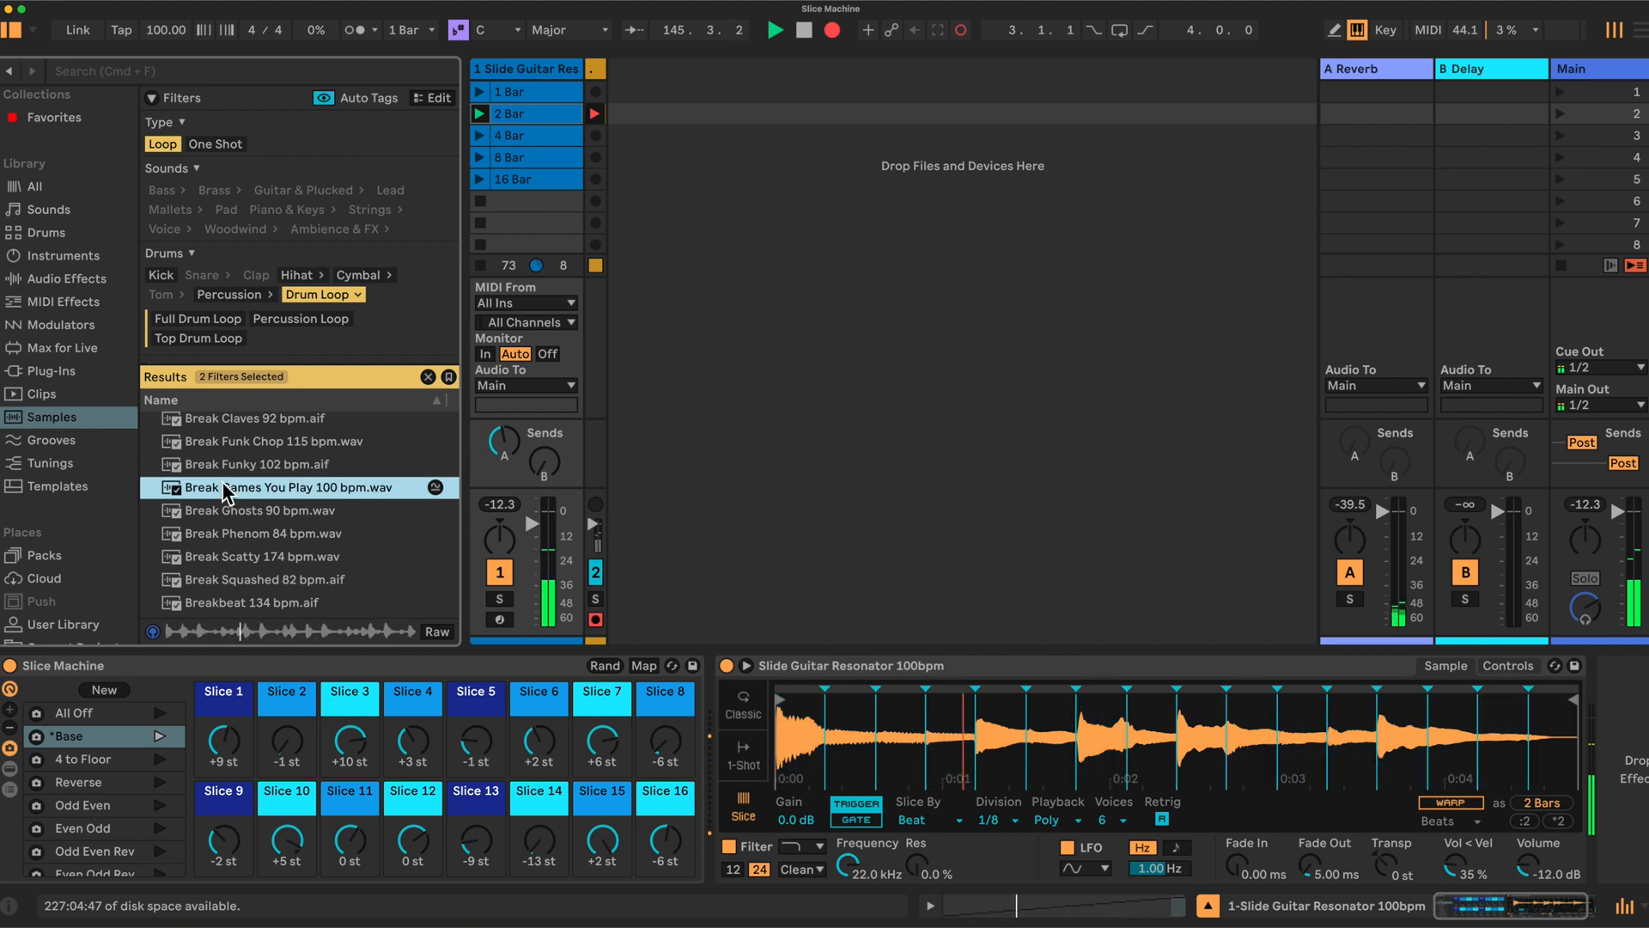
# Load Break Games You Play 100 bpm into Simpler, sliced by beat into eighth notes
pyautogui.doubleClick(280, 488)
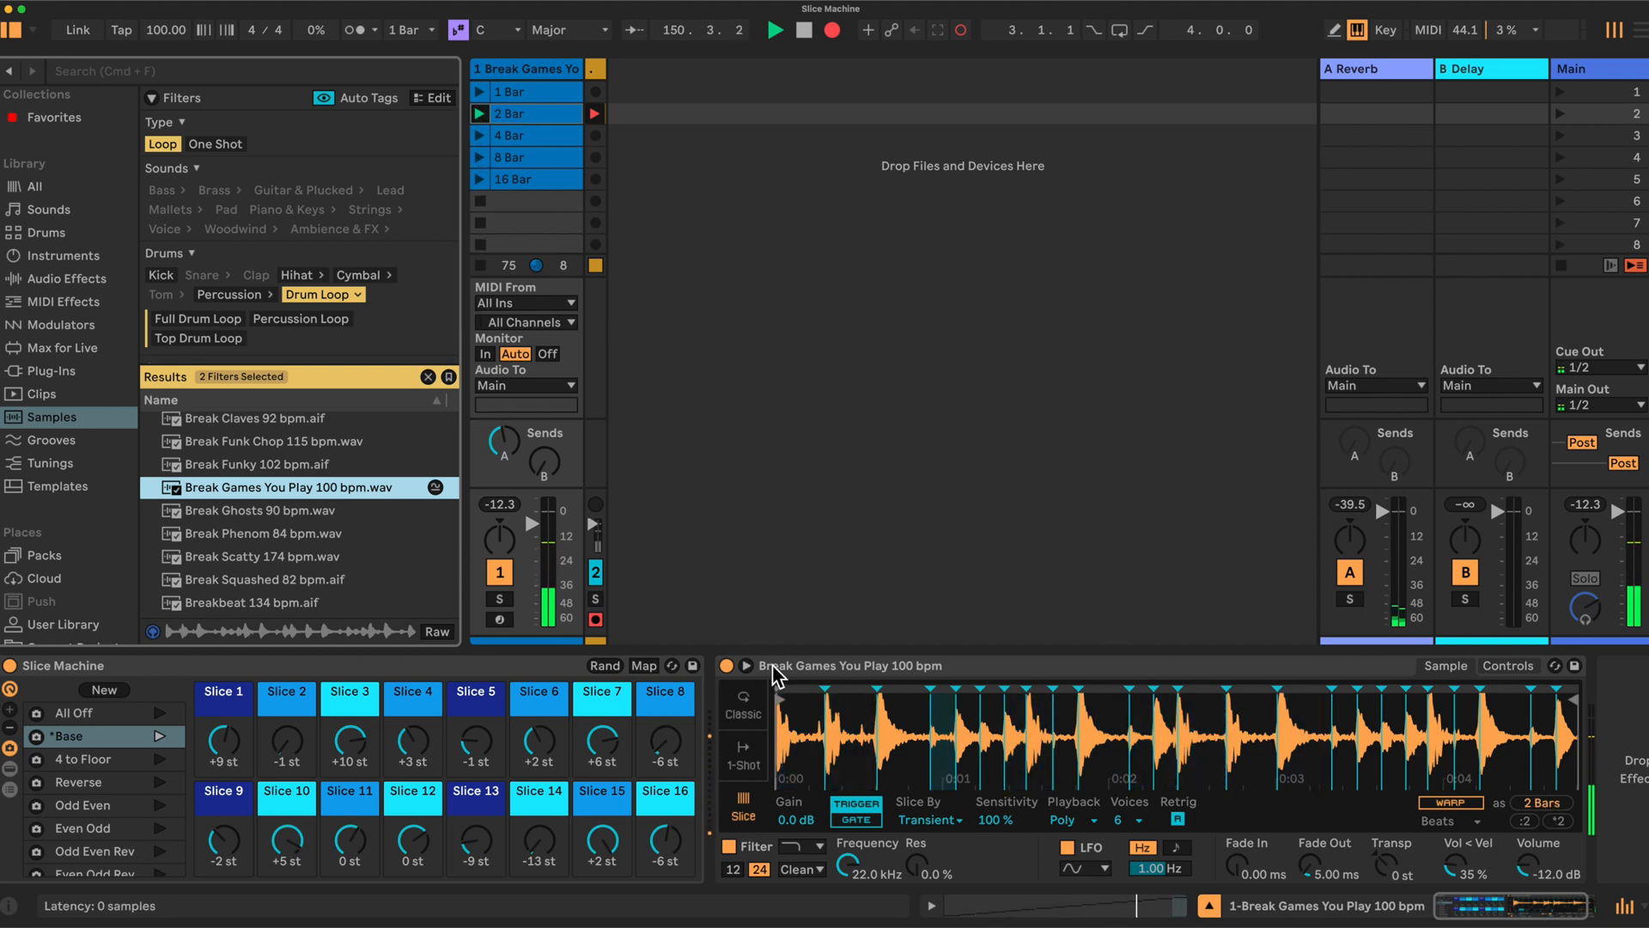
pyautogui.click(928, 819)
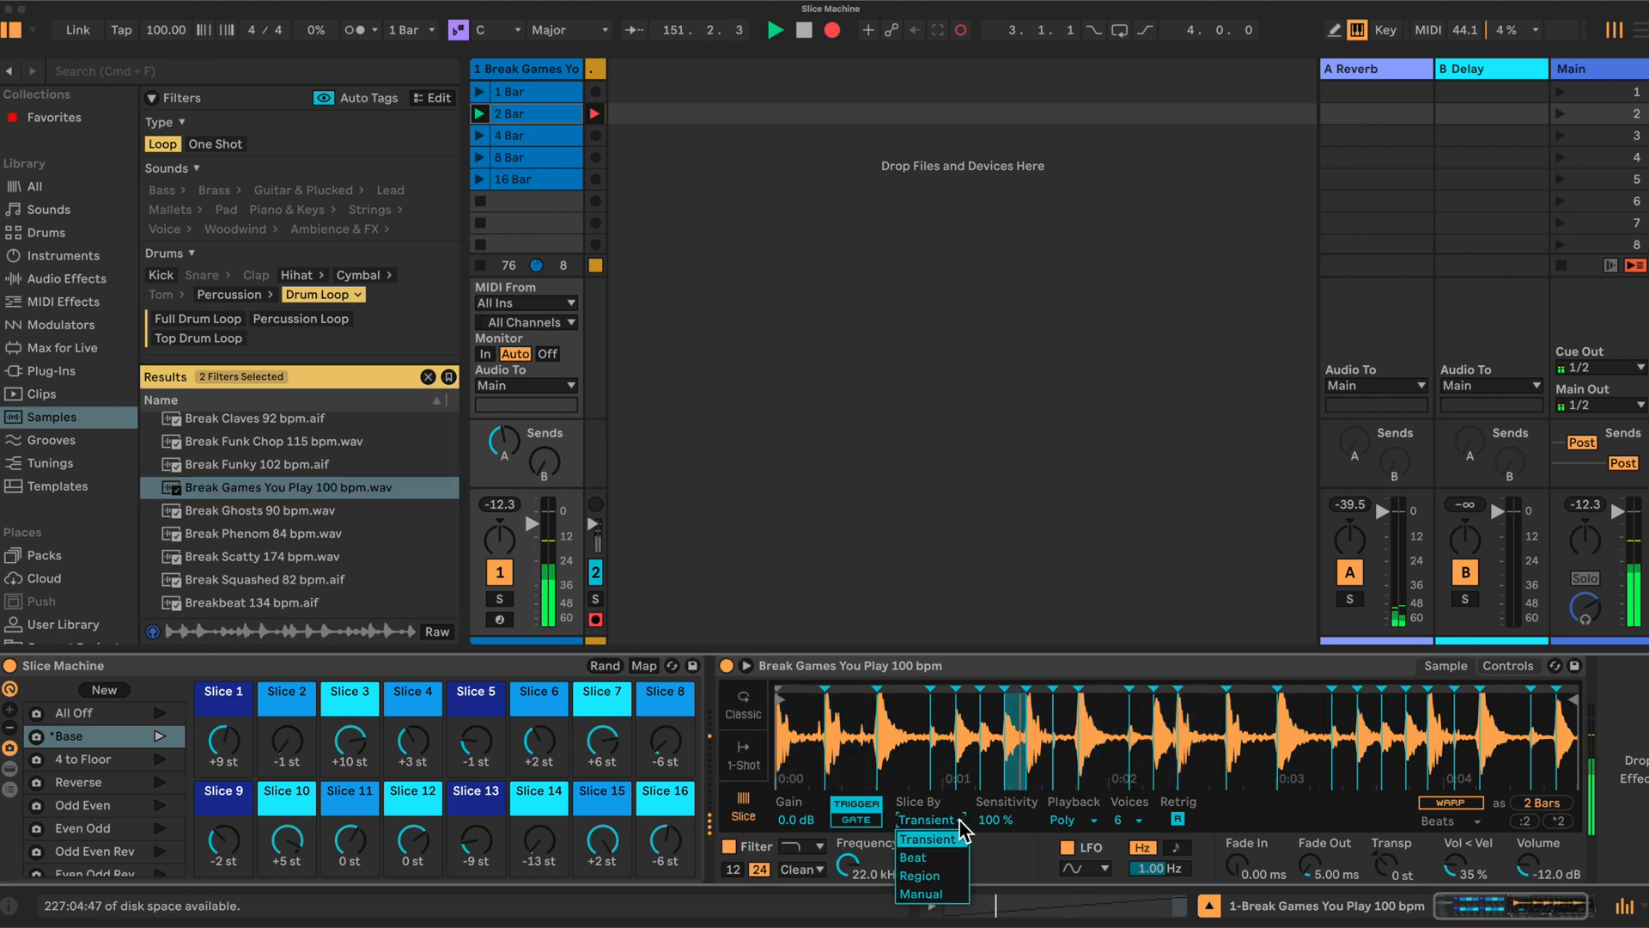
pyautogui.click(910, 857)
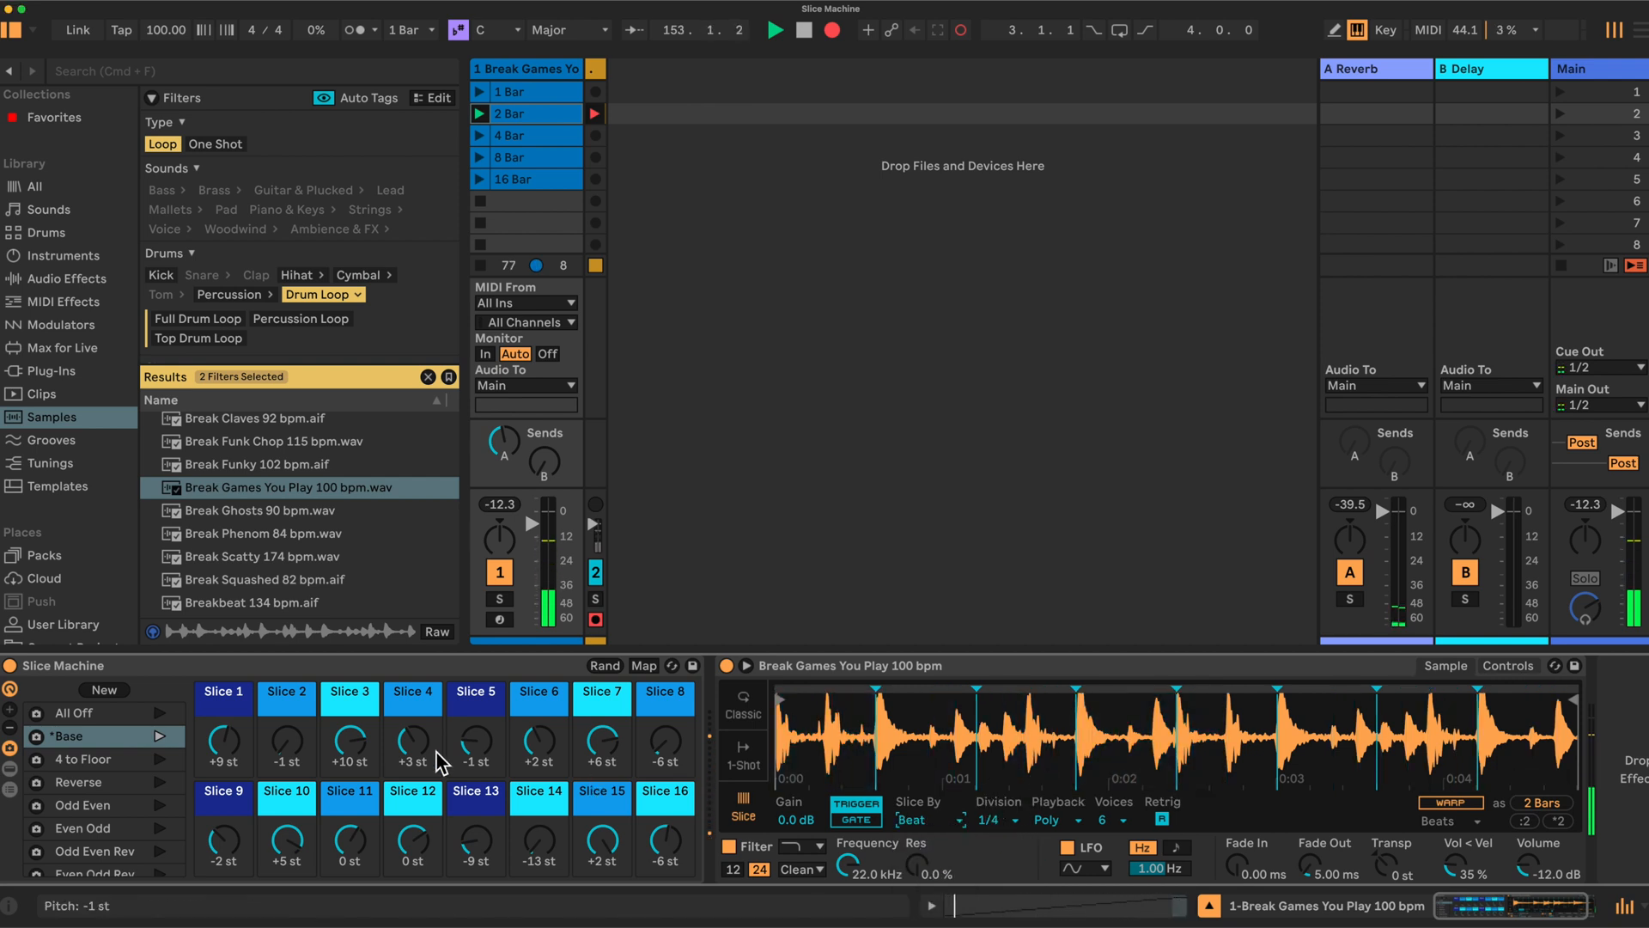
pyautogui.click(988, 819)
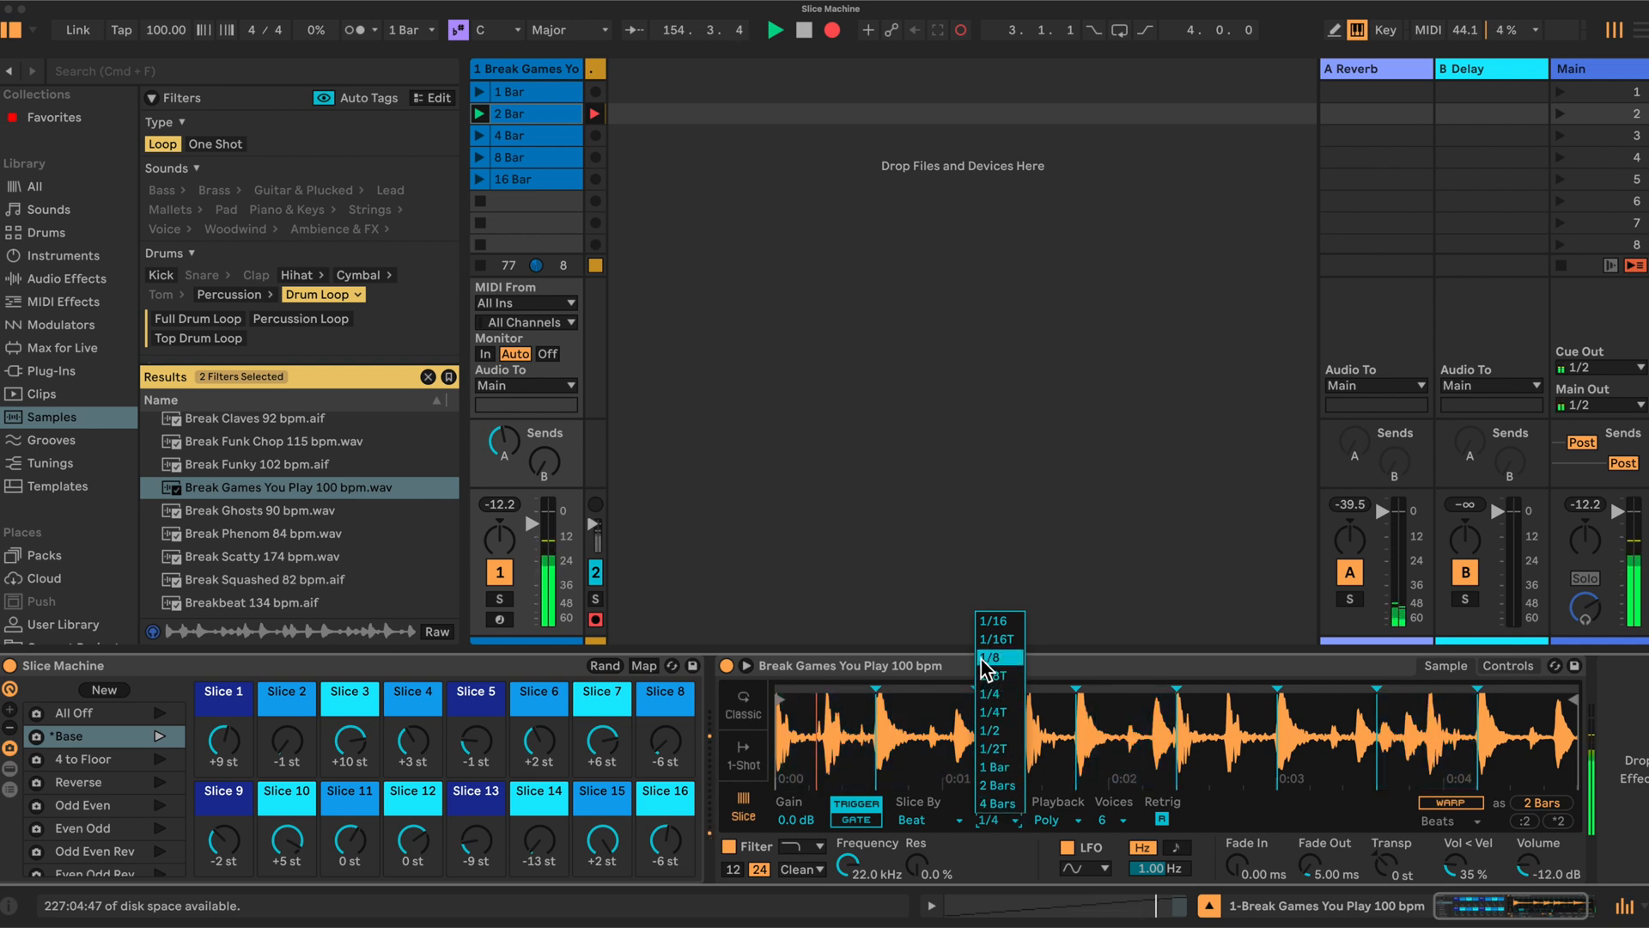
pyautogui.click(993, 657)
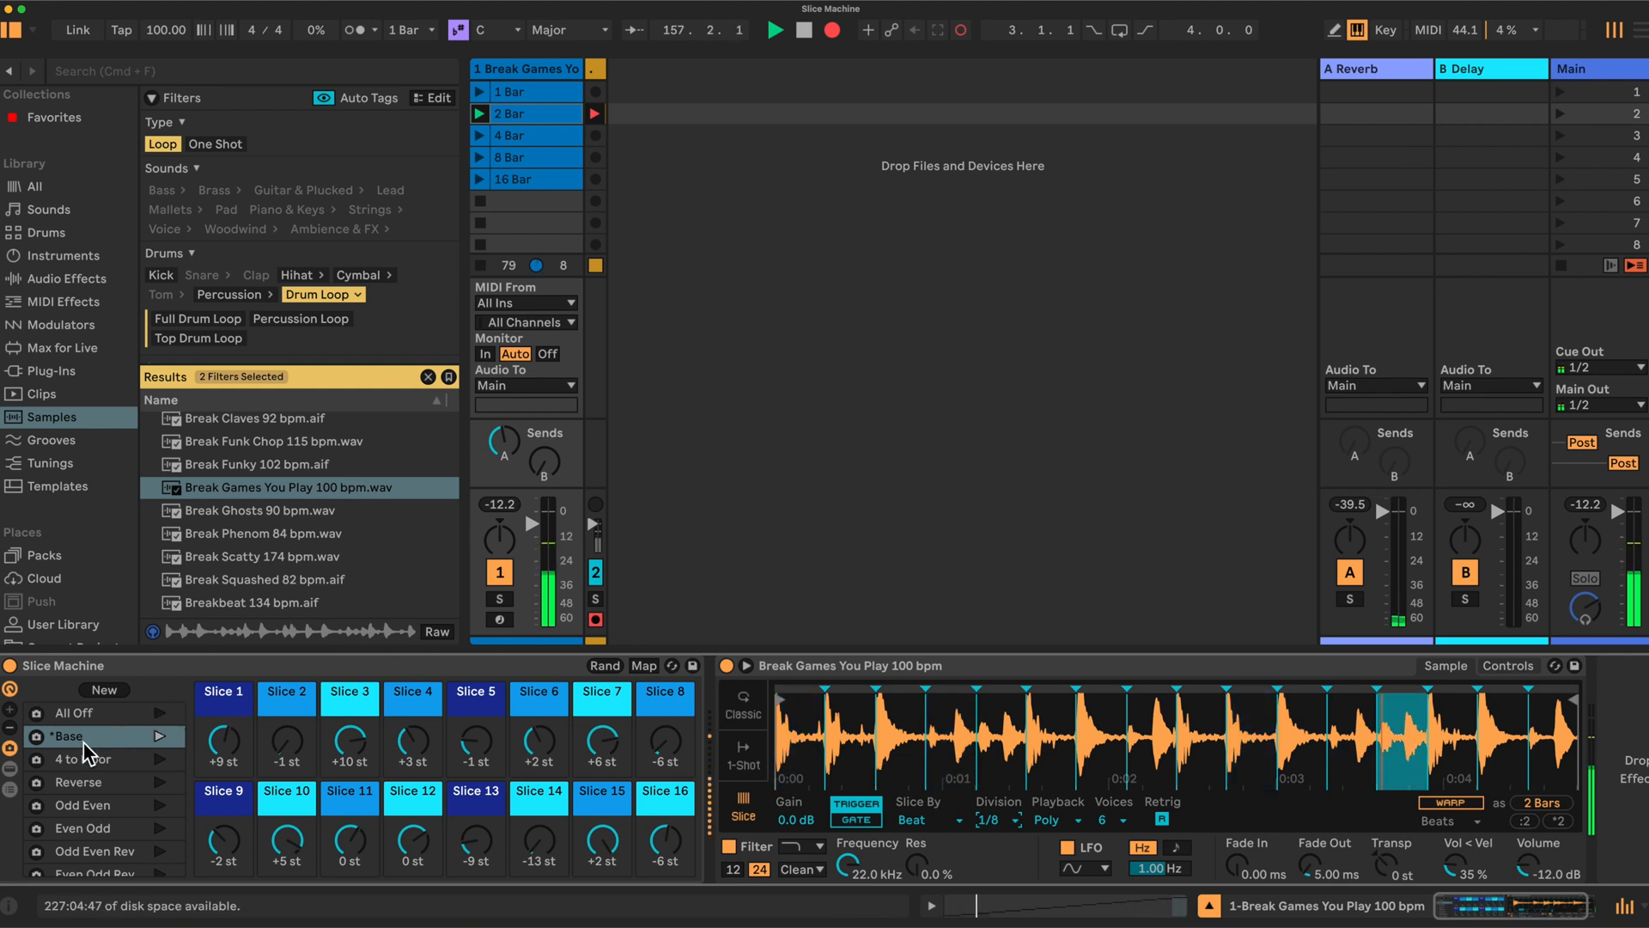
# Recall the all-0 st variation, then another that scatters pitches from −14 to +13 st
pyautogui.click(69, 735)
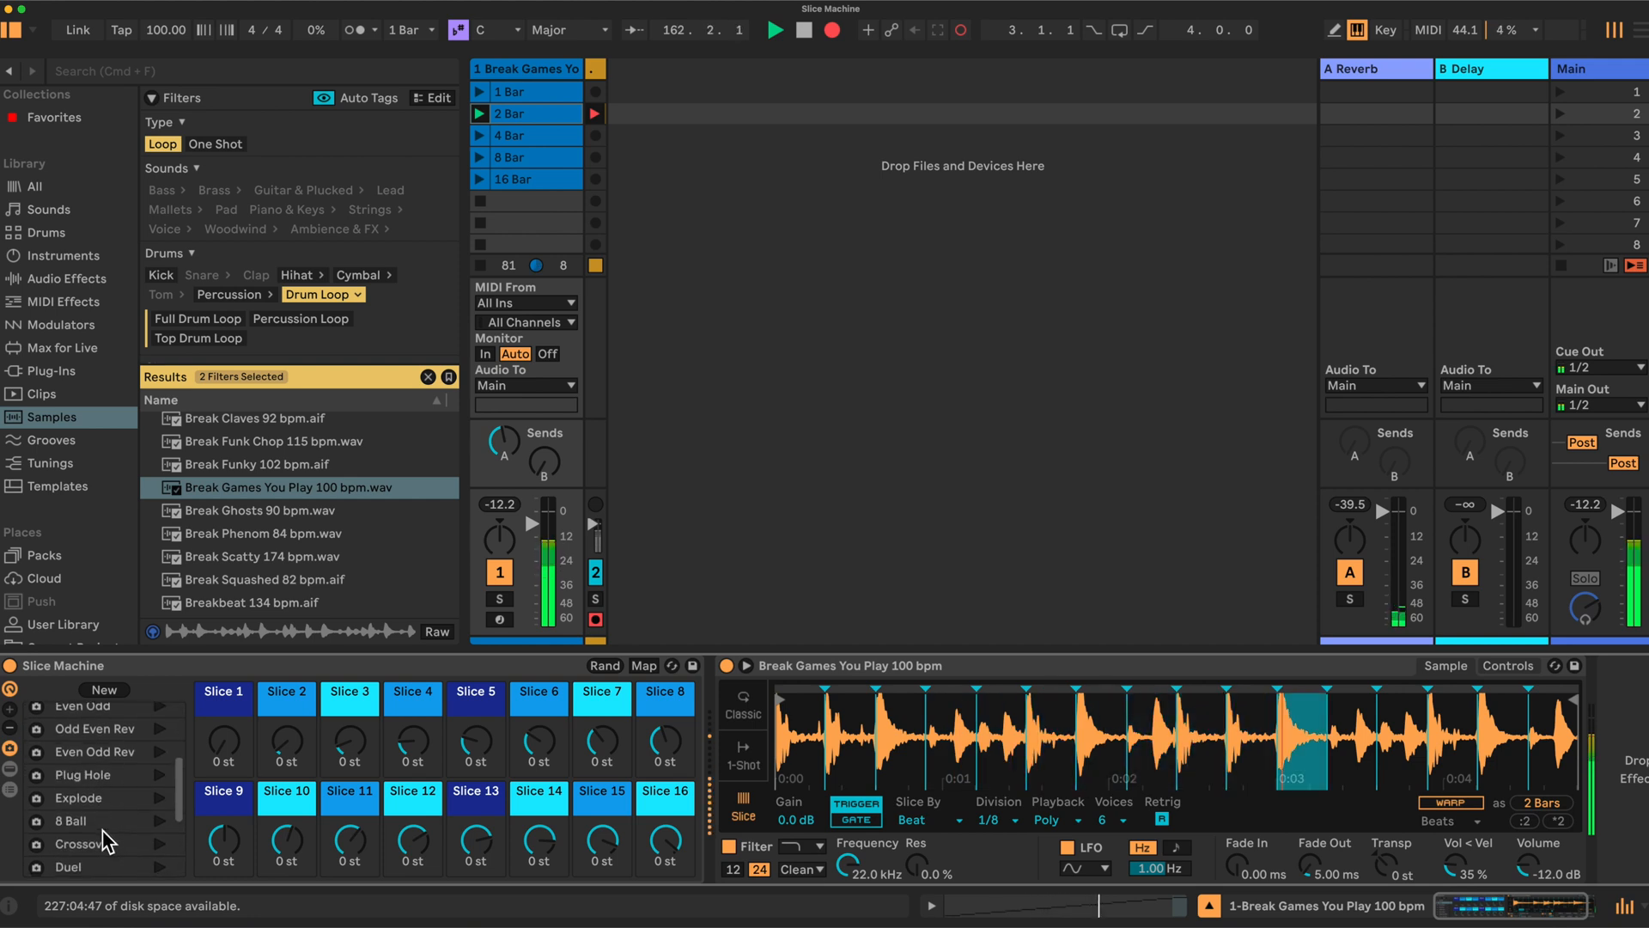
pyautogui.click(71, 820)
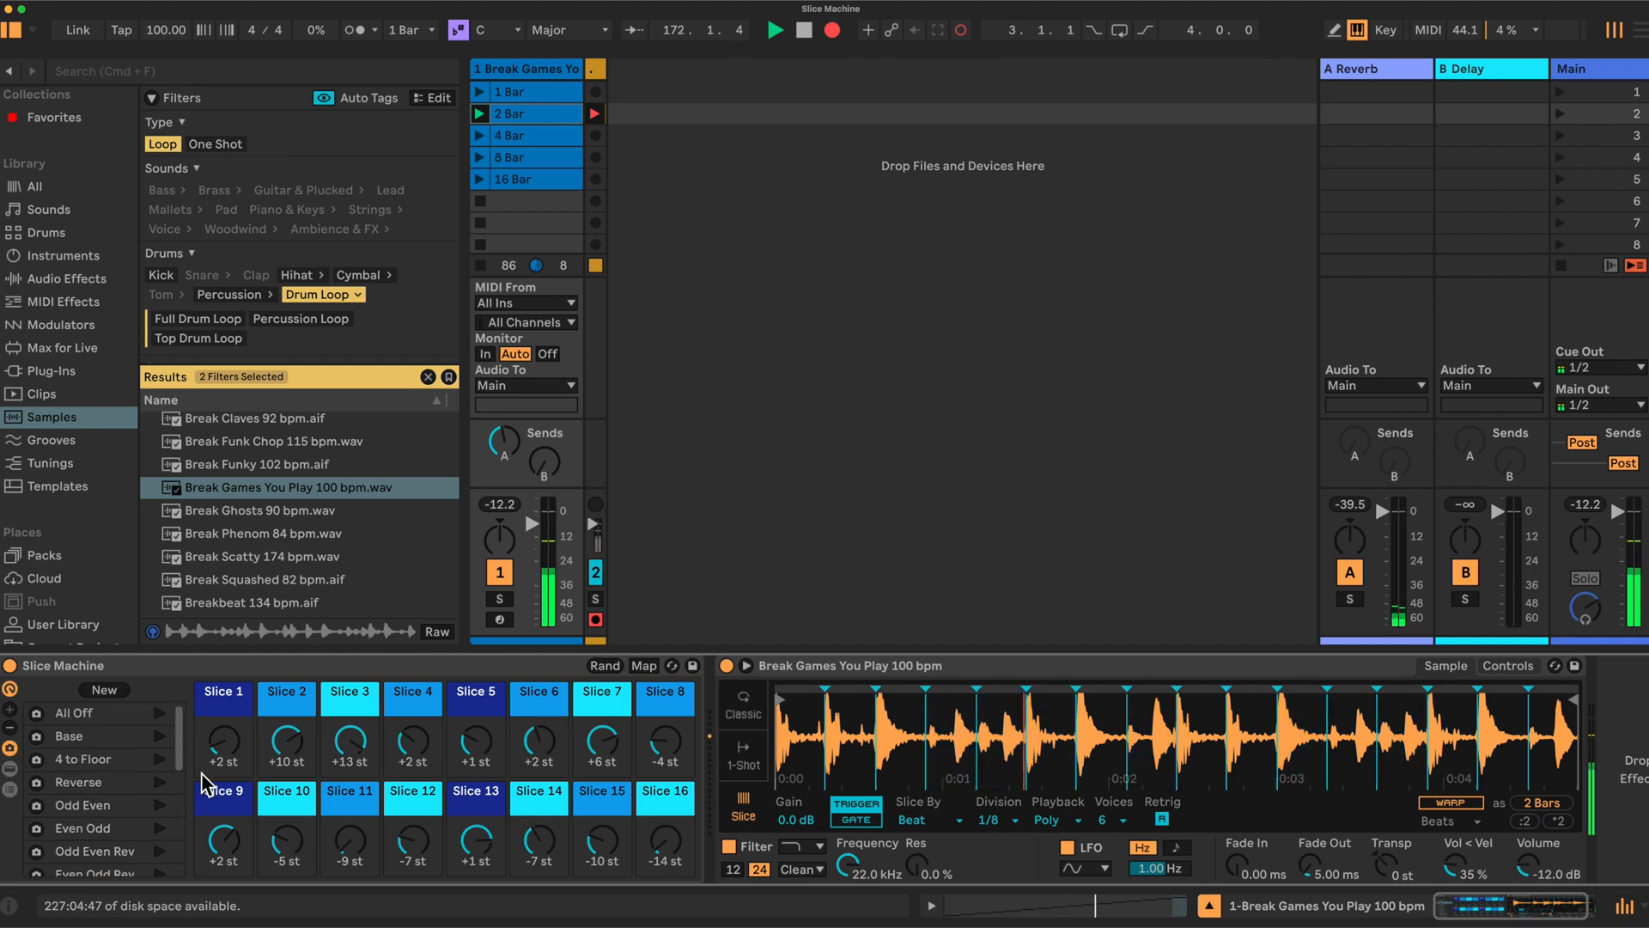
# Apply the Reverse variation, descending slice pitches in two-semitone steps from +15 to −15 st
pyautogui.click(74, 781)
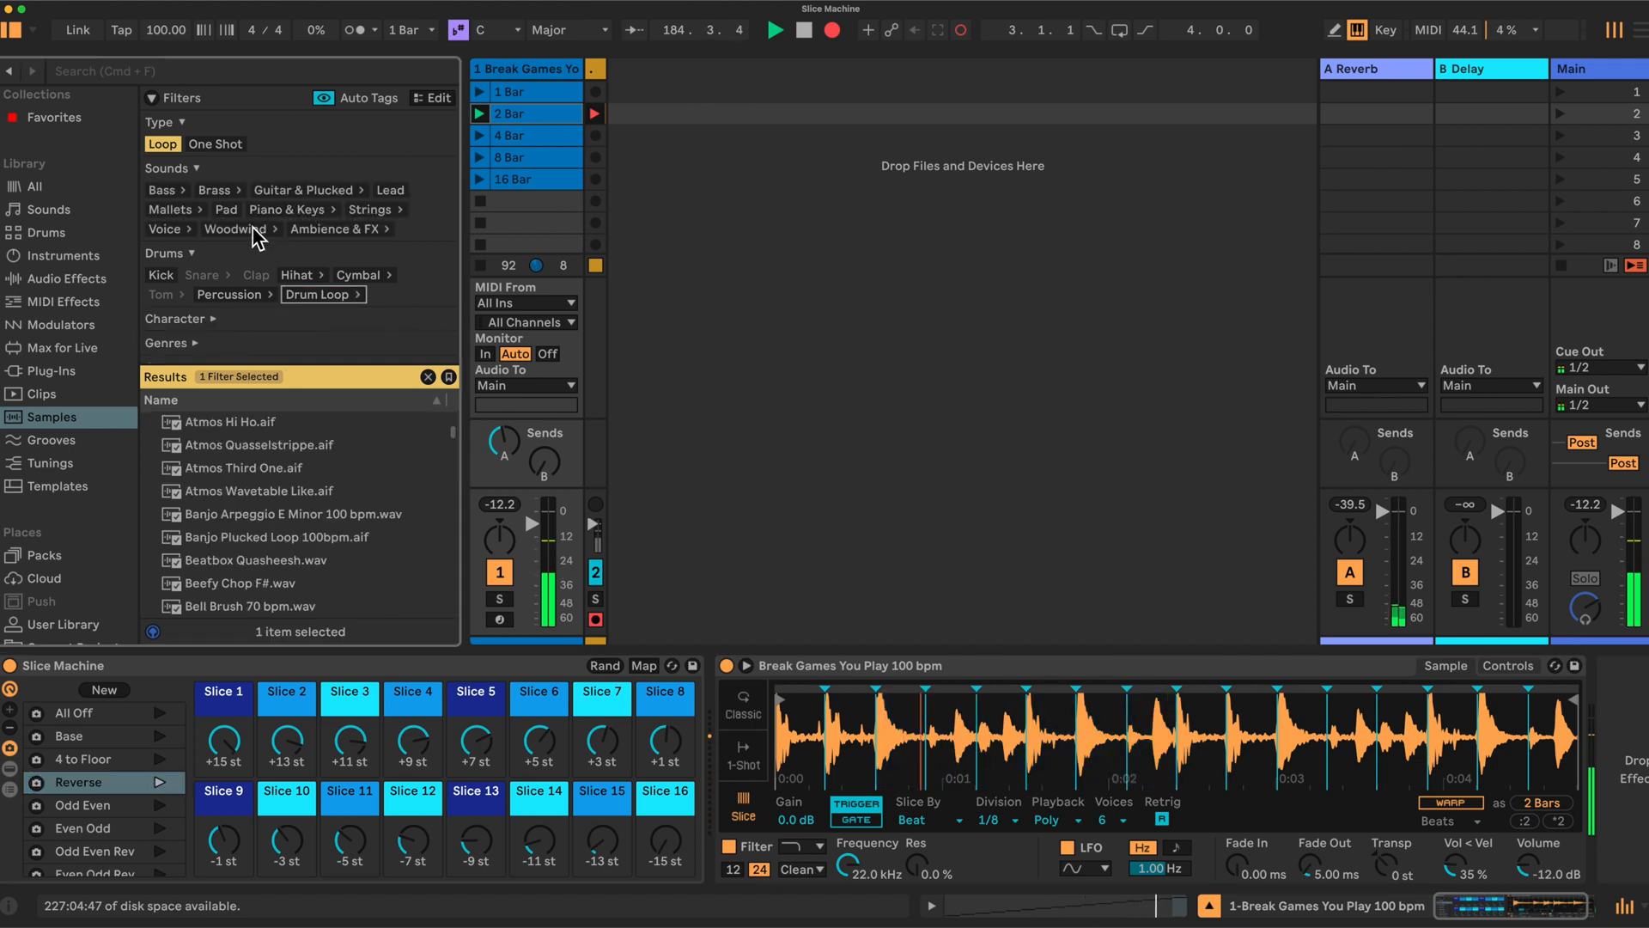
# Filter samples to Ambience & FX, preview Crackle Tuning, and load Guitar Pluck and Bow G
pyautogui.click(332, 229)
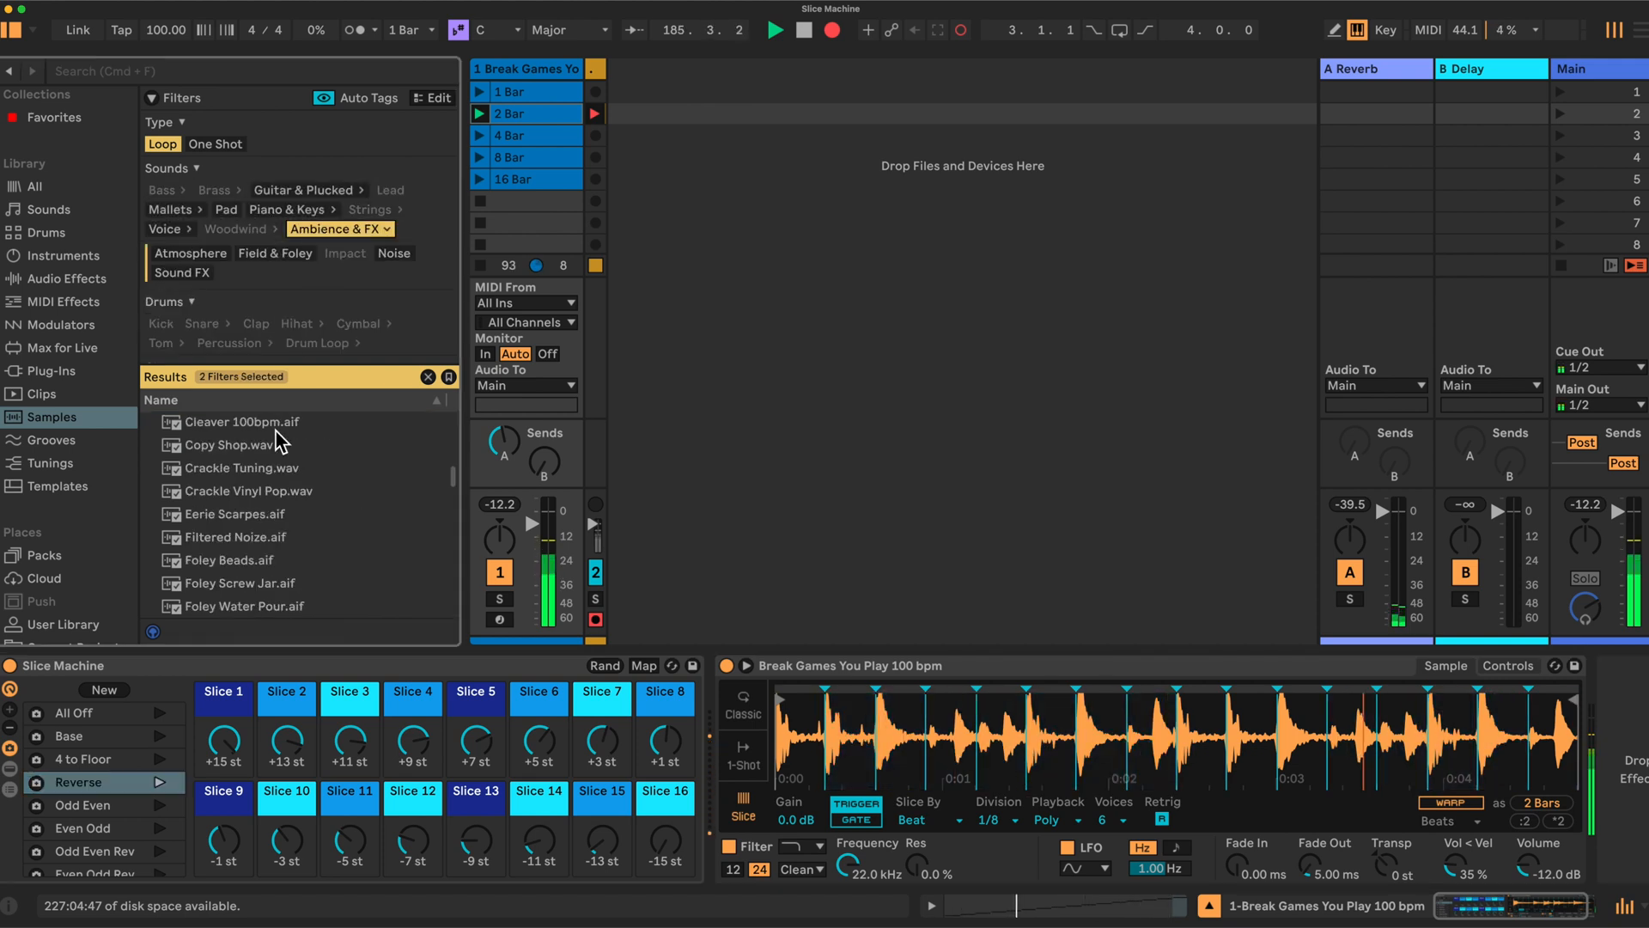
pyautogui.click(242, 467)
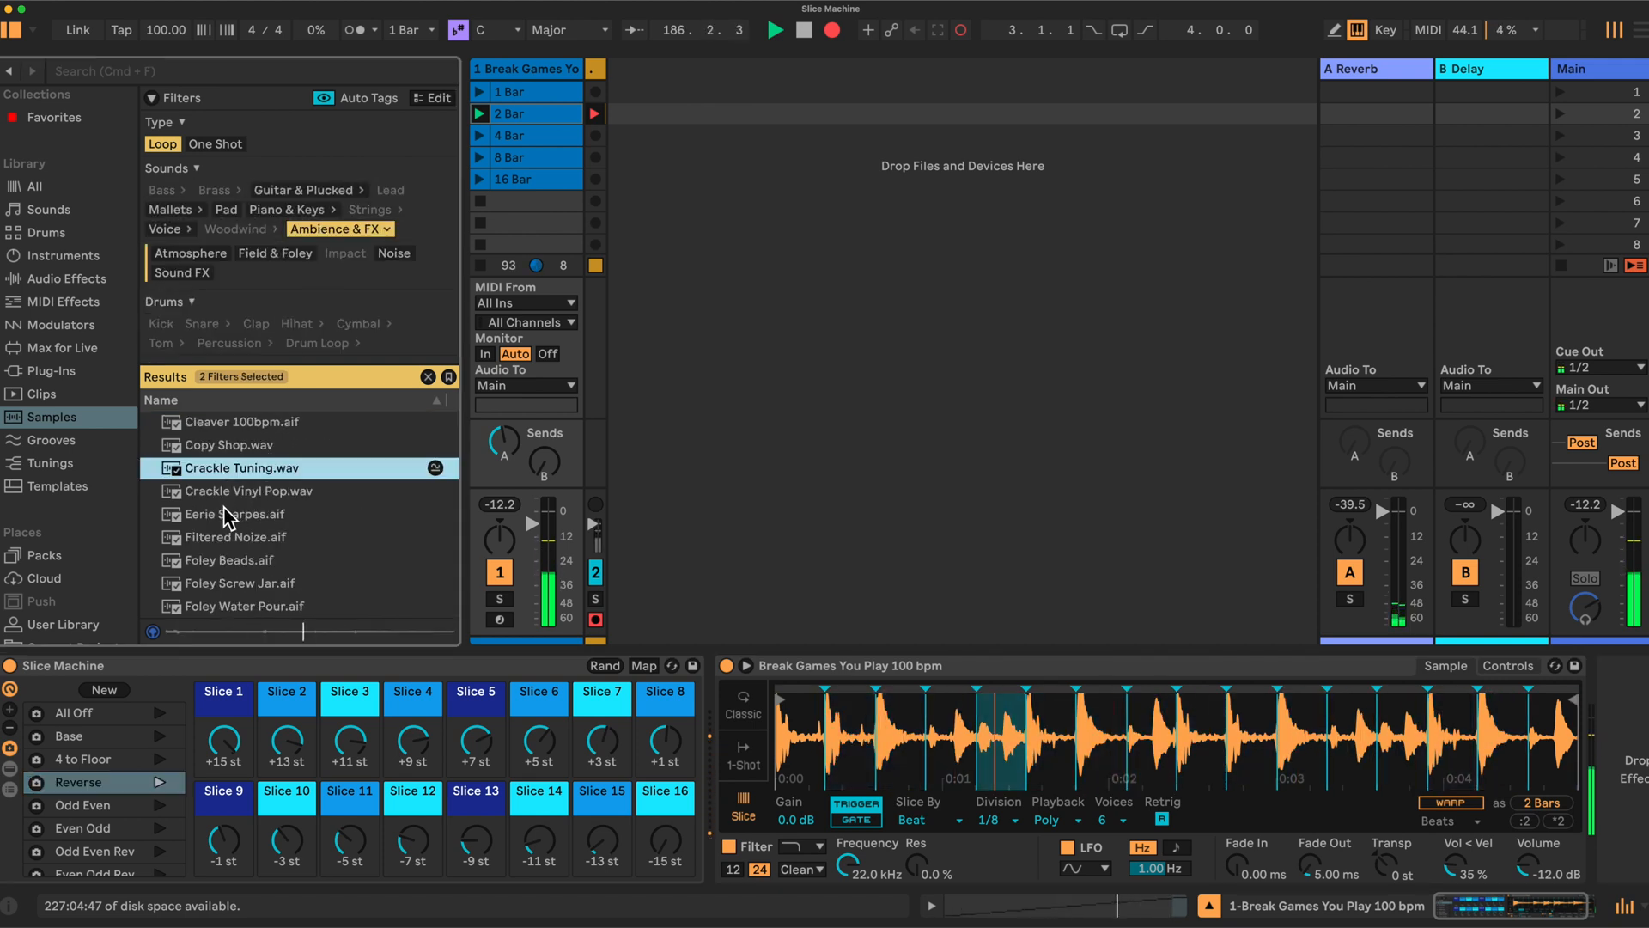
pyautogui.scroll(-3)
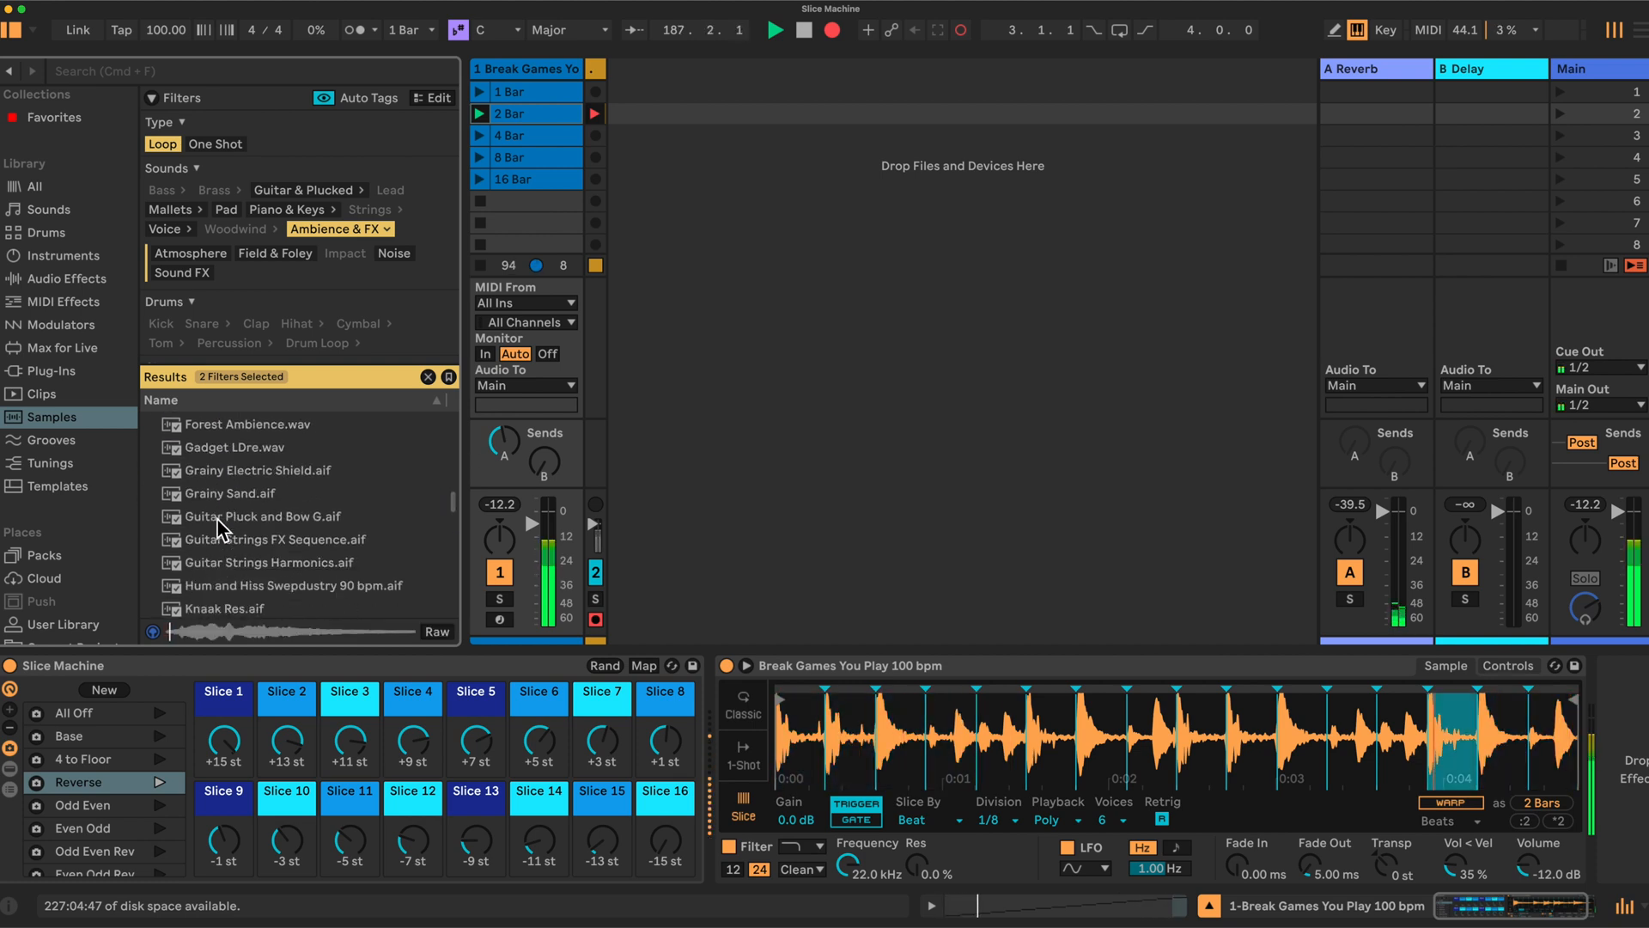
pyautogui.click(262, 517)
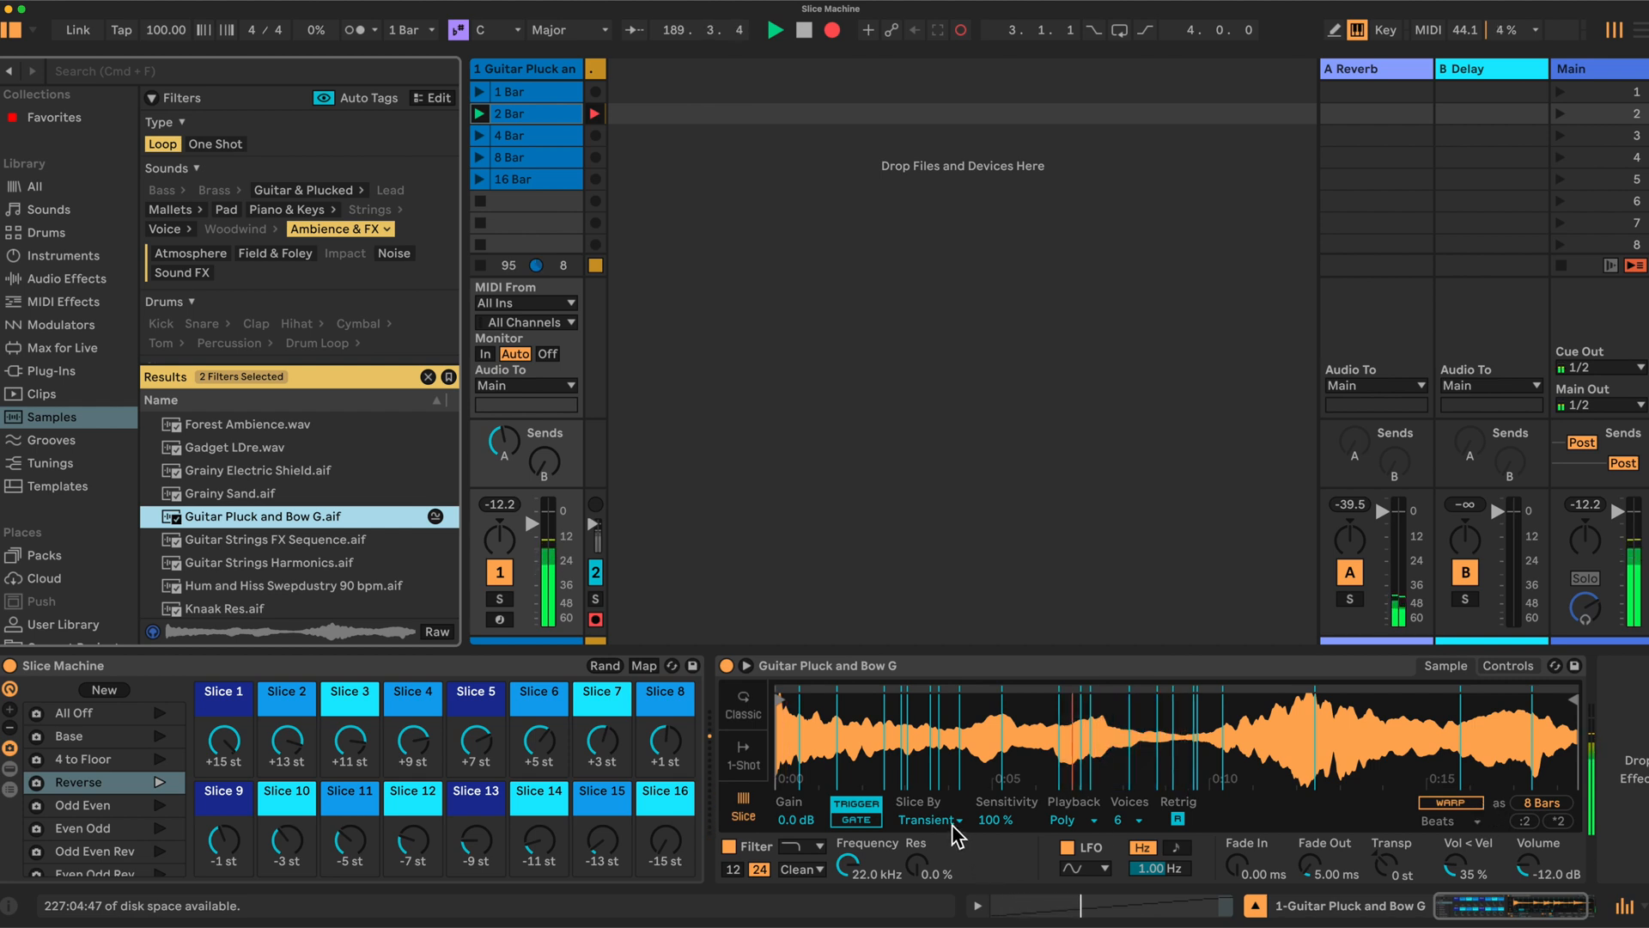
# Set Simpler to slice by Beat with a 1/2 note division
pyautogui.click(928, 821)
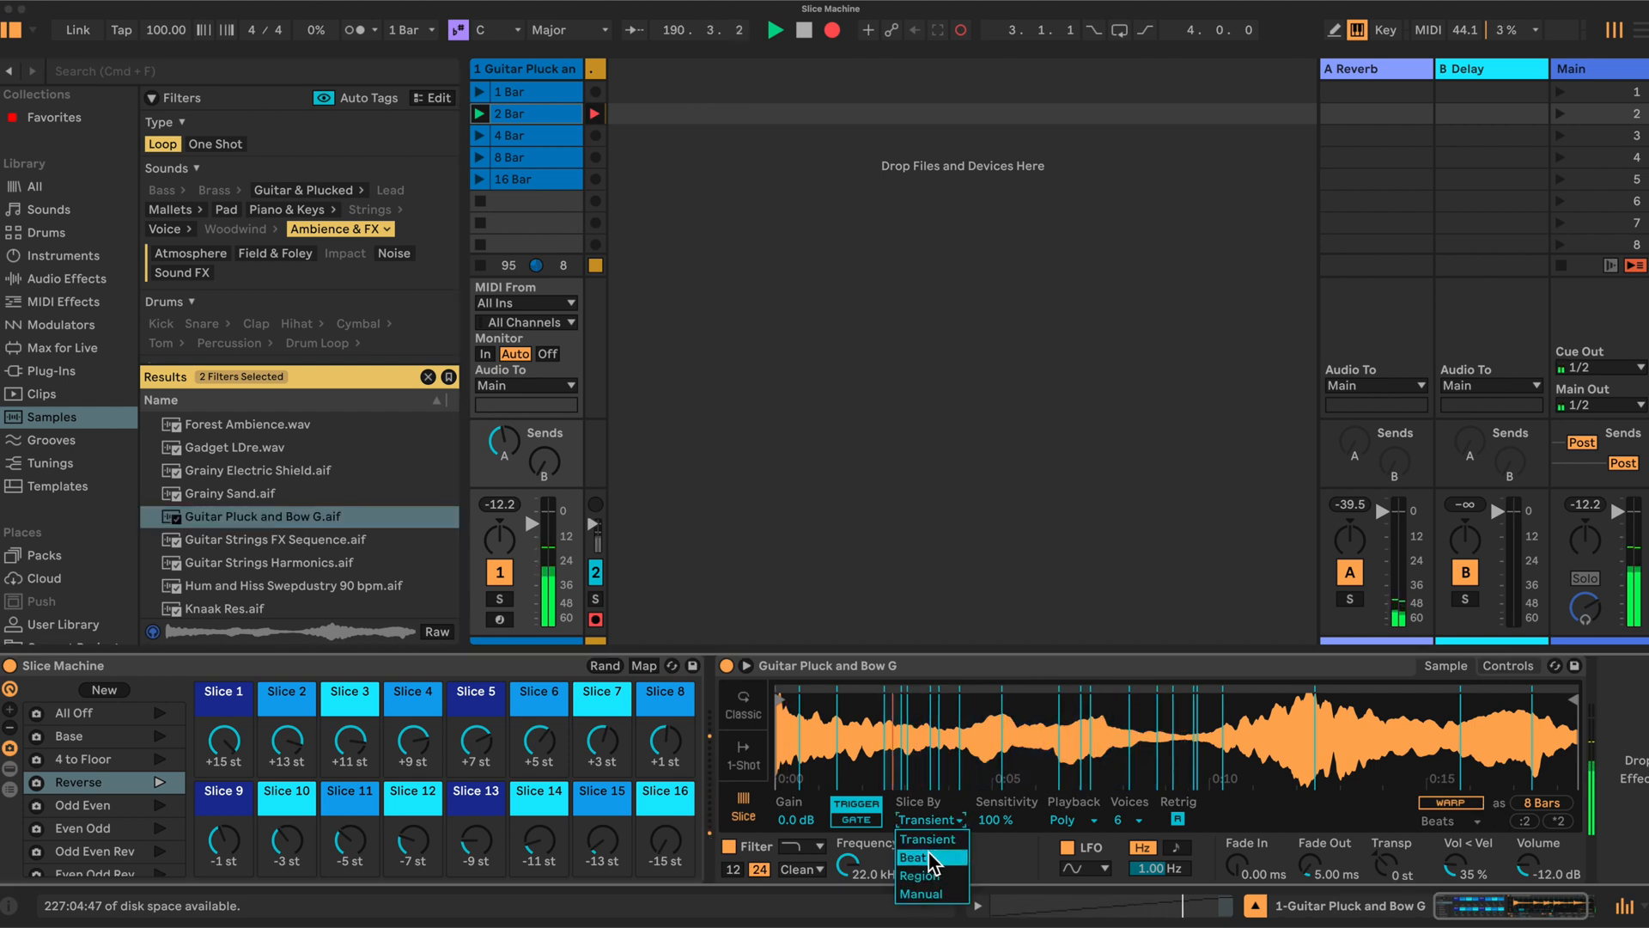
pyautogui.click(913, 856)
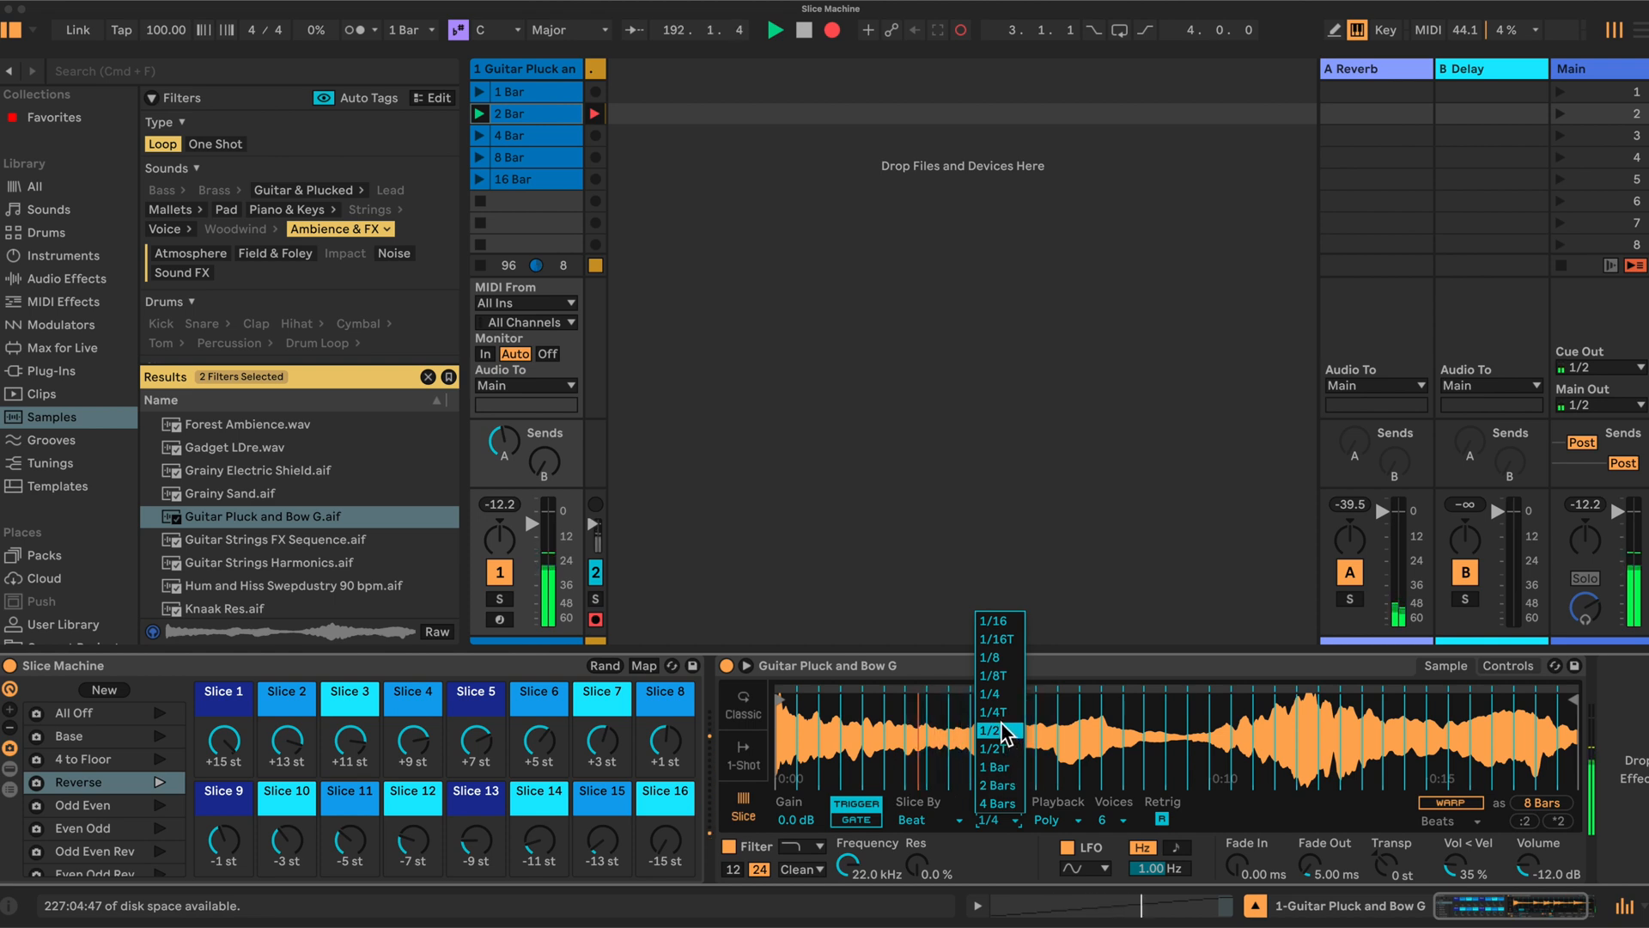
pyautogui.click(993, 730)
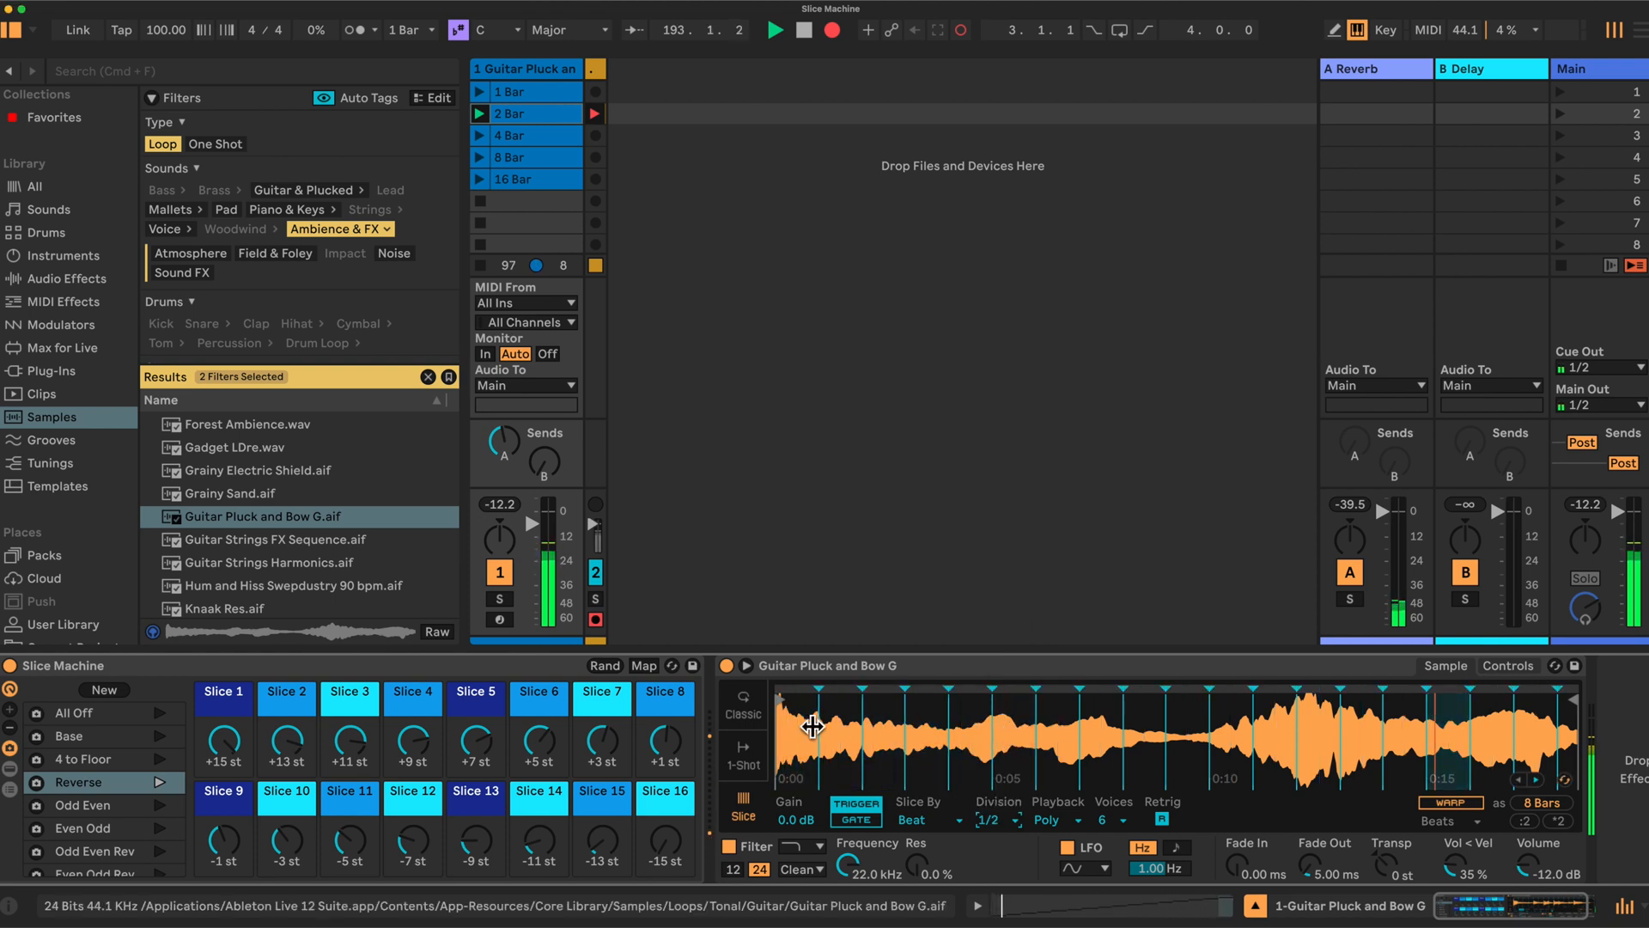
pyautogui.click(994, 819)
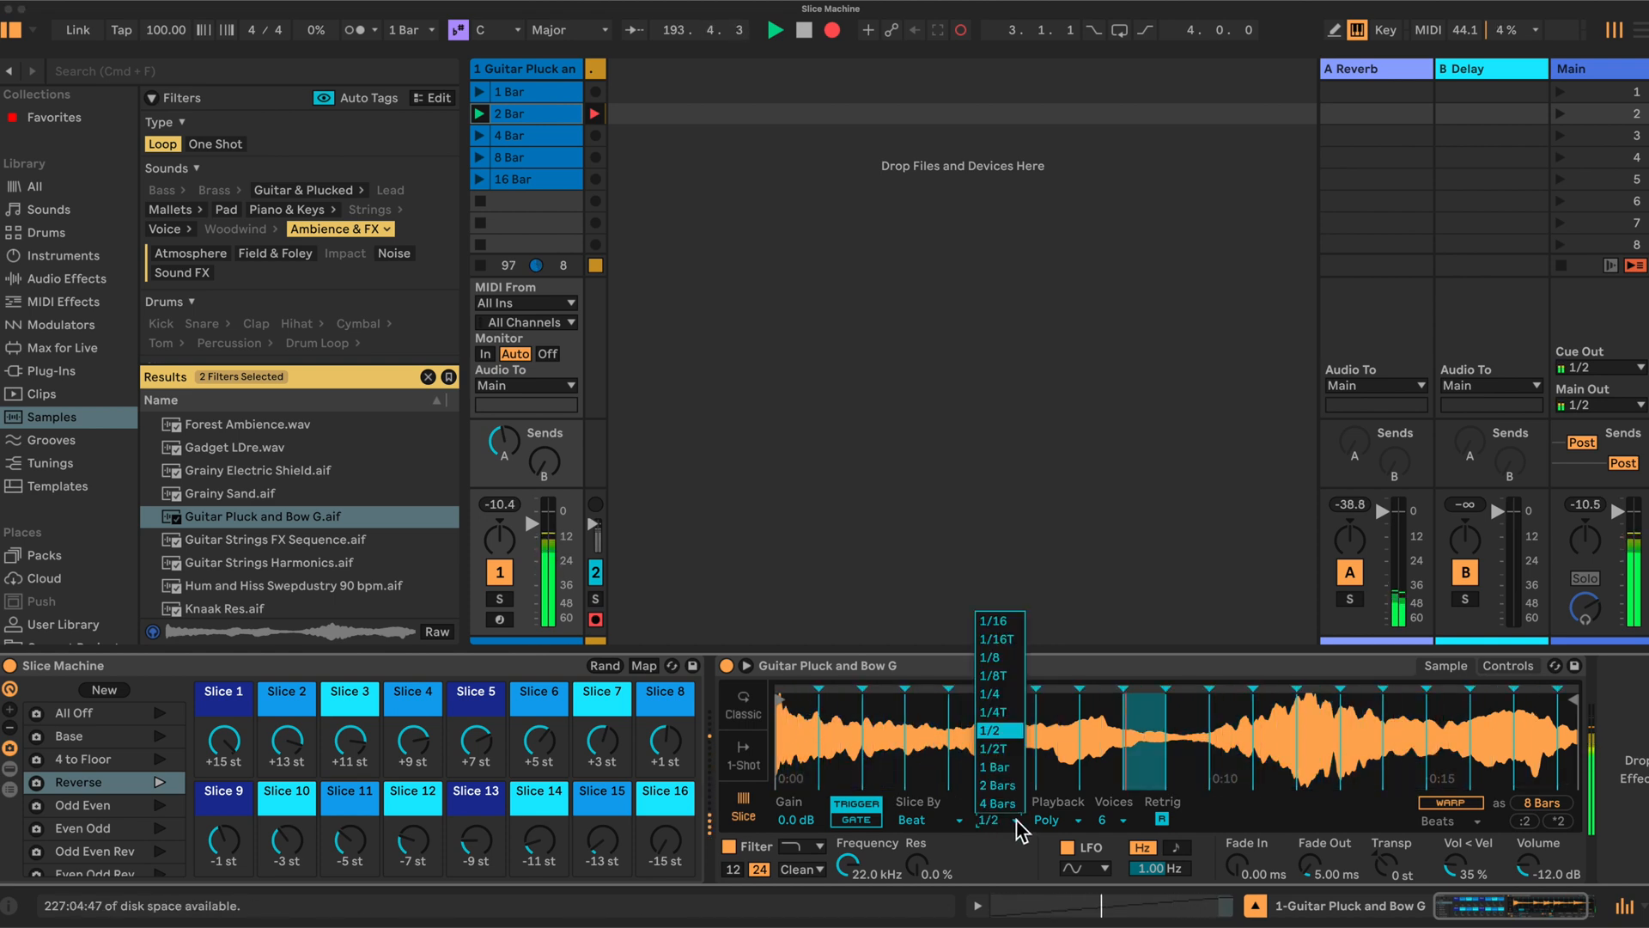
pyautogui.moveTo(993, 714)
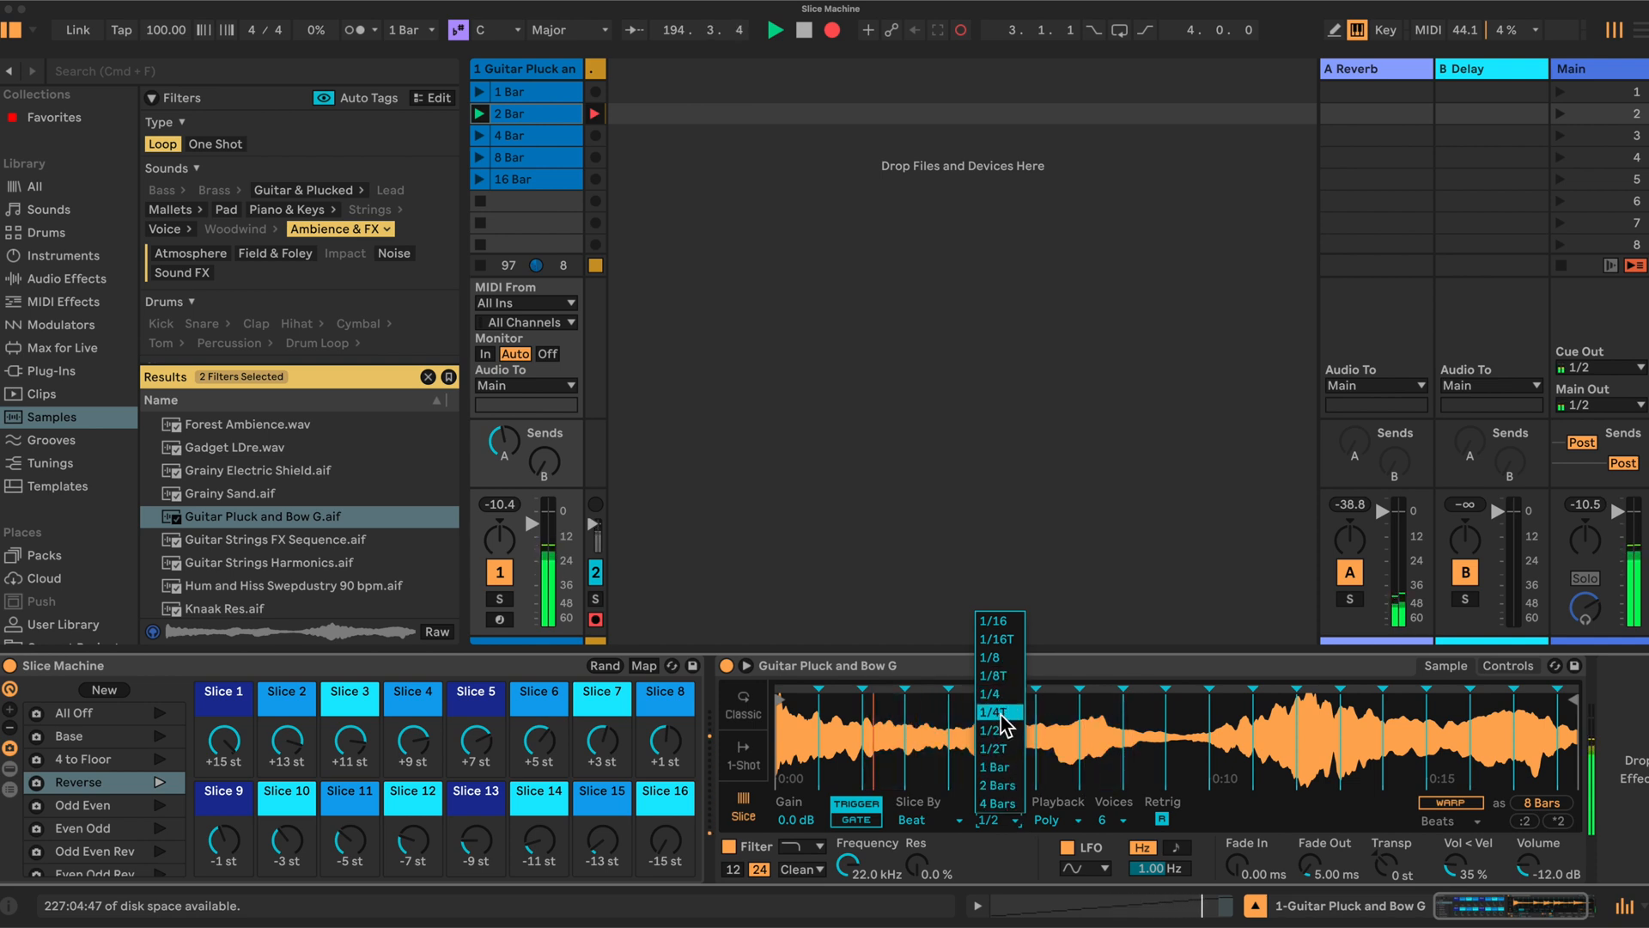
pyautogui.click(992, 728)
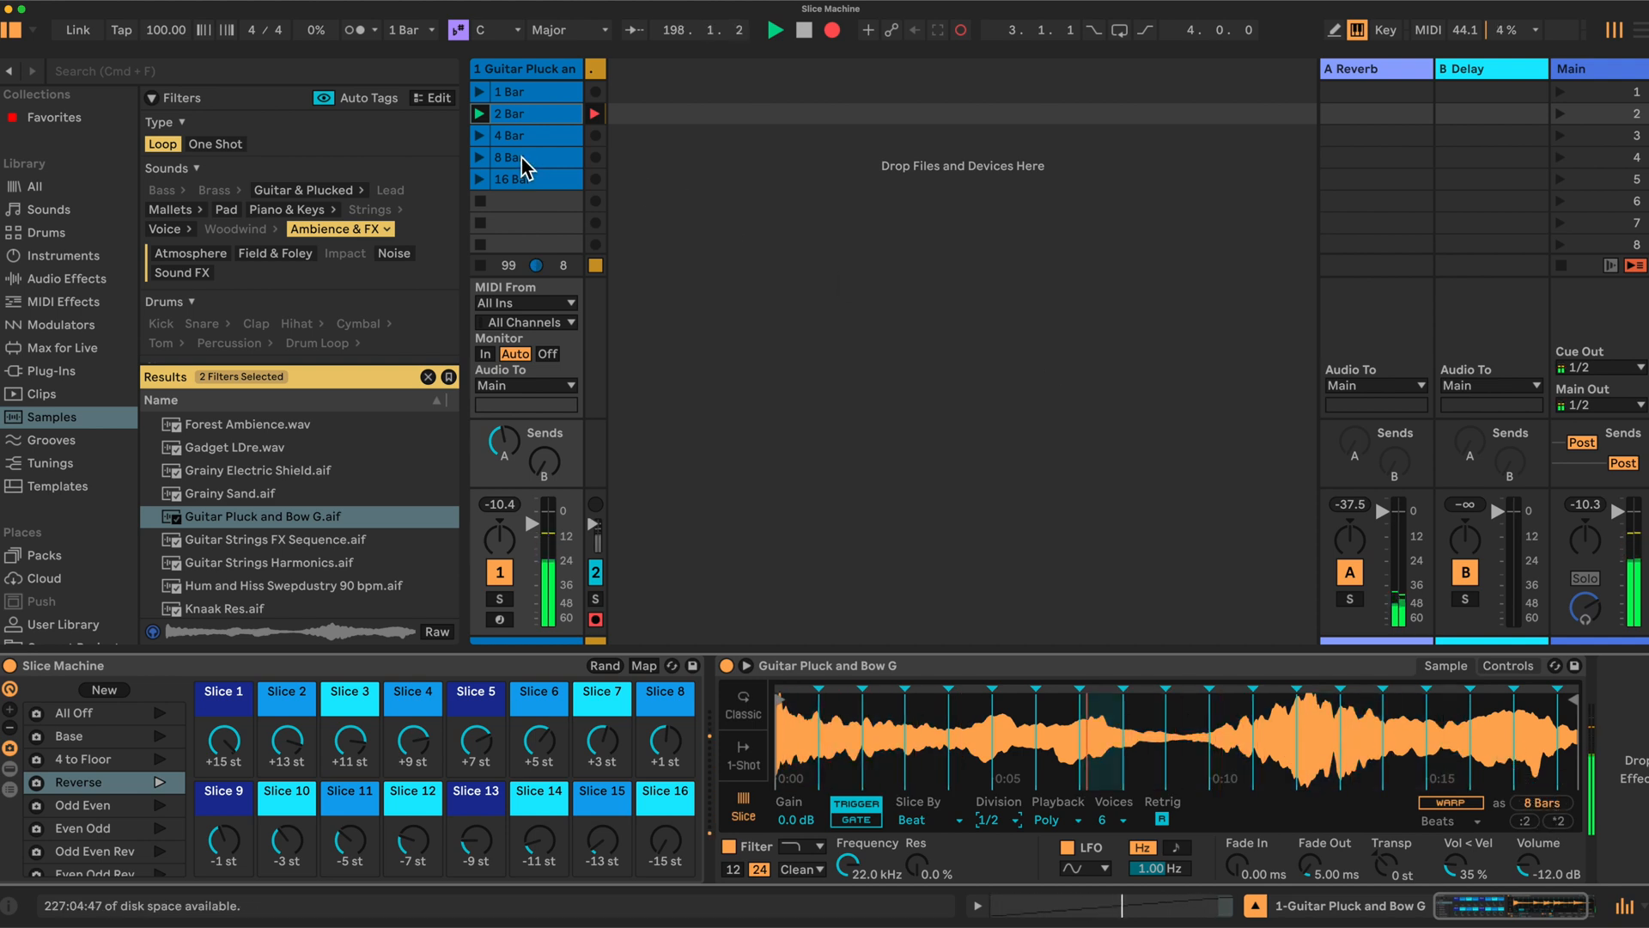
# Launch the 4 Bar clip, then the 8 Bar clip in Session view
pyautogui.click(481, 113)
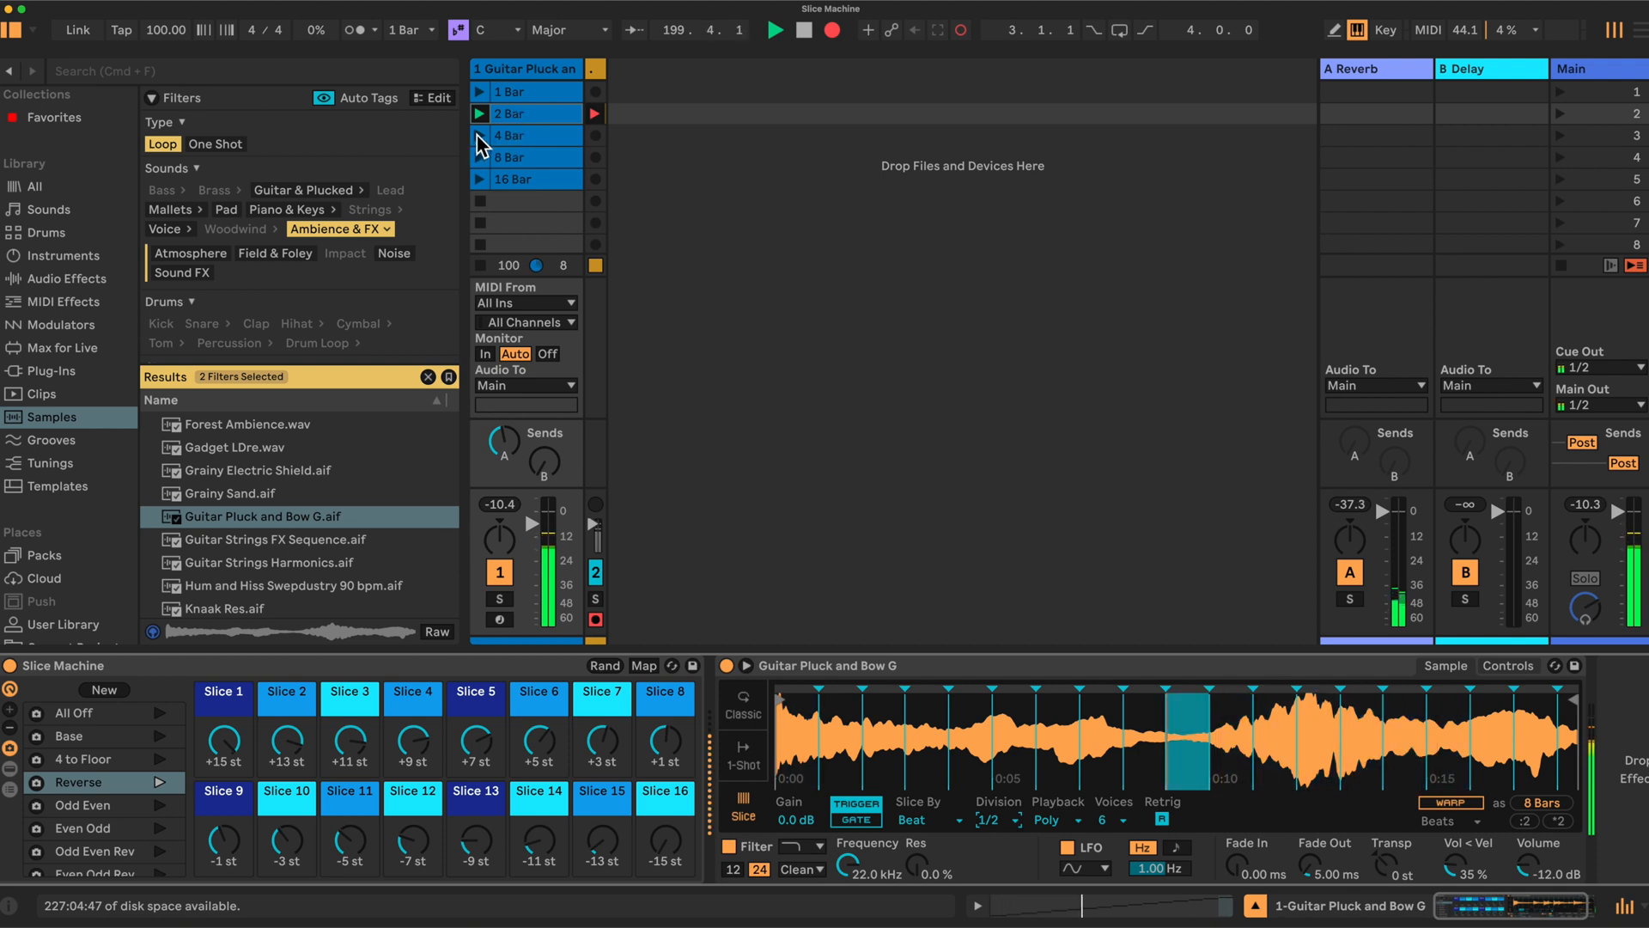
pyautogui.click(516, 135)
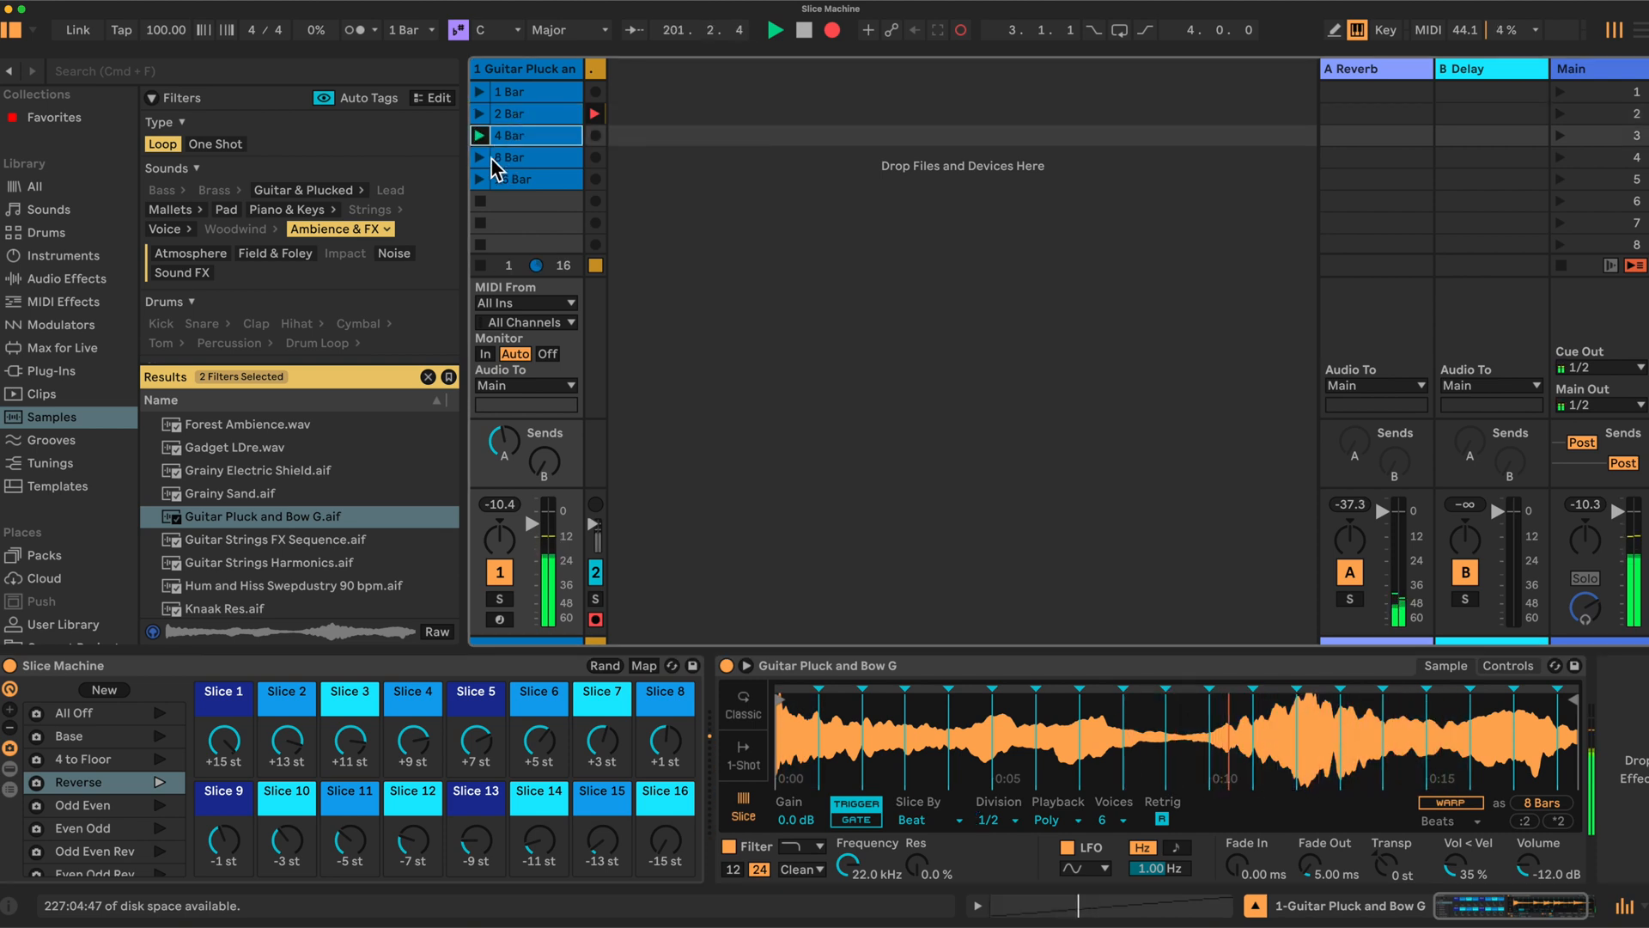
pyautogui.click(516, 157)
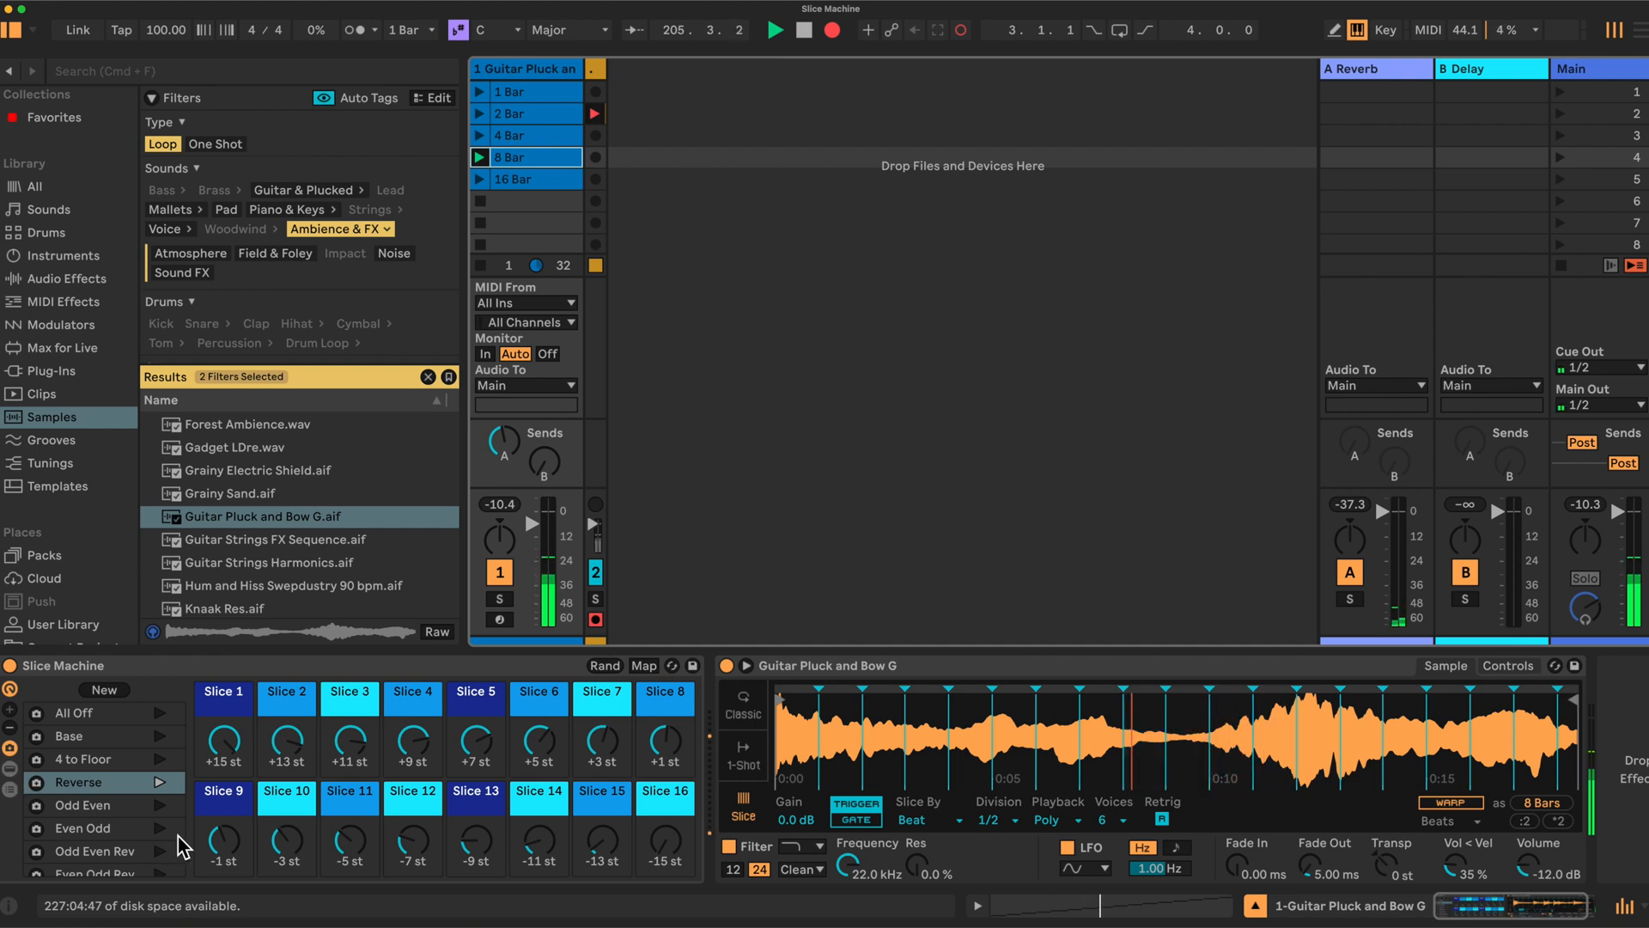
# Recall the Base variation, returning all sixteen Guitar Pluck and Bow G slices to 0 semitones
pyautogui.click(68, 735)
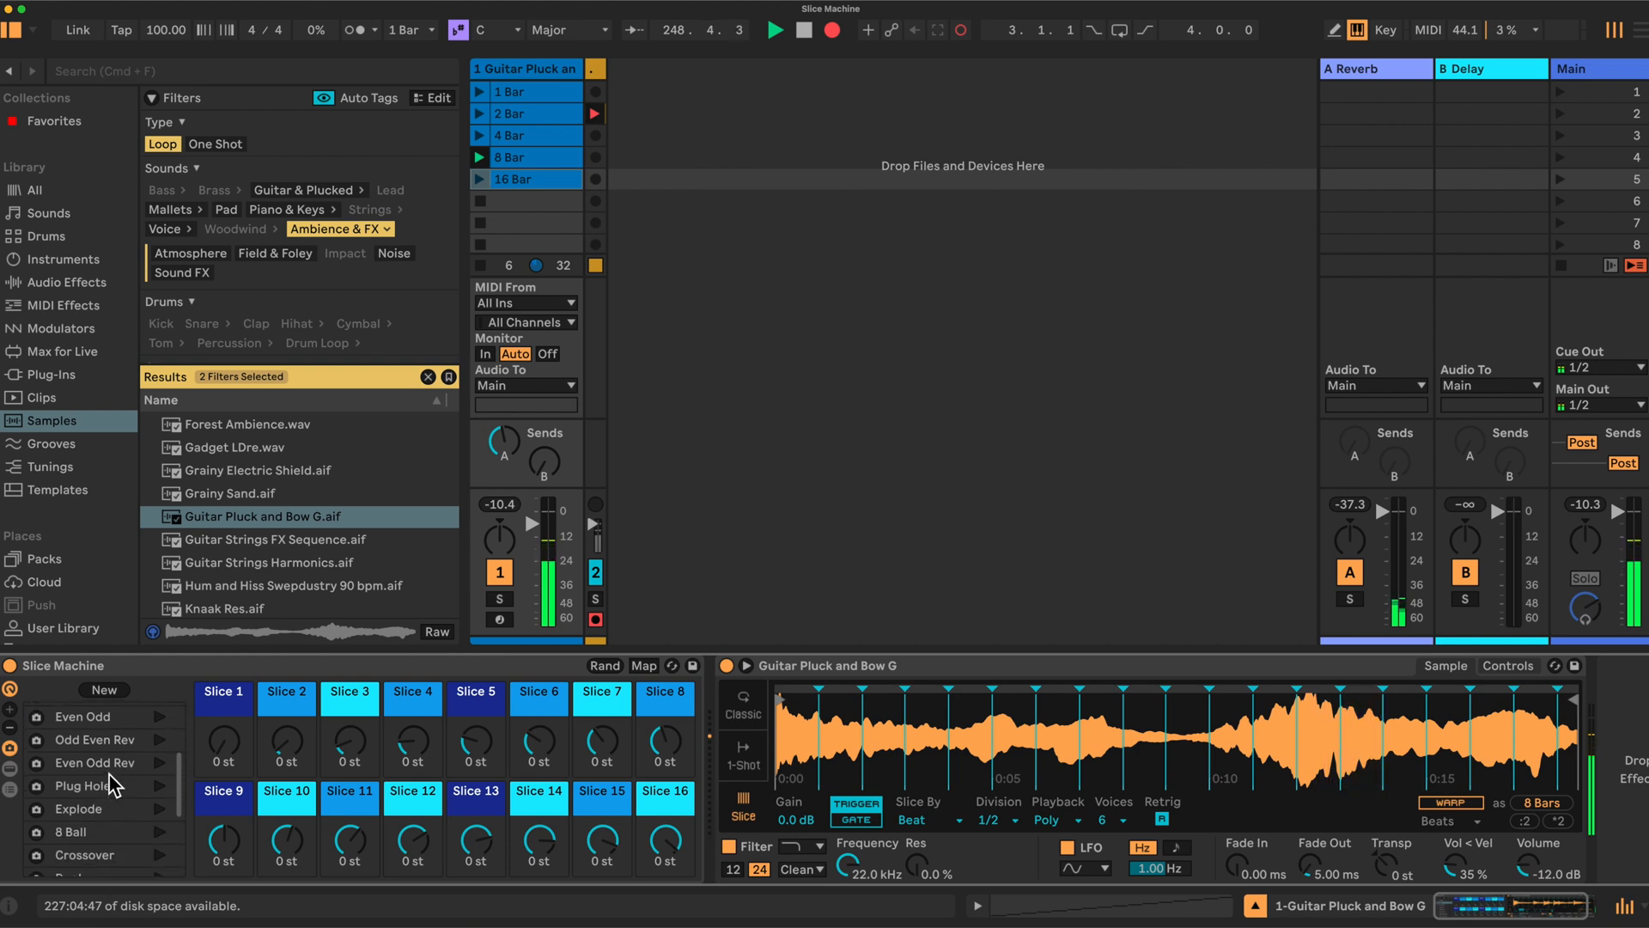
# Scroll down the MIDI Effects list in the browser to find MIDI Effect Rack
pyautogui.scroll(-3)
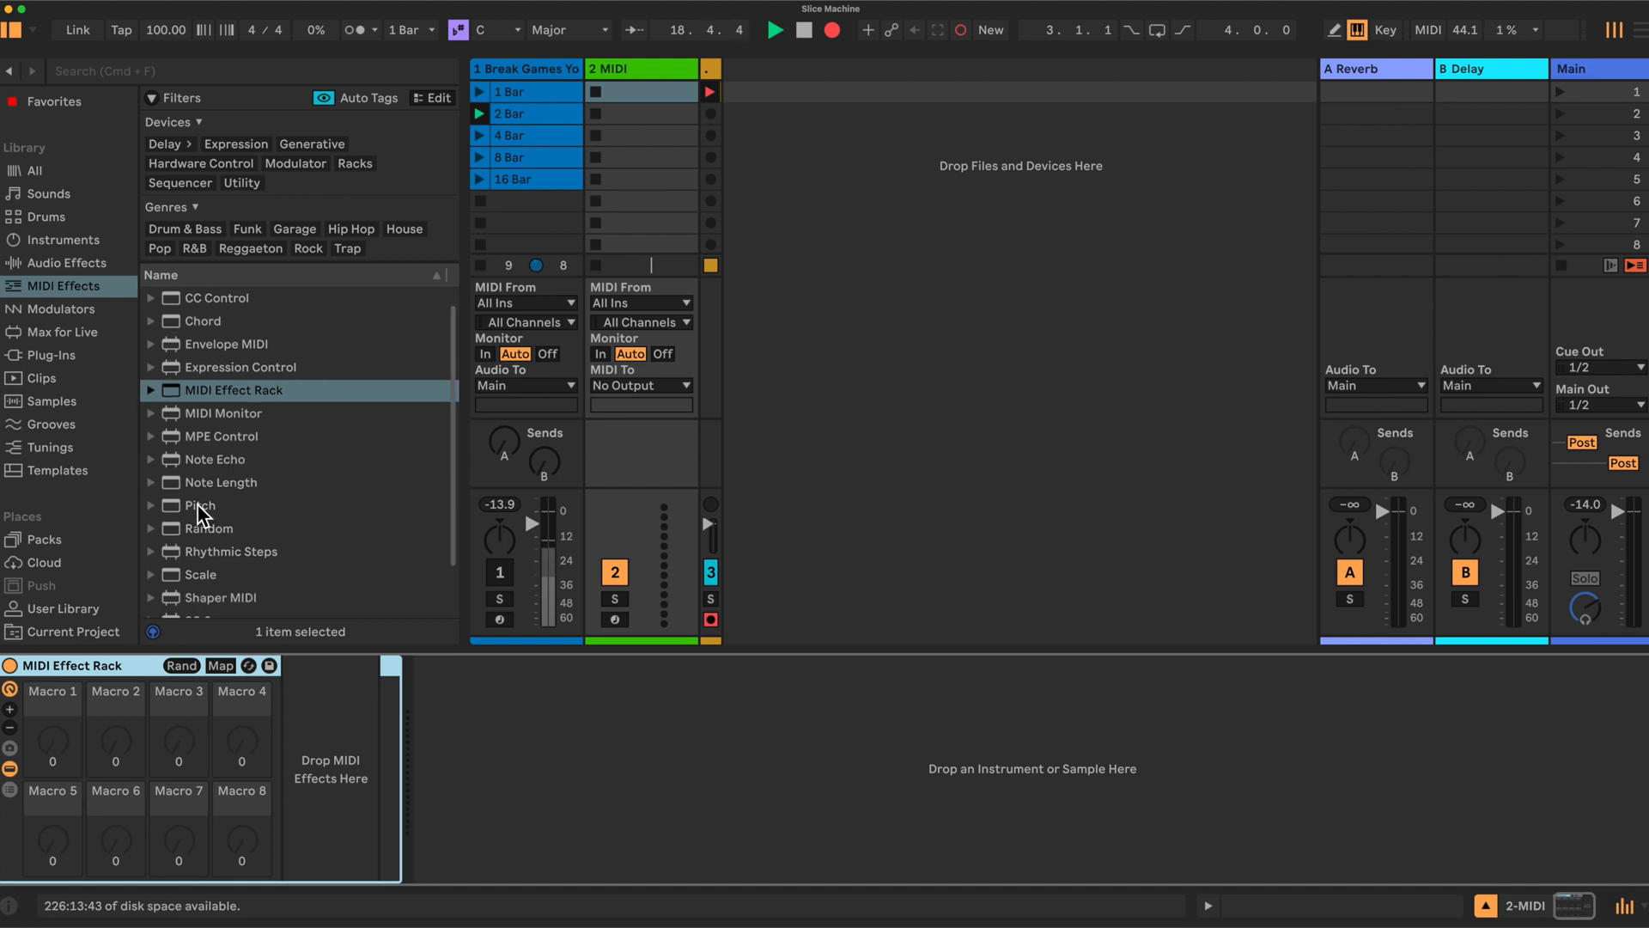
# Add a Pitch device inside the MIDI Effect Rack as its own chain
pyautogui.click(200, 505)
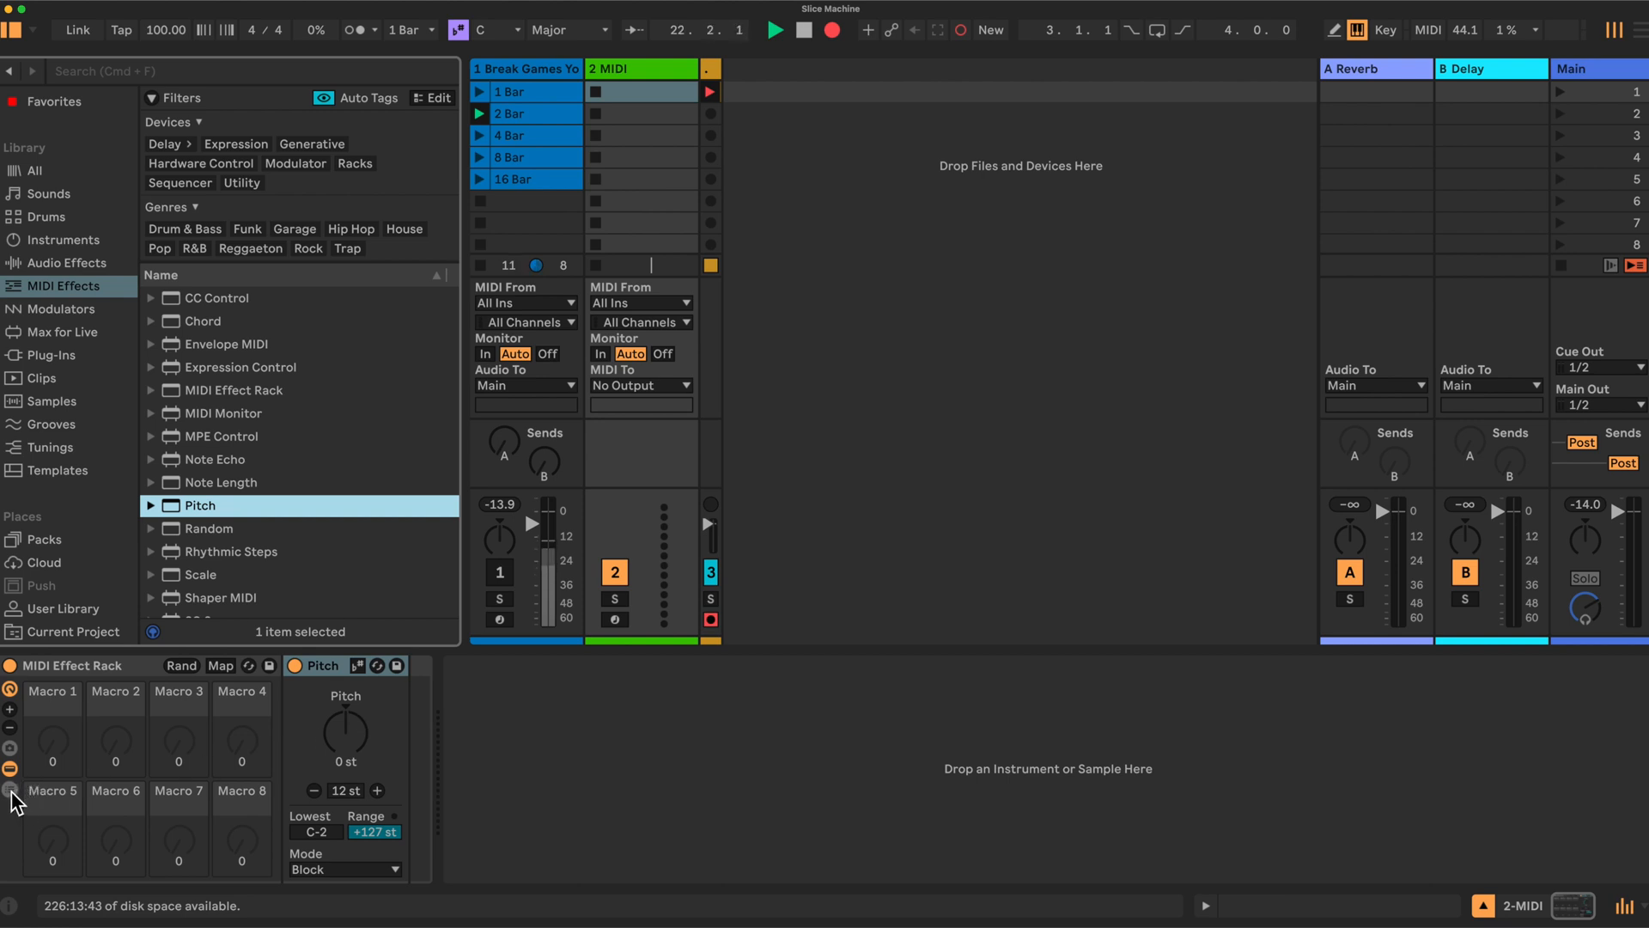
pyautogui.click(11, 792)
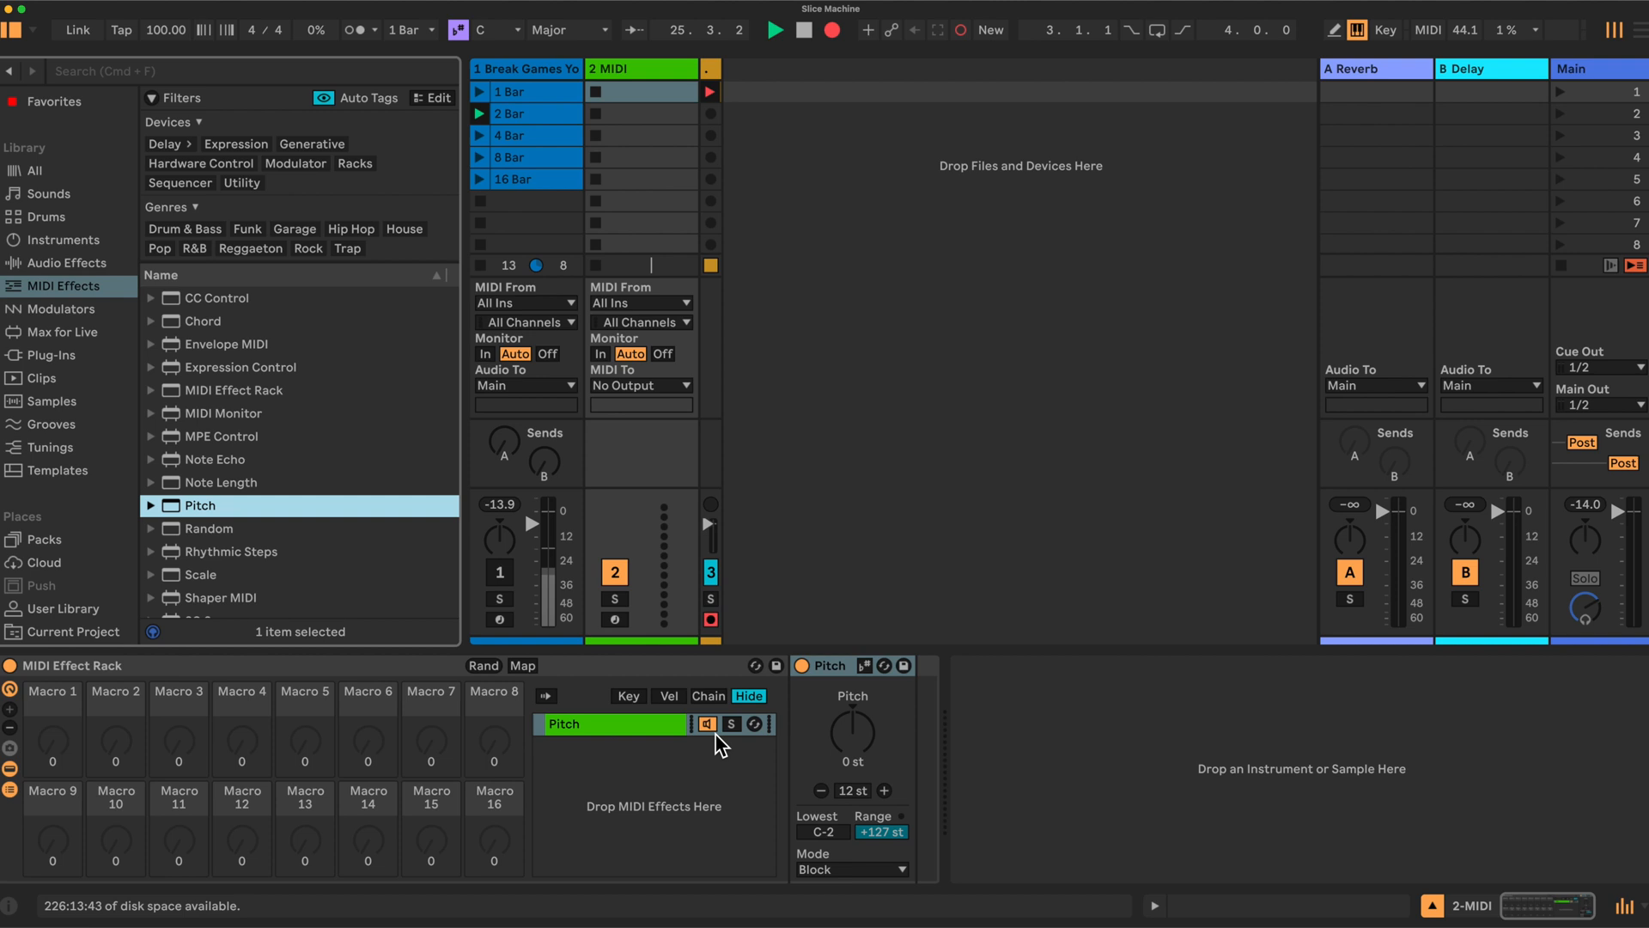
# Rename the Pitch chain 'Slice 1' and set Pitch range 0 st, lowest C1
pyautogui.click(571, 723)
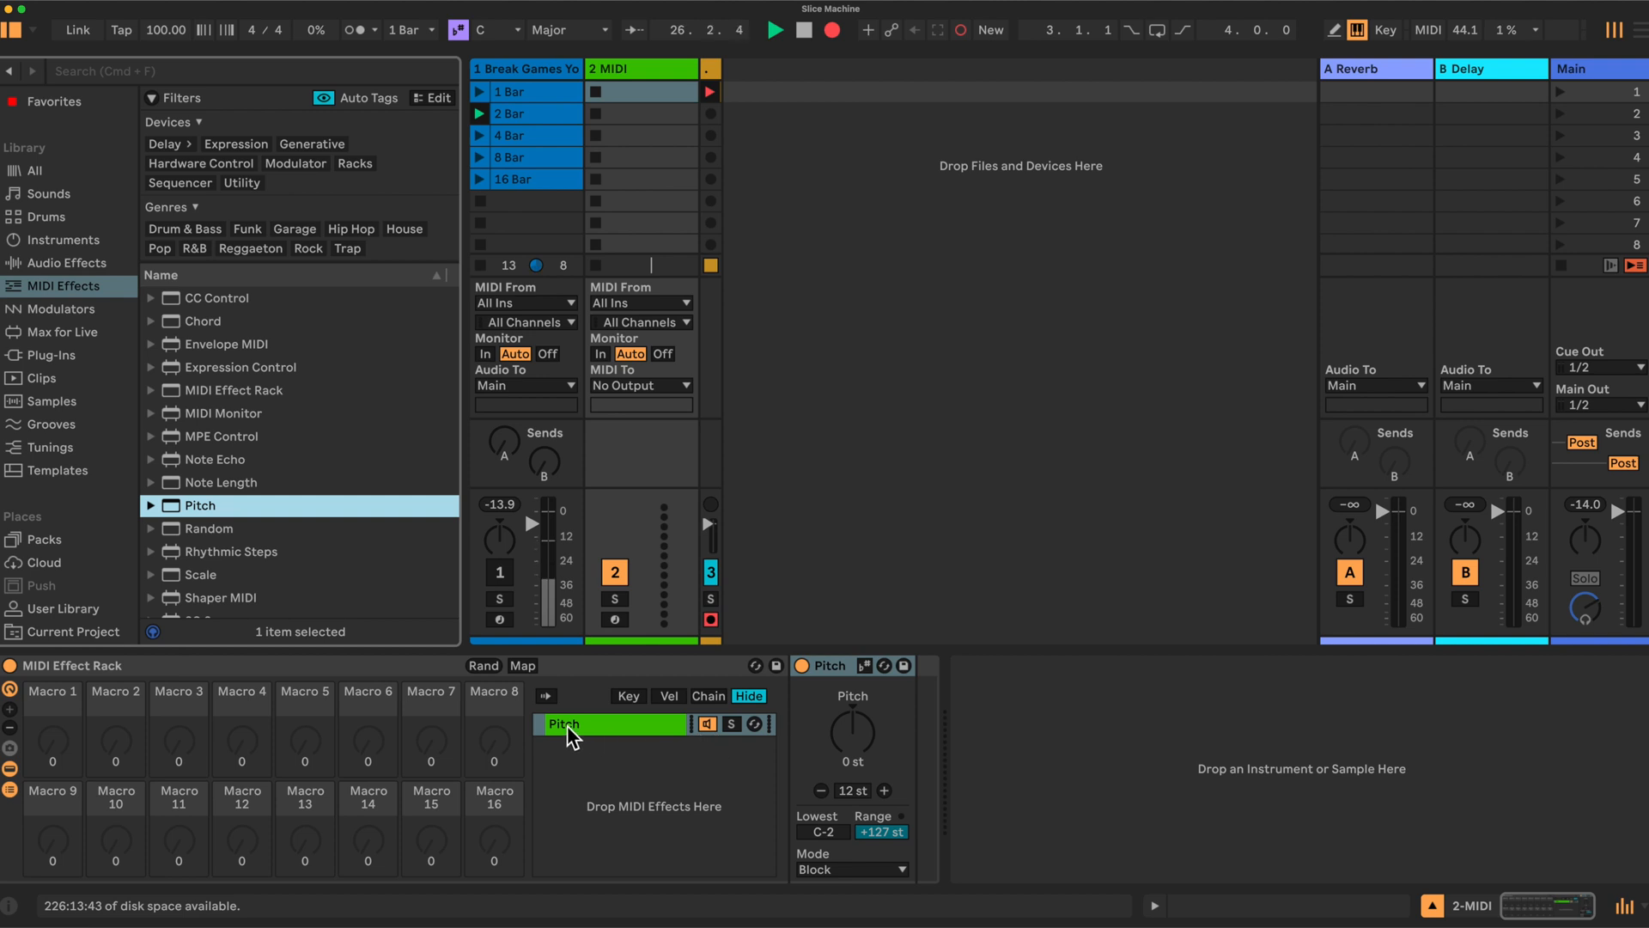
pyautogui.rightClick(568, 724)
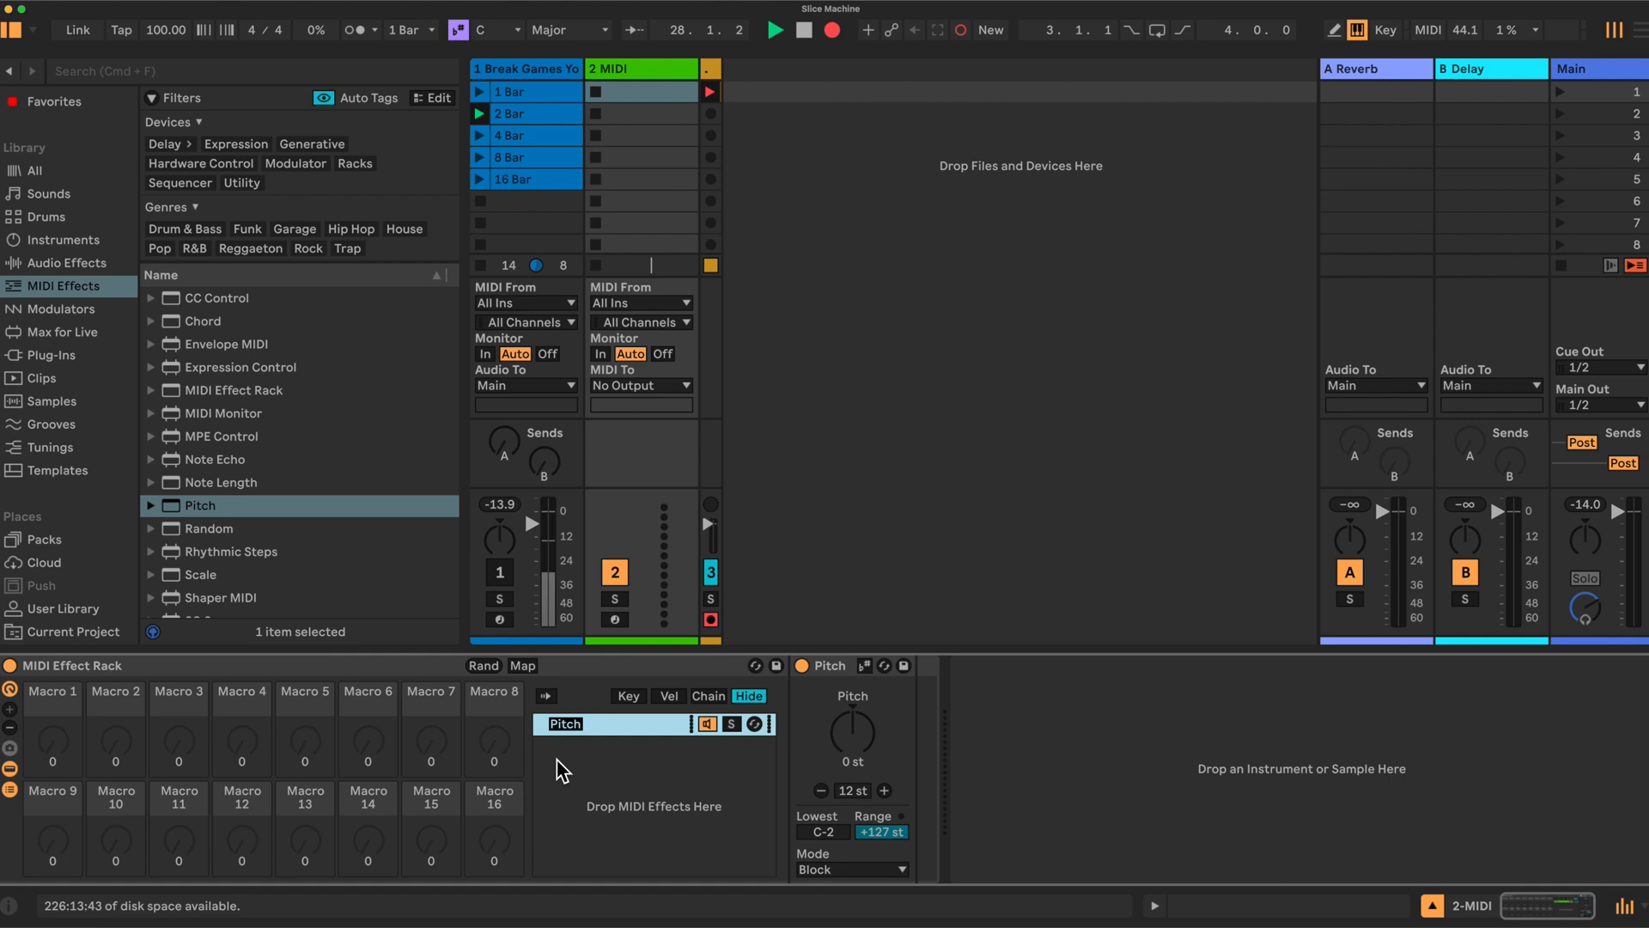
pyautogui.write('Slice')
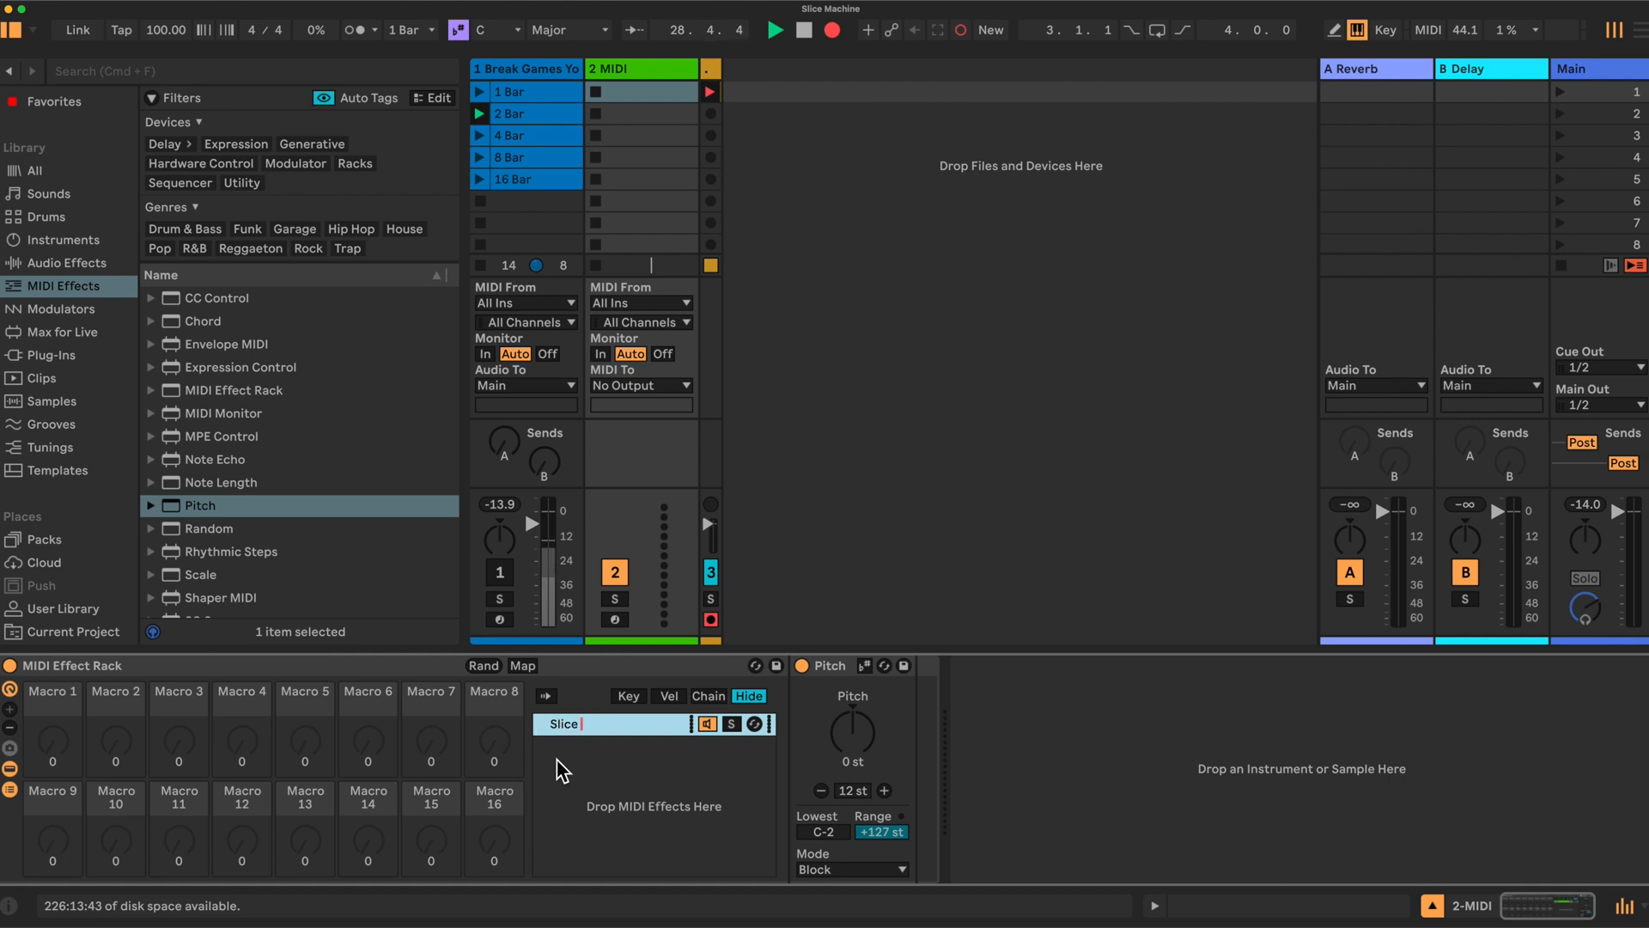
pyautogui.write('1')
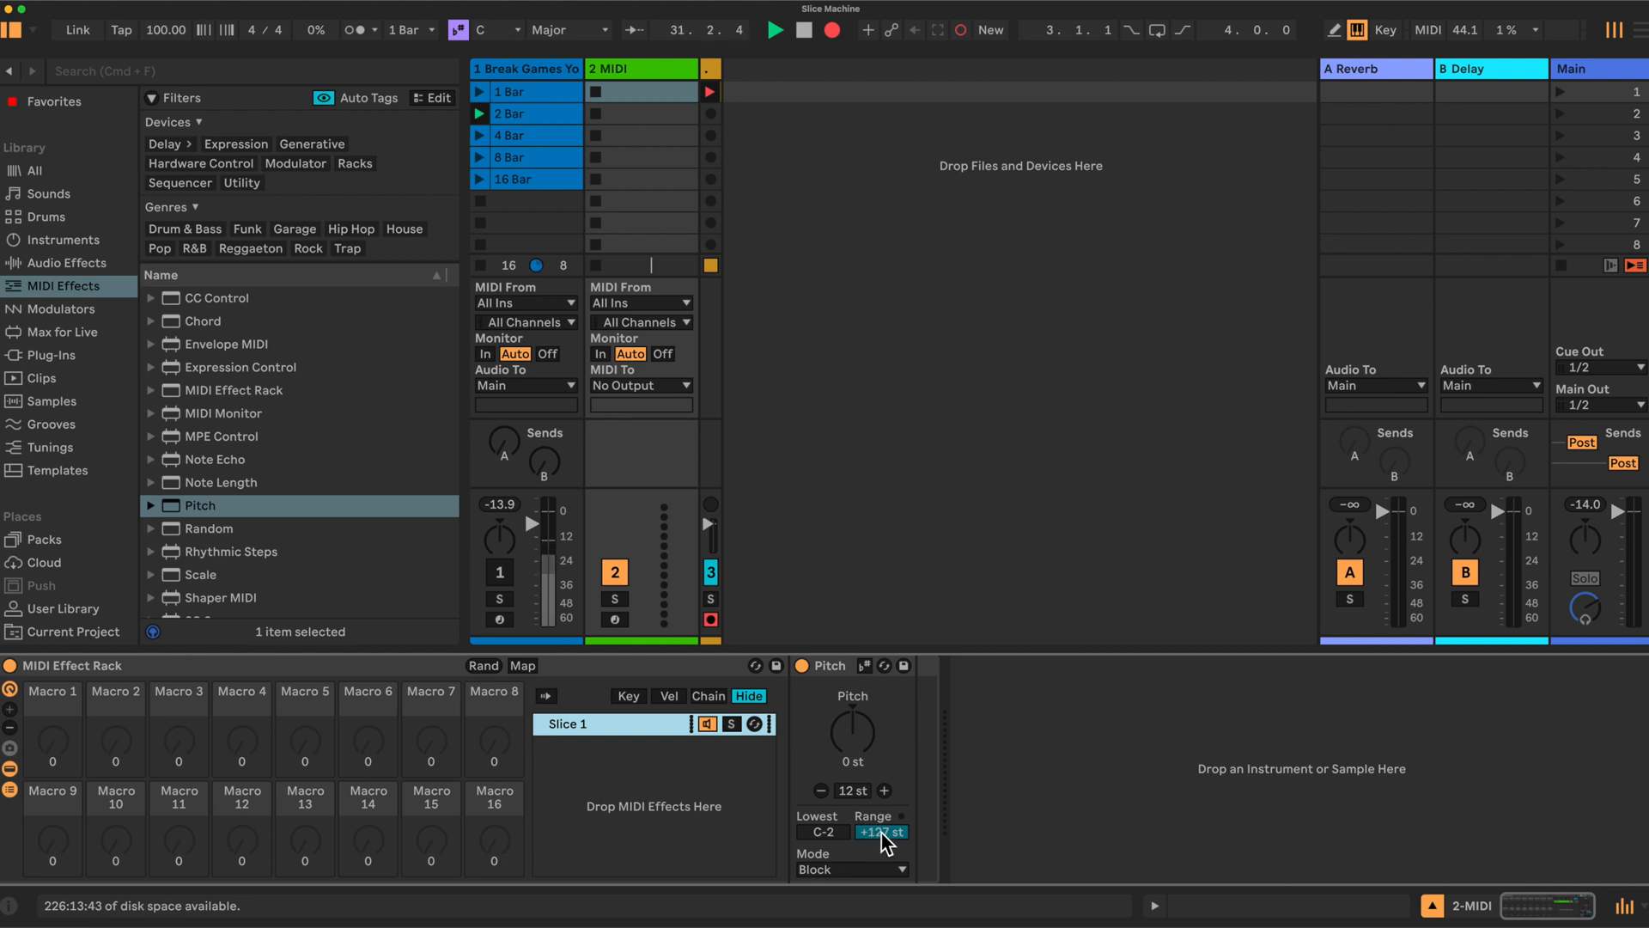
pyautogui.click(881, 833)
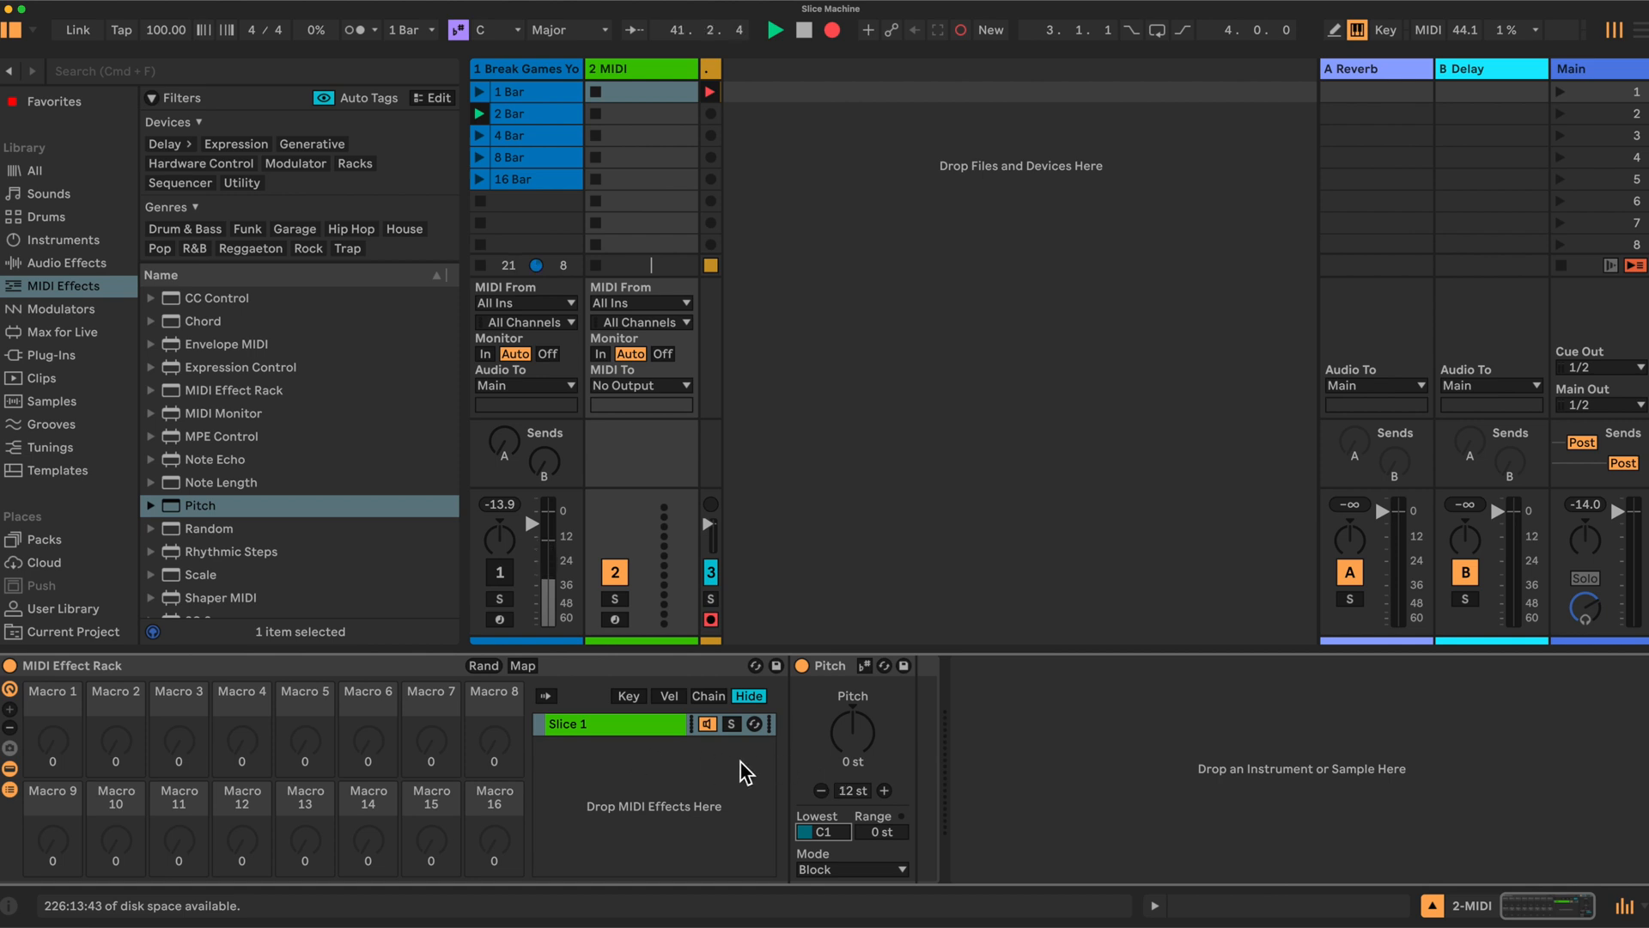
# Duplicate the Slice 1 chain from its context menu
pyautogui.click(573, 724)
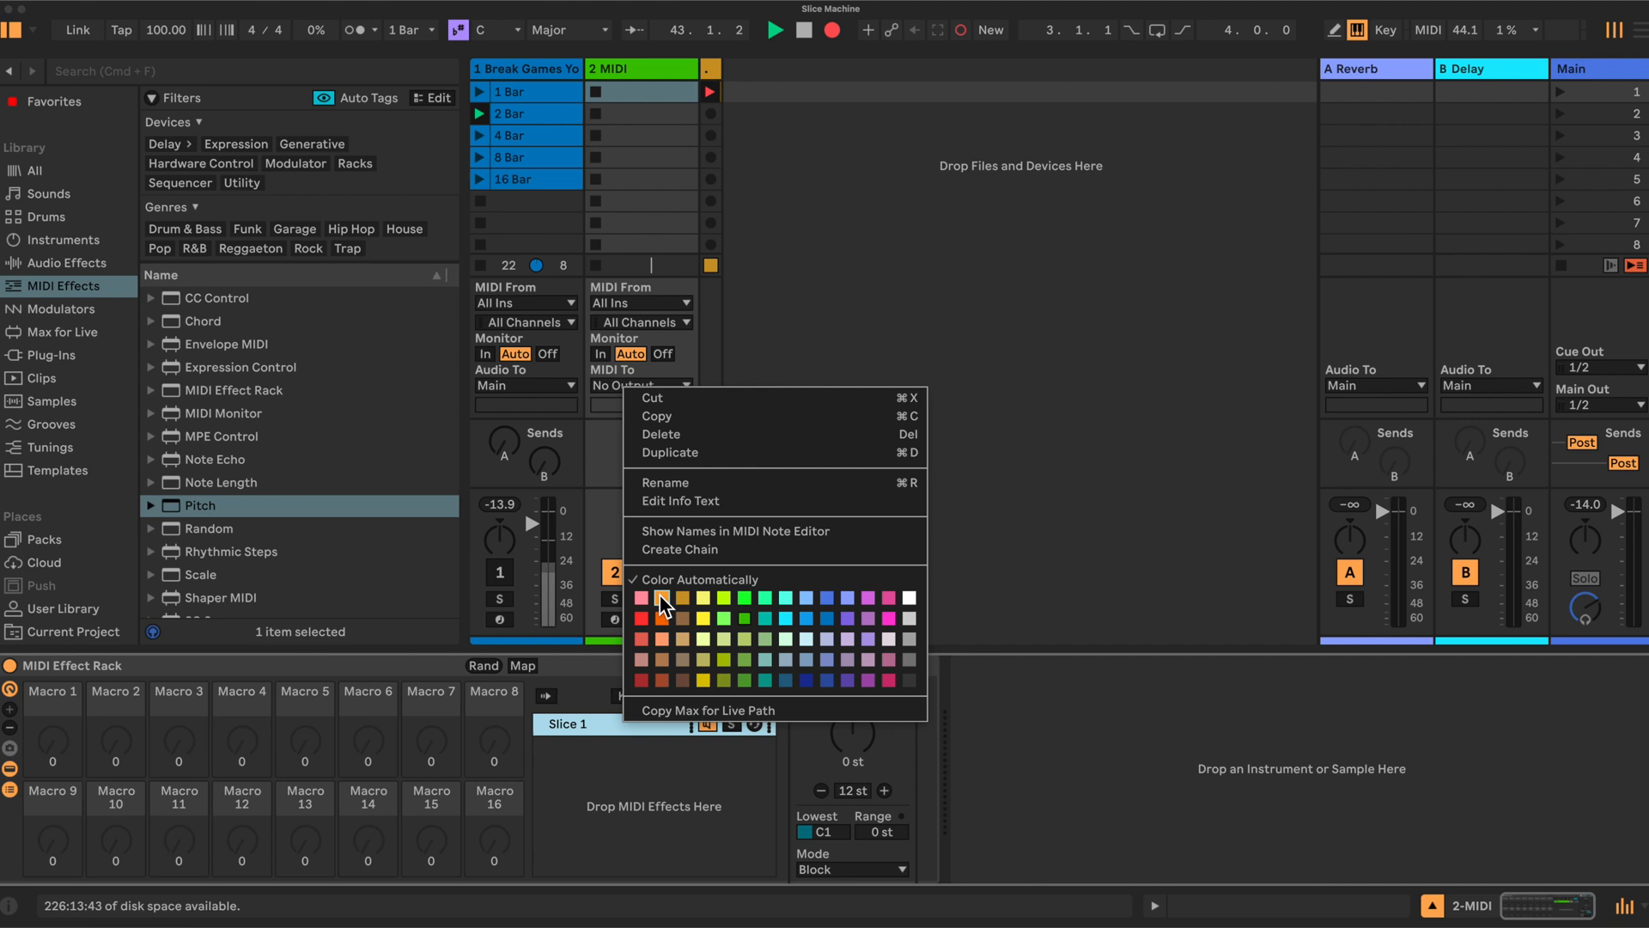
pyautogui.moveTo(670, 453)
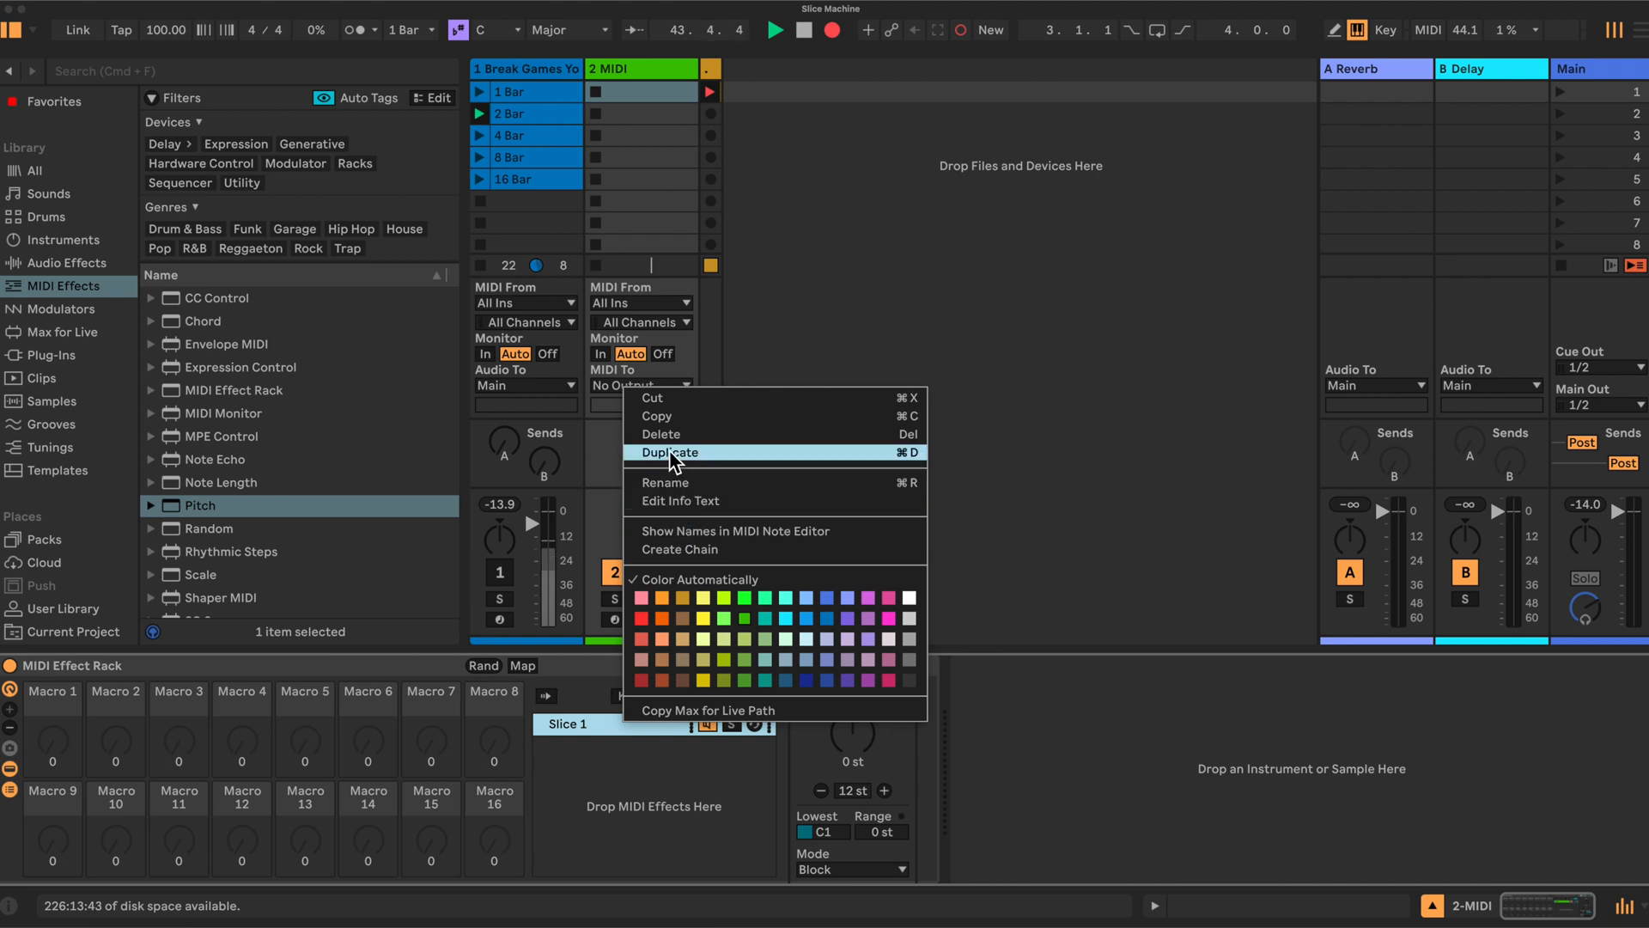
pyautogui.click(669, 453)
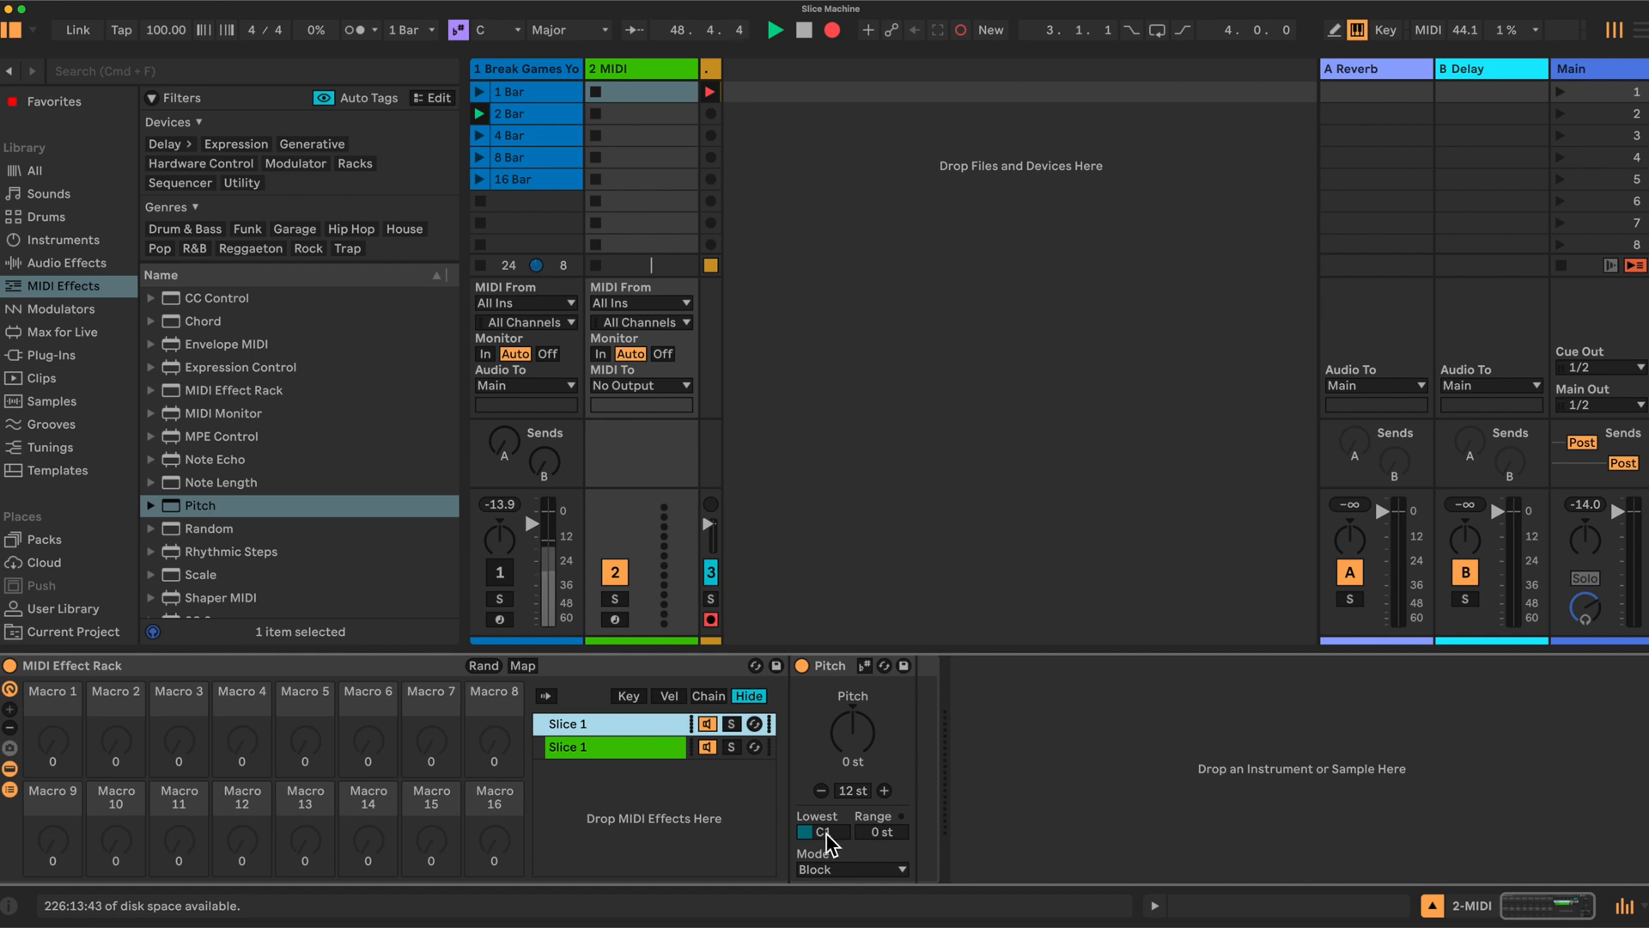
# Rename the duplicated chain 'Slice 2' and bring up its chain actions
pyautogui.click(568, 746)
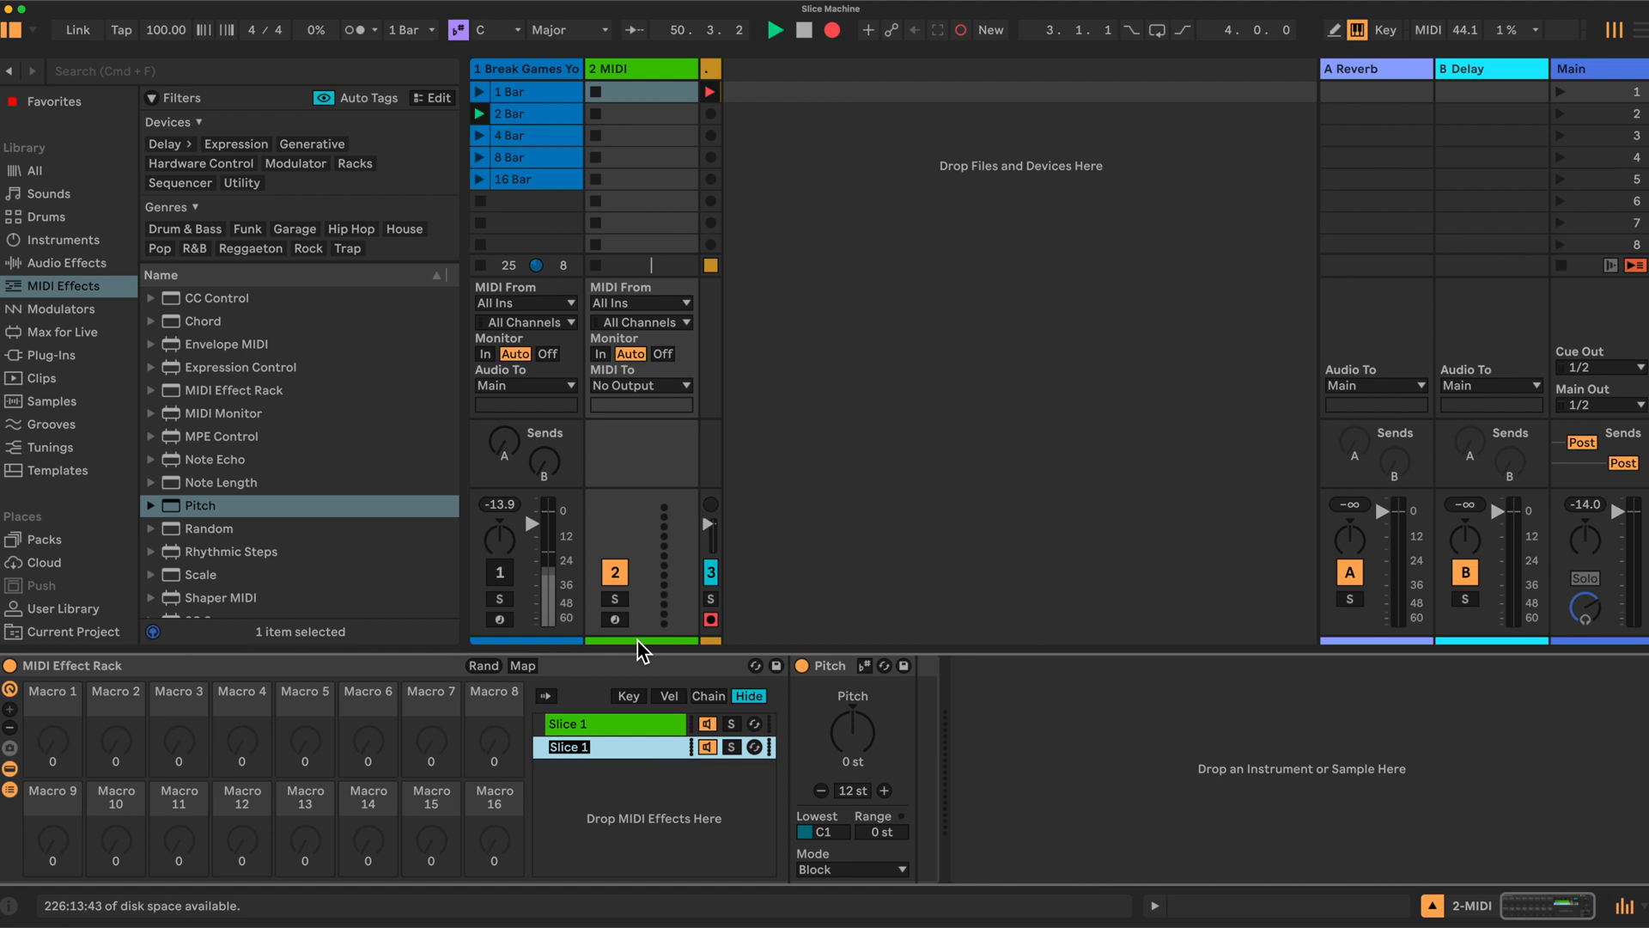
pyautogui.doubleClick(613, 746)
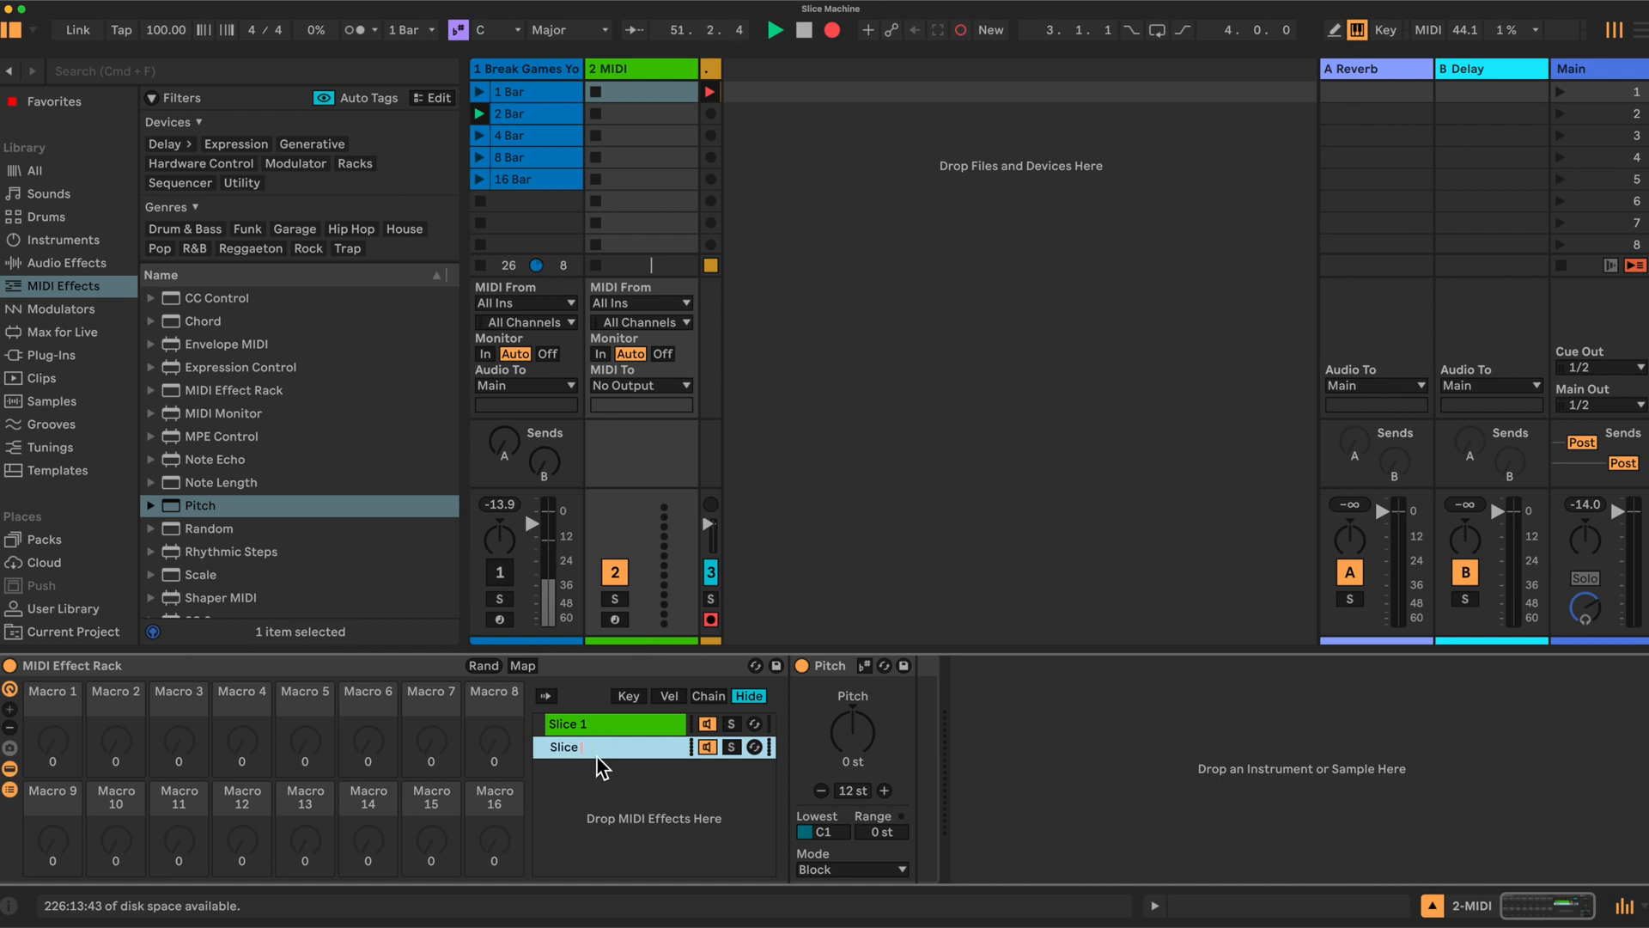
pyautogui.write('2')
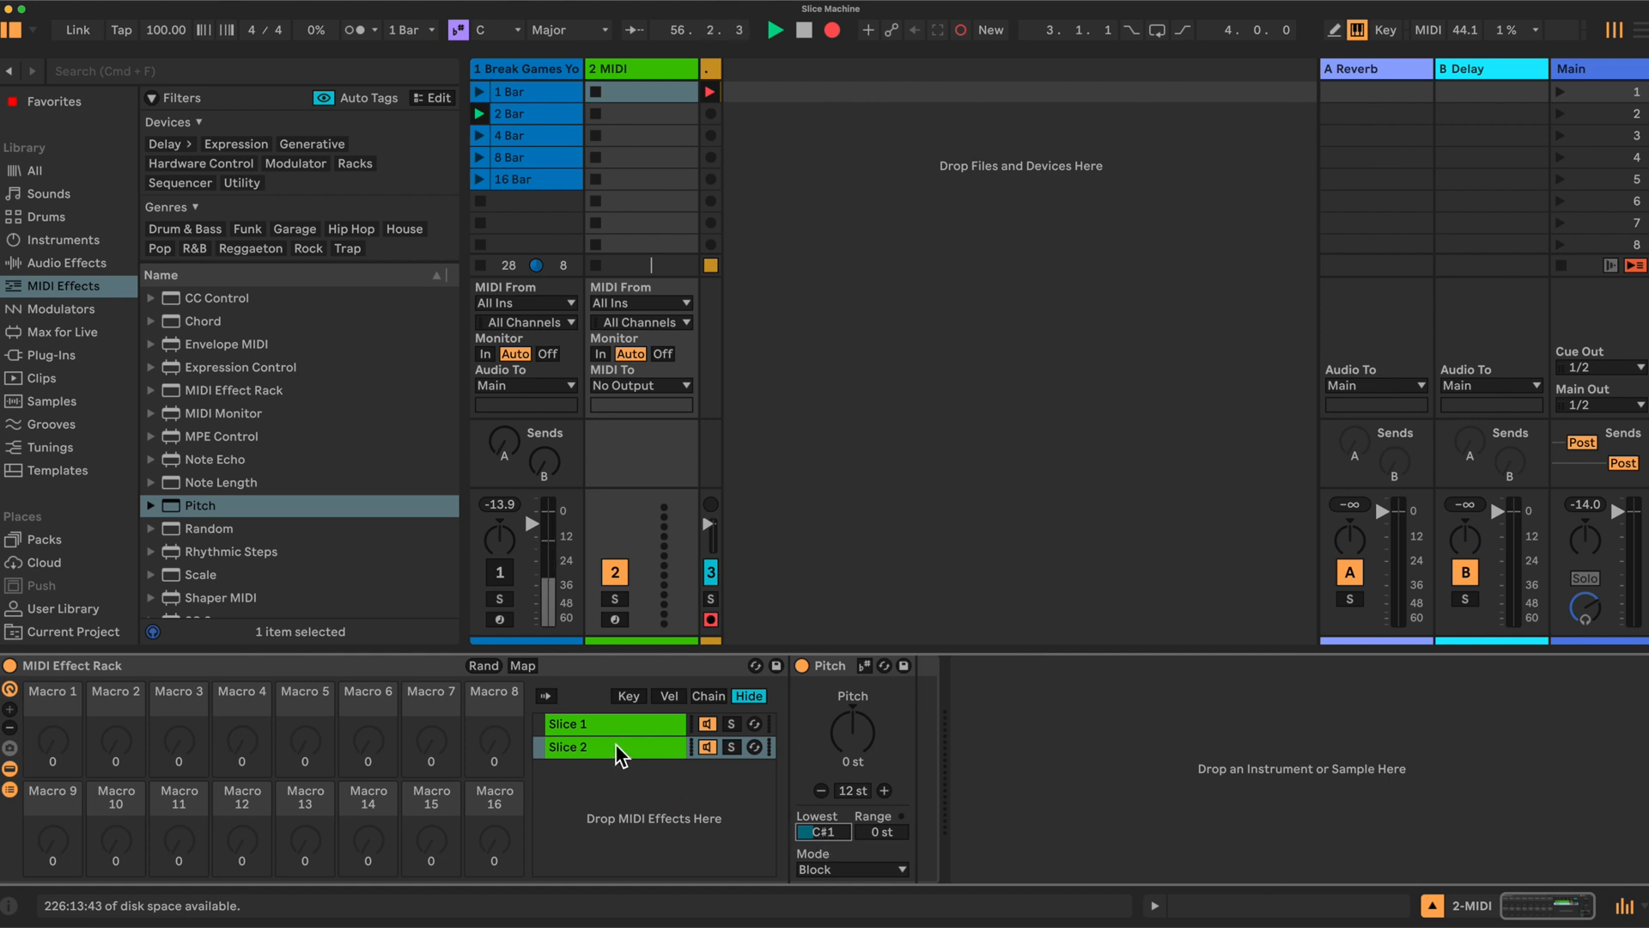
pyautogui.rightClick(584, 747)
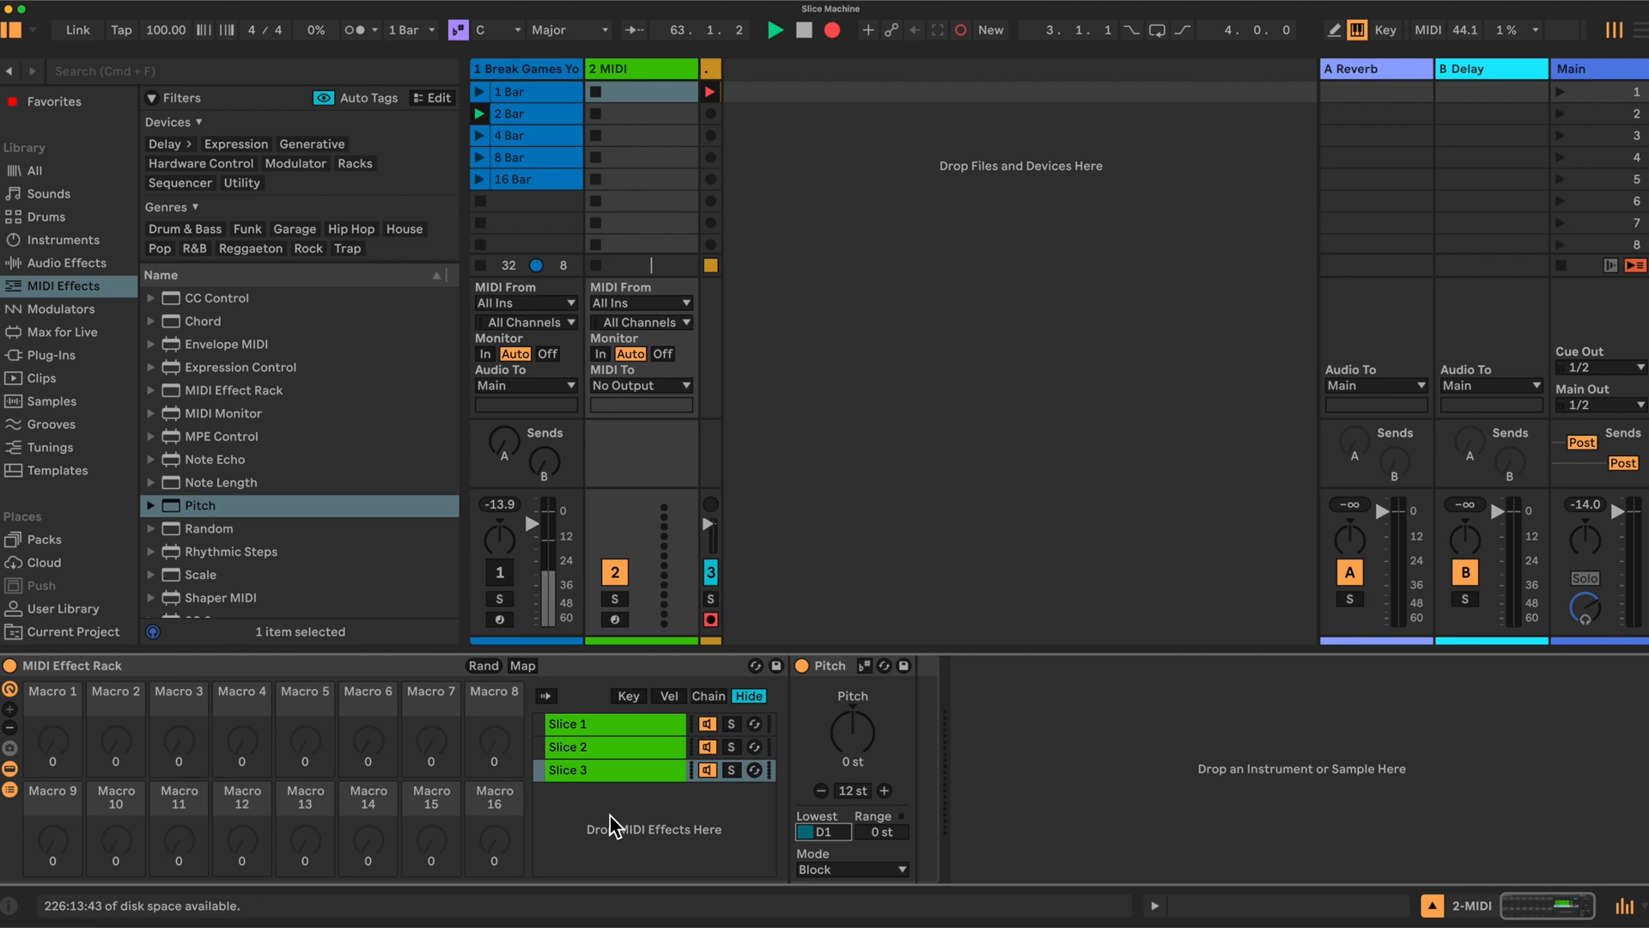
pyautogui.moveTo(607, 731)
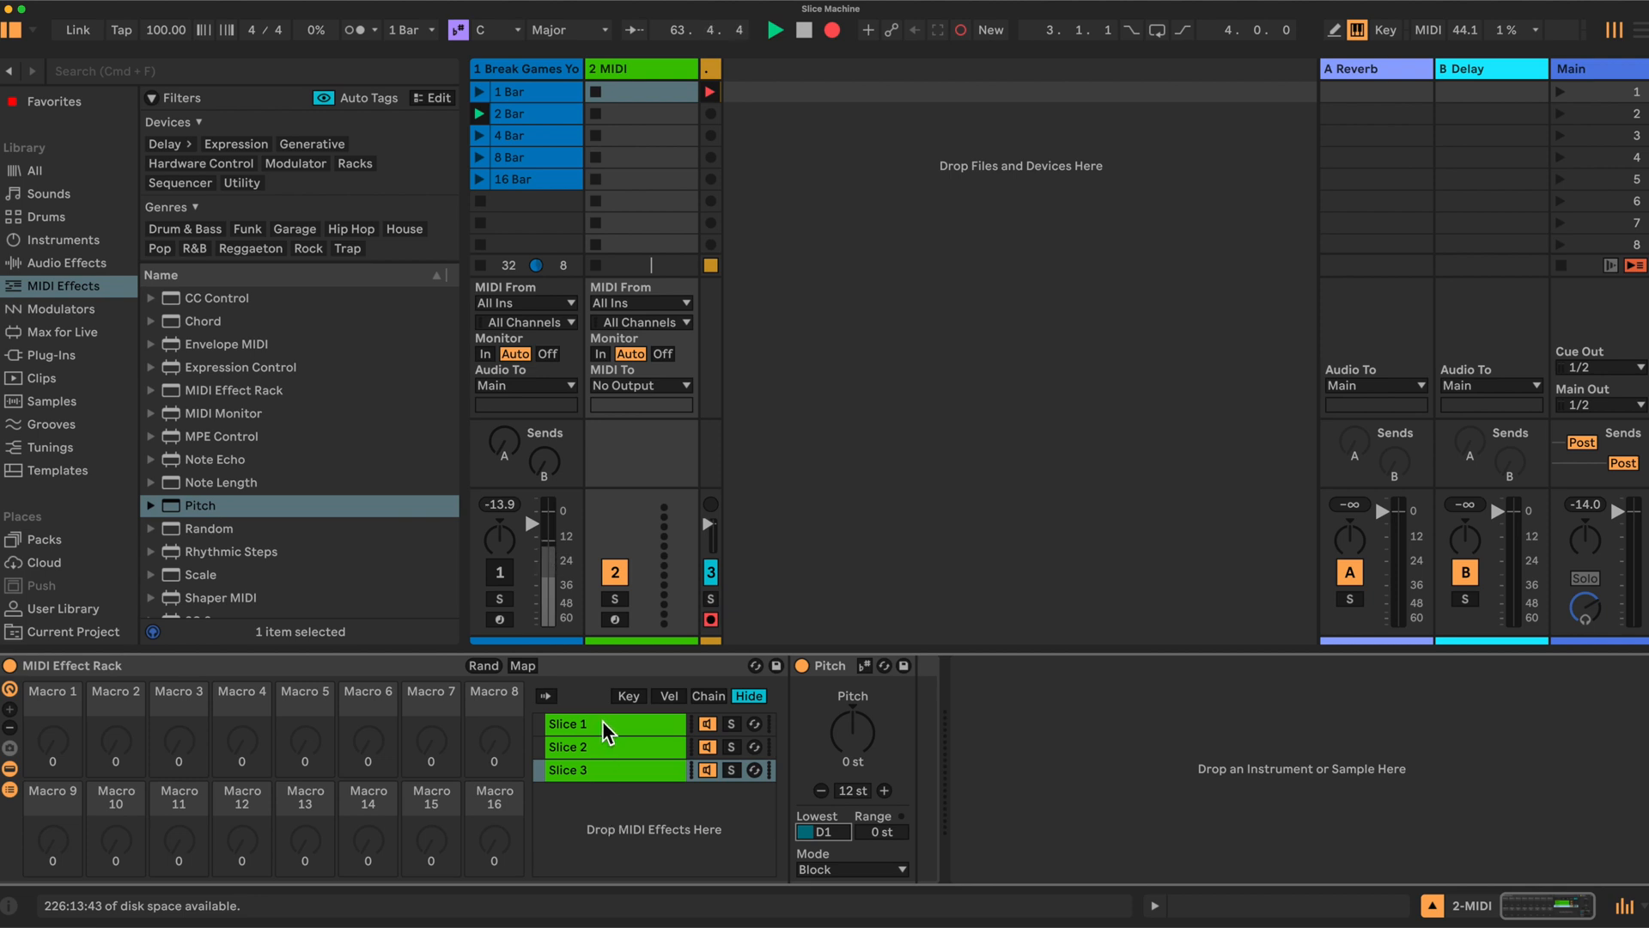
# Select the Slice 1 chain to show its C1 Pitch device
pyautogui.click(613, 723)
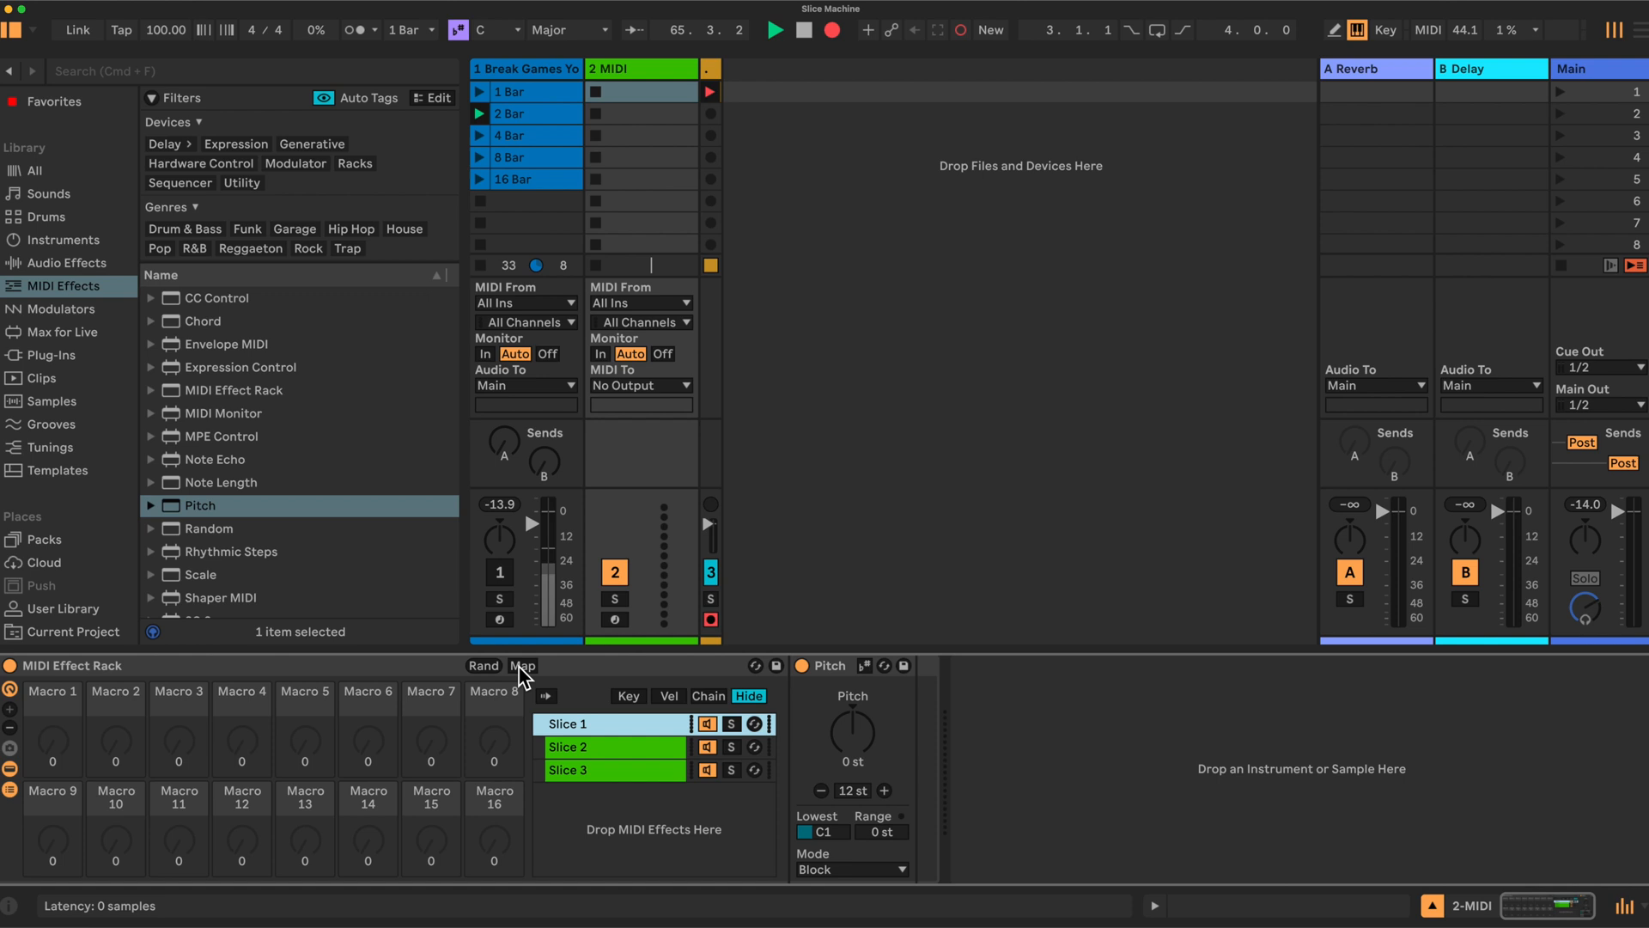
# In Map mode, assign Slice 1–3 Pitch to Macros 1–3 and start renaming a macro
pyautogui.click(523, 665)
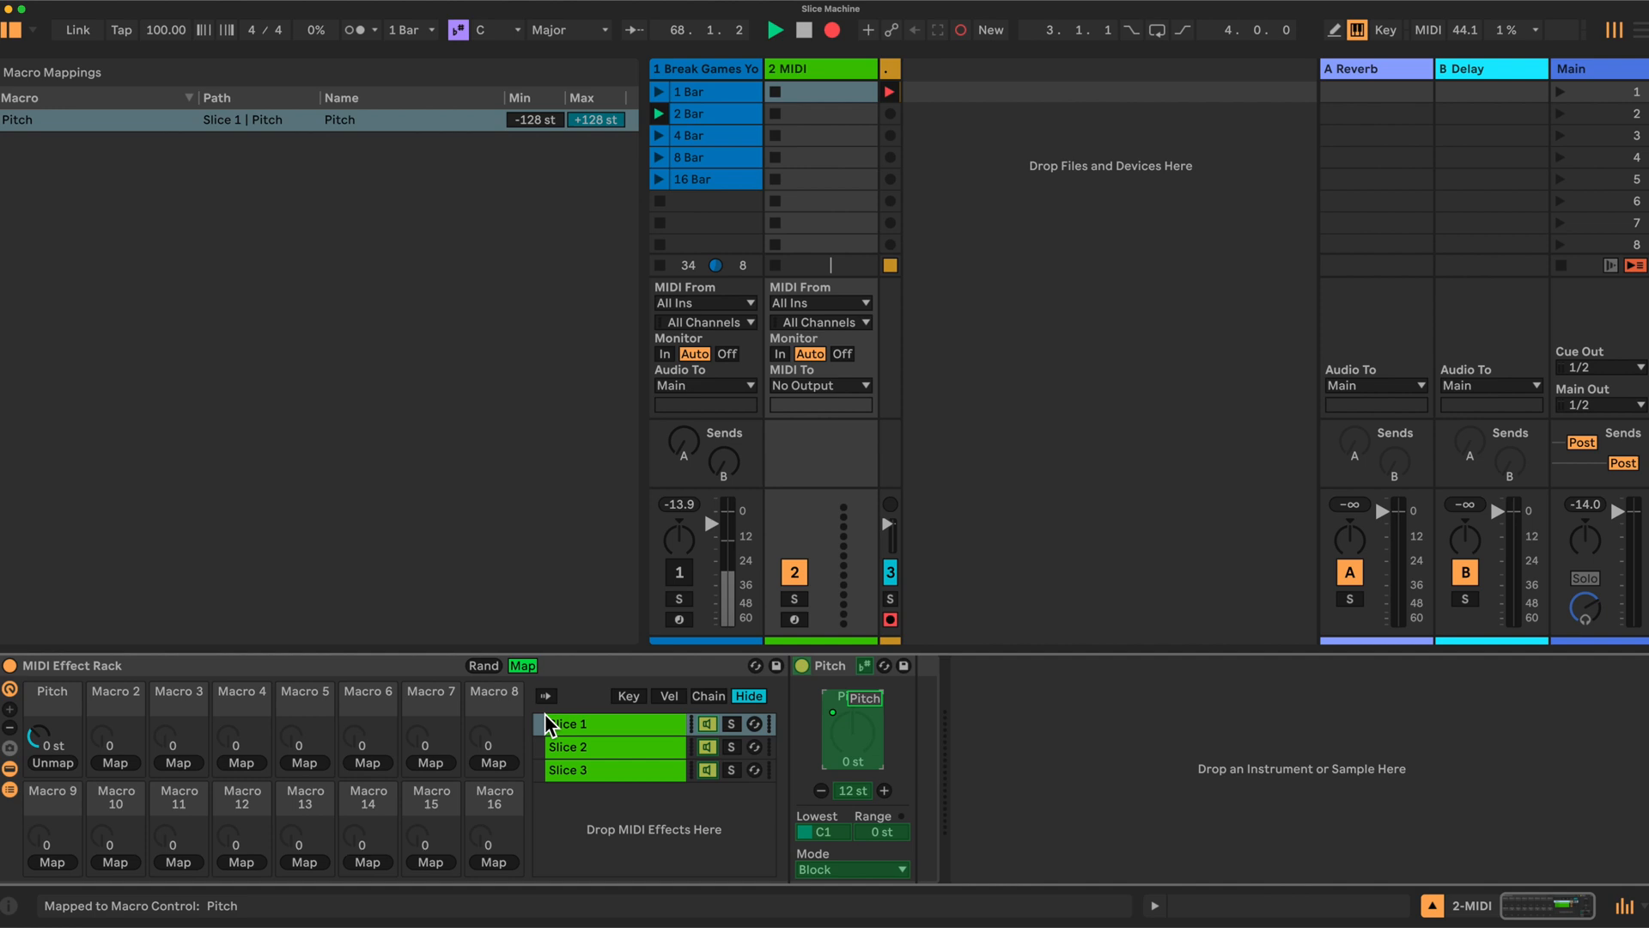
pyautogui.click(568, 745)
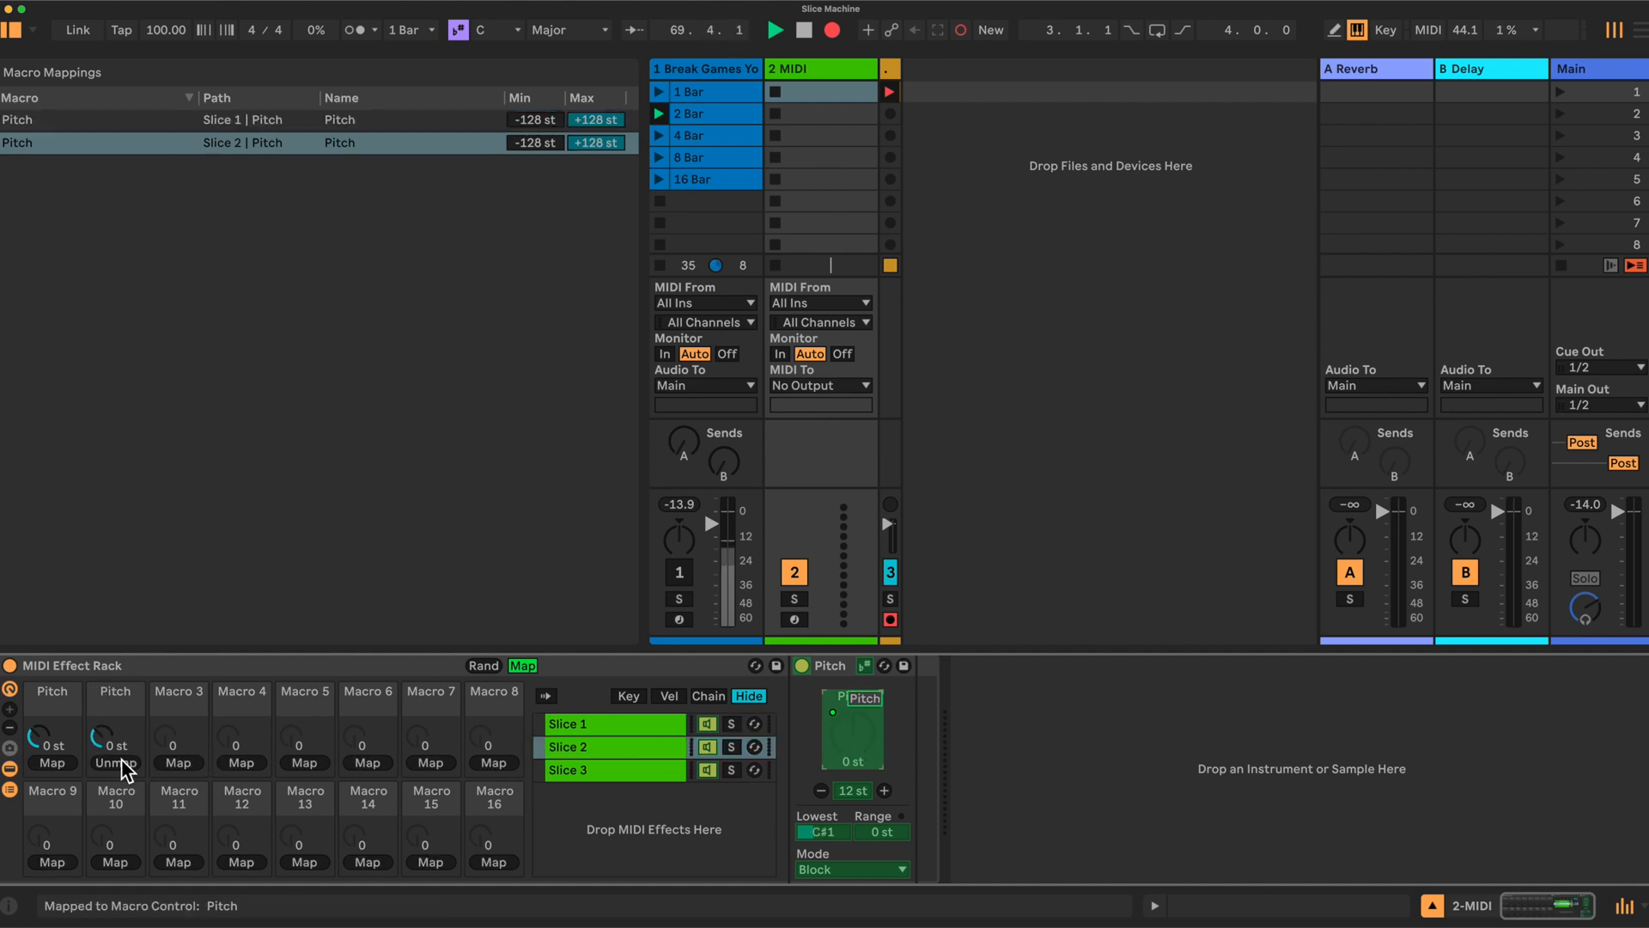
pyautogui.click(573, 769)
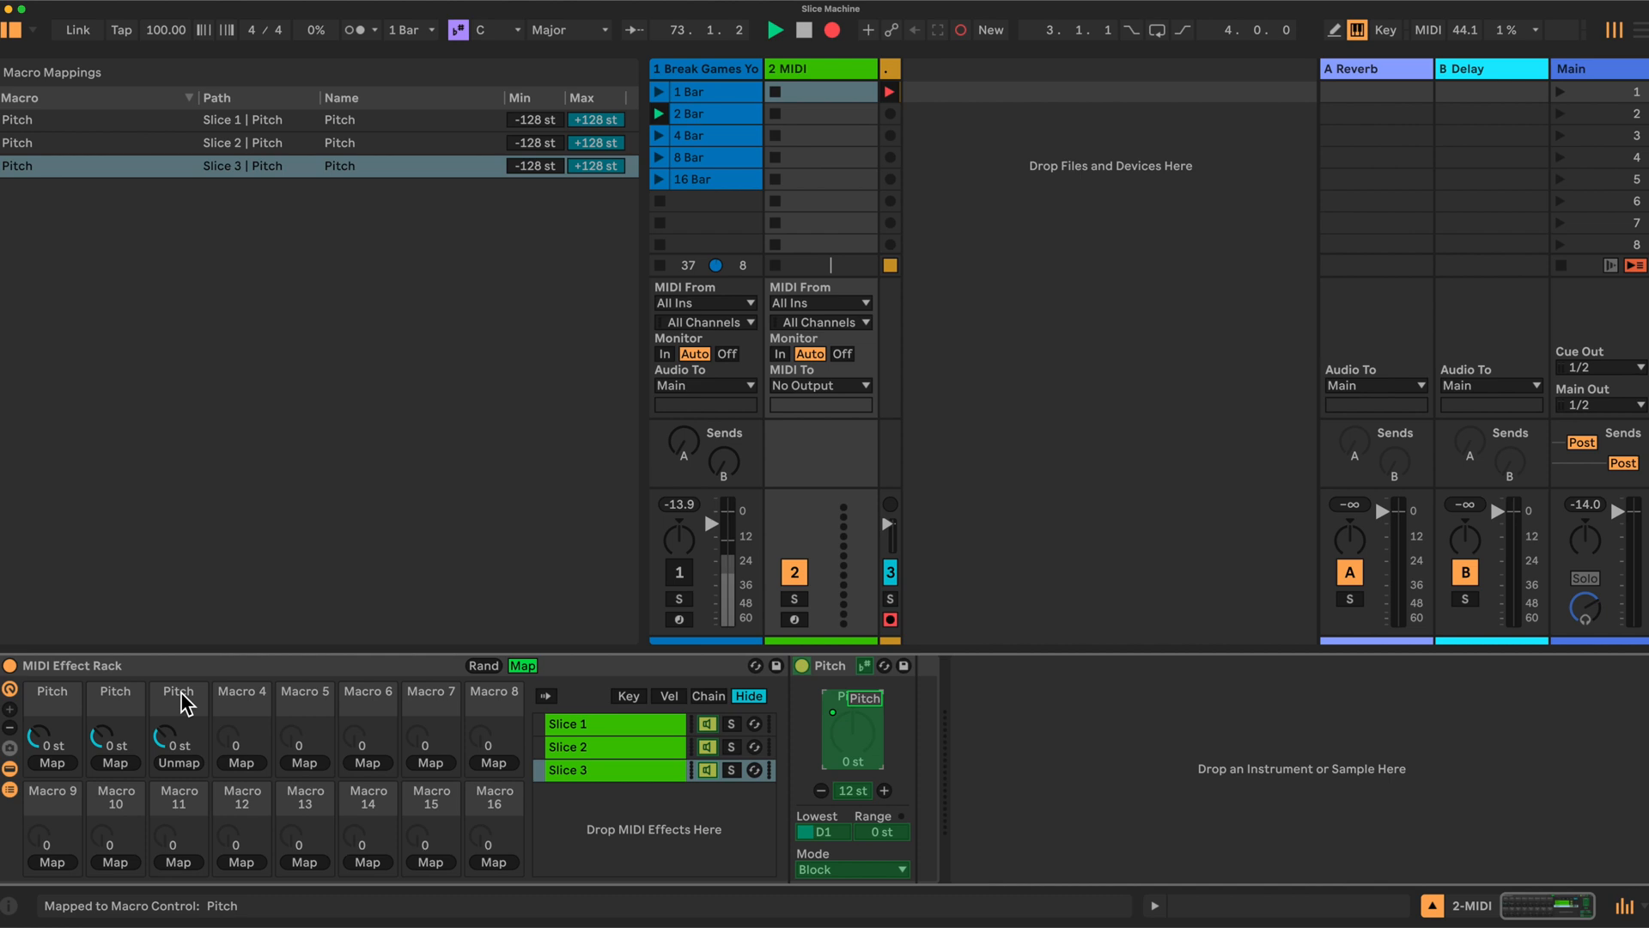
pyautogui.rightClick(50, 692)
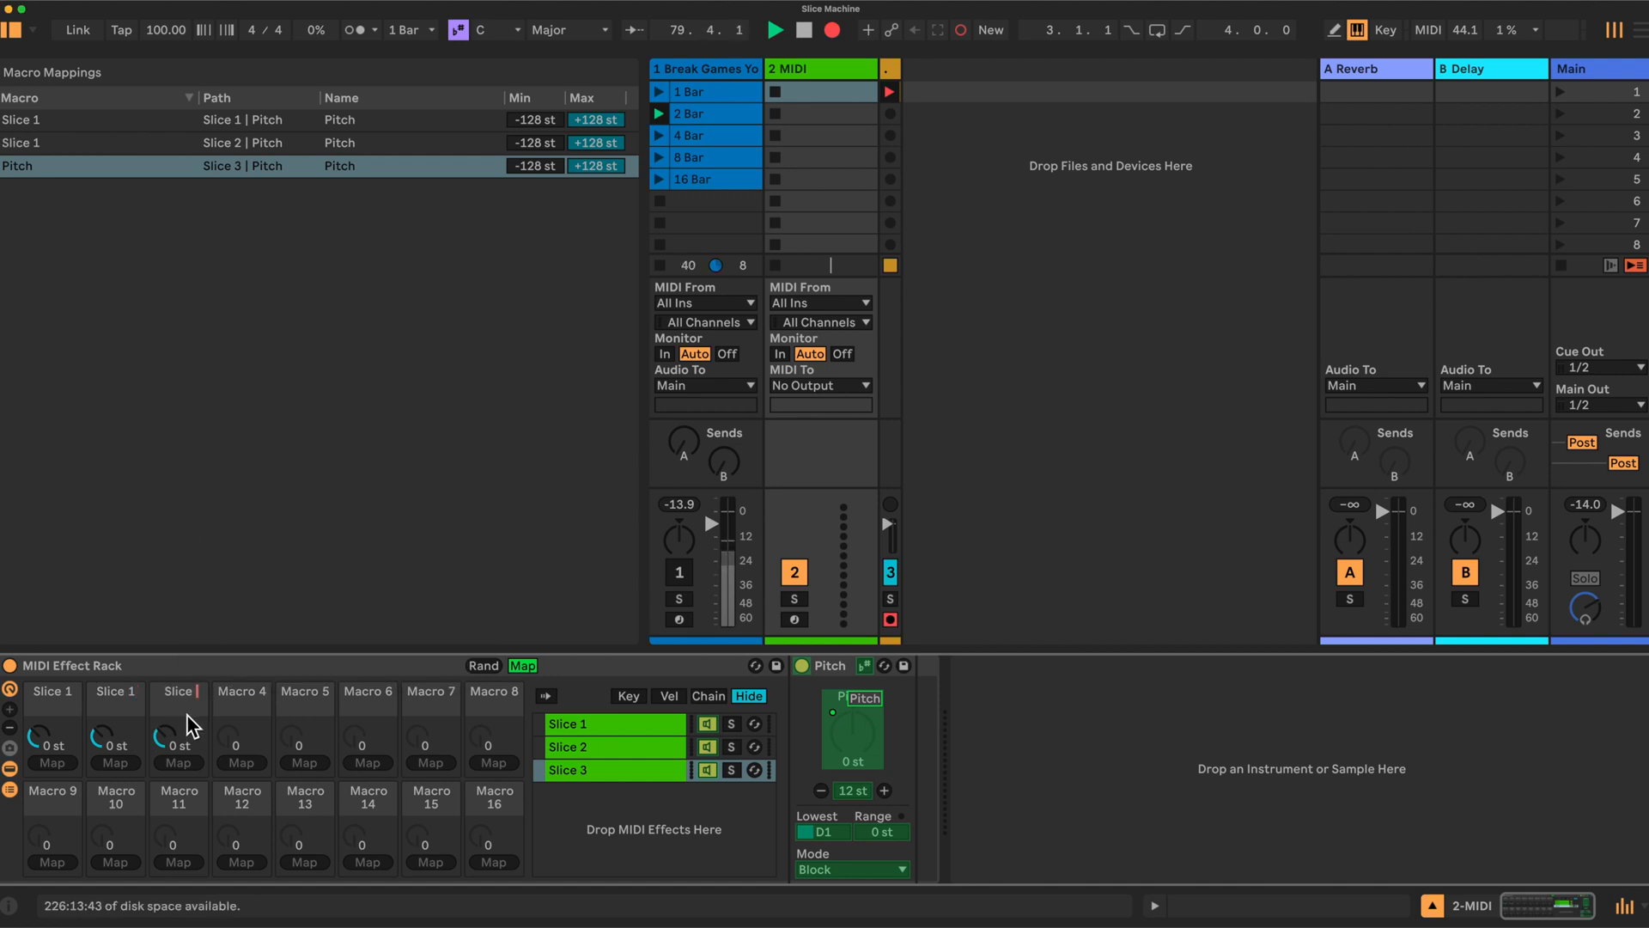
# Rename the third macro and select the Slice 1 and Slice 3 chains
pyautogui.rightClick(184, 690)
pyautogui.write(' 3')
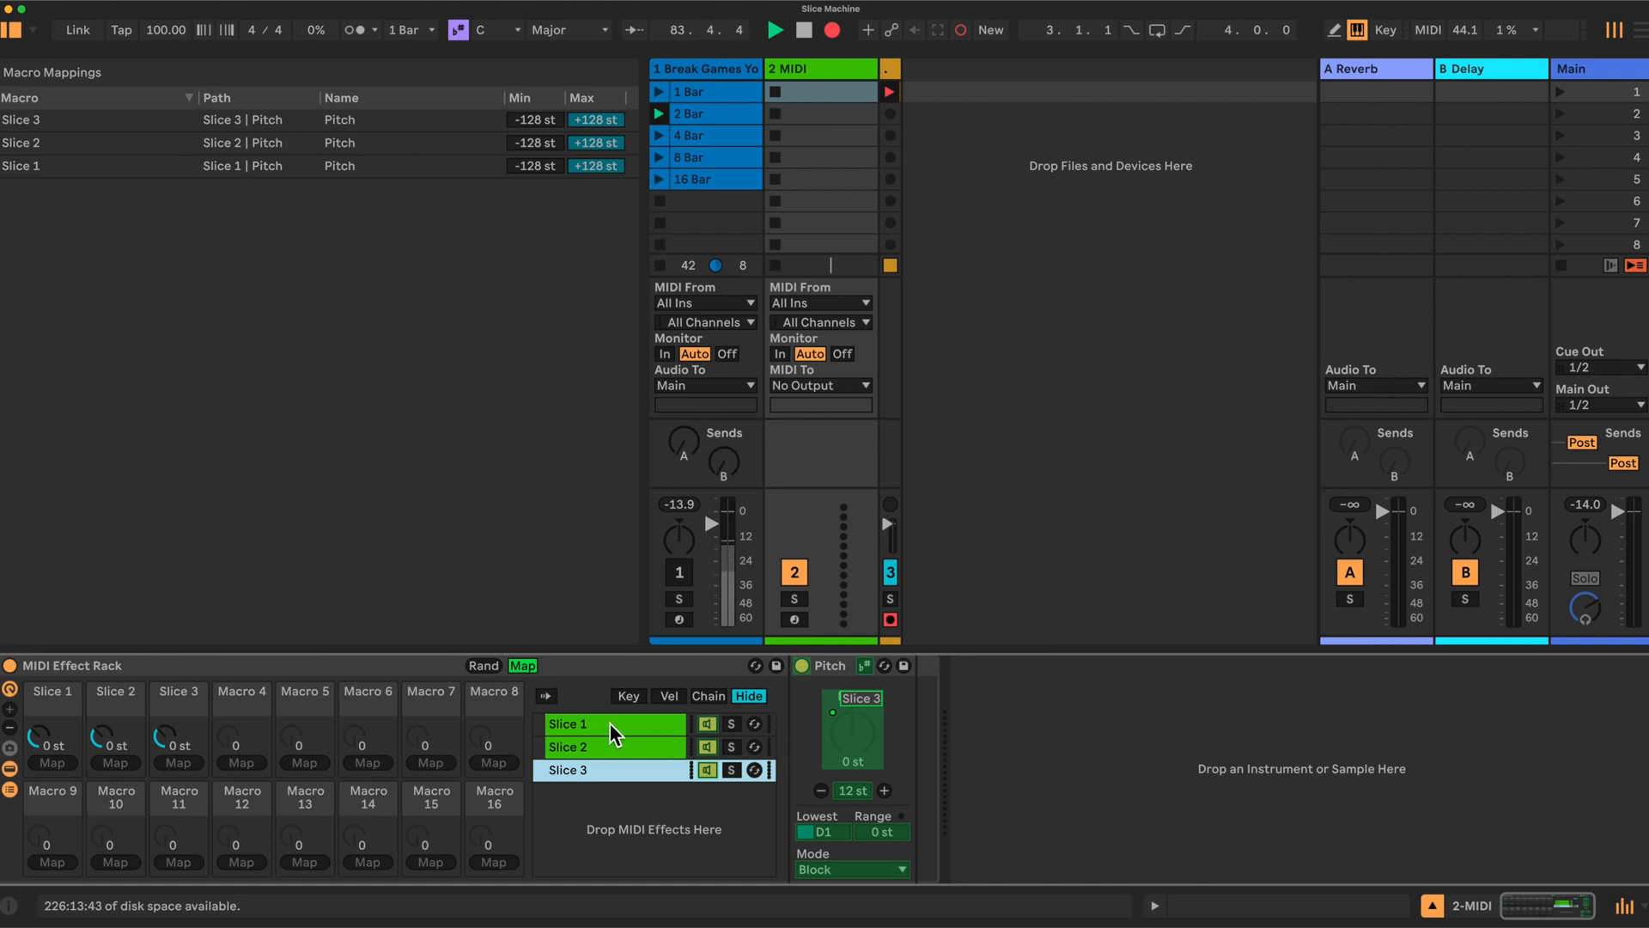
pyautogui.click(589, 746)
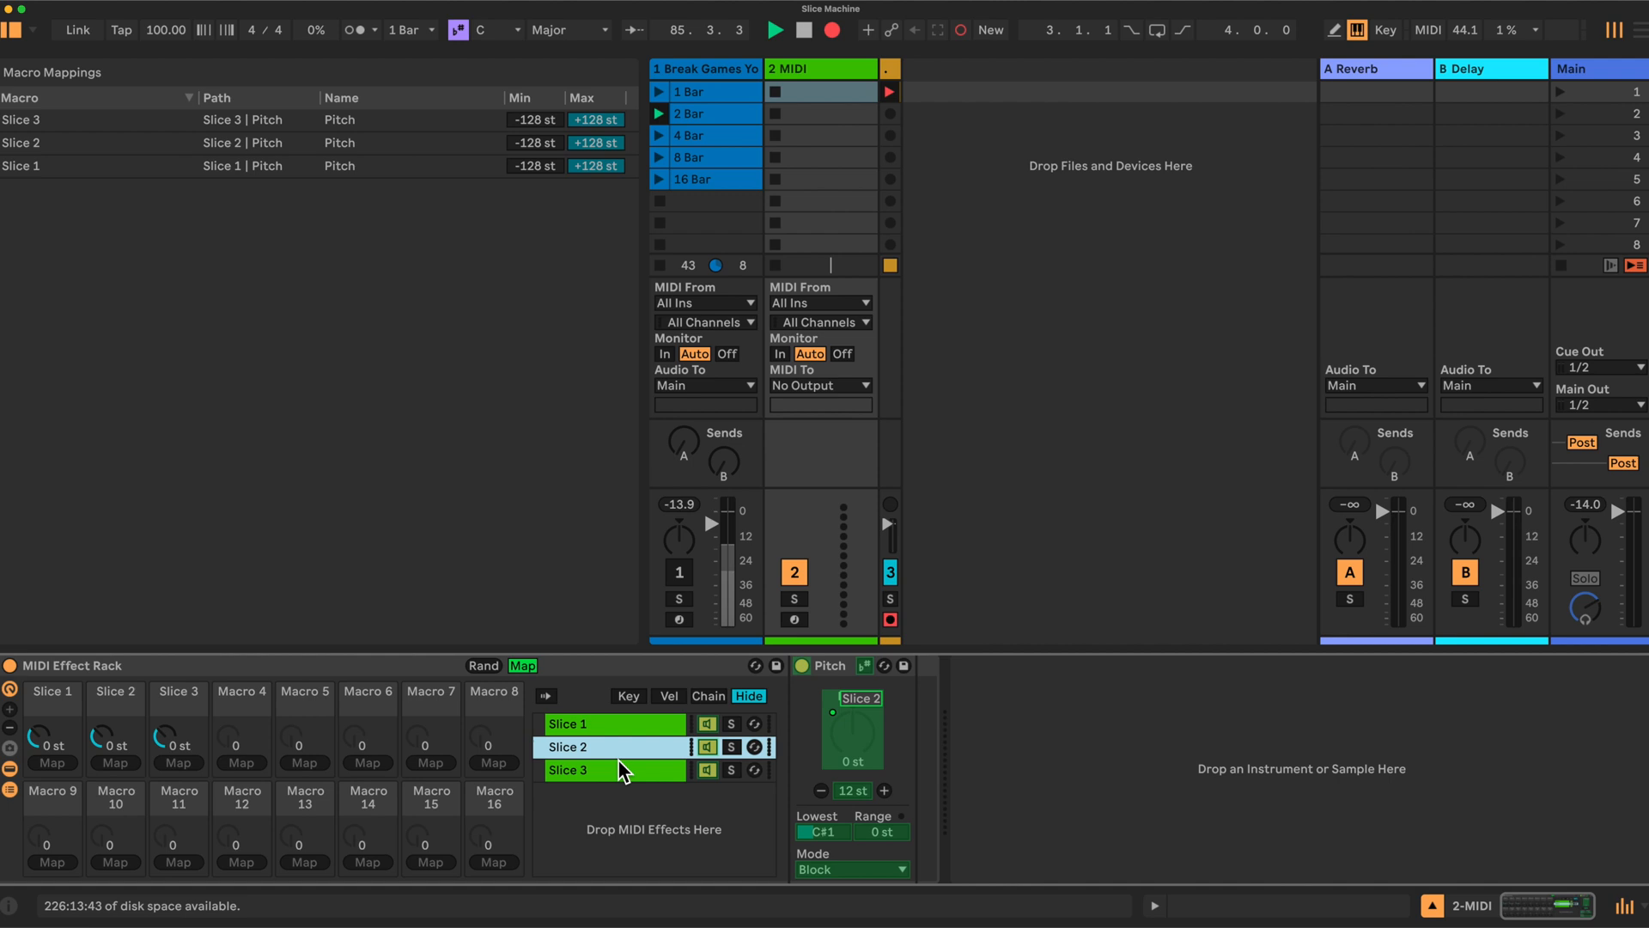
pyautogui.click(568, 770)
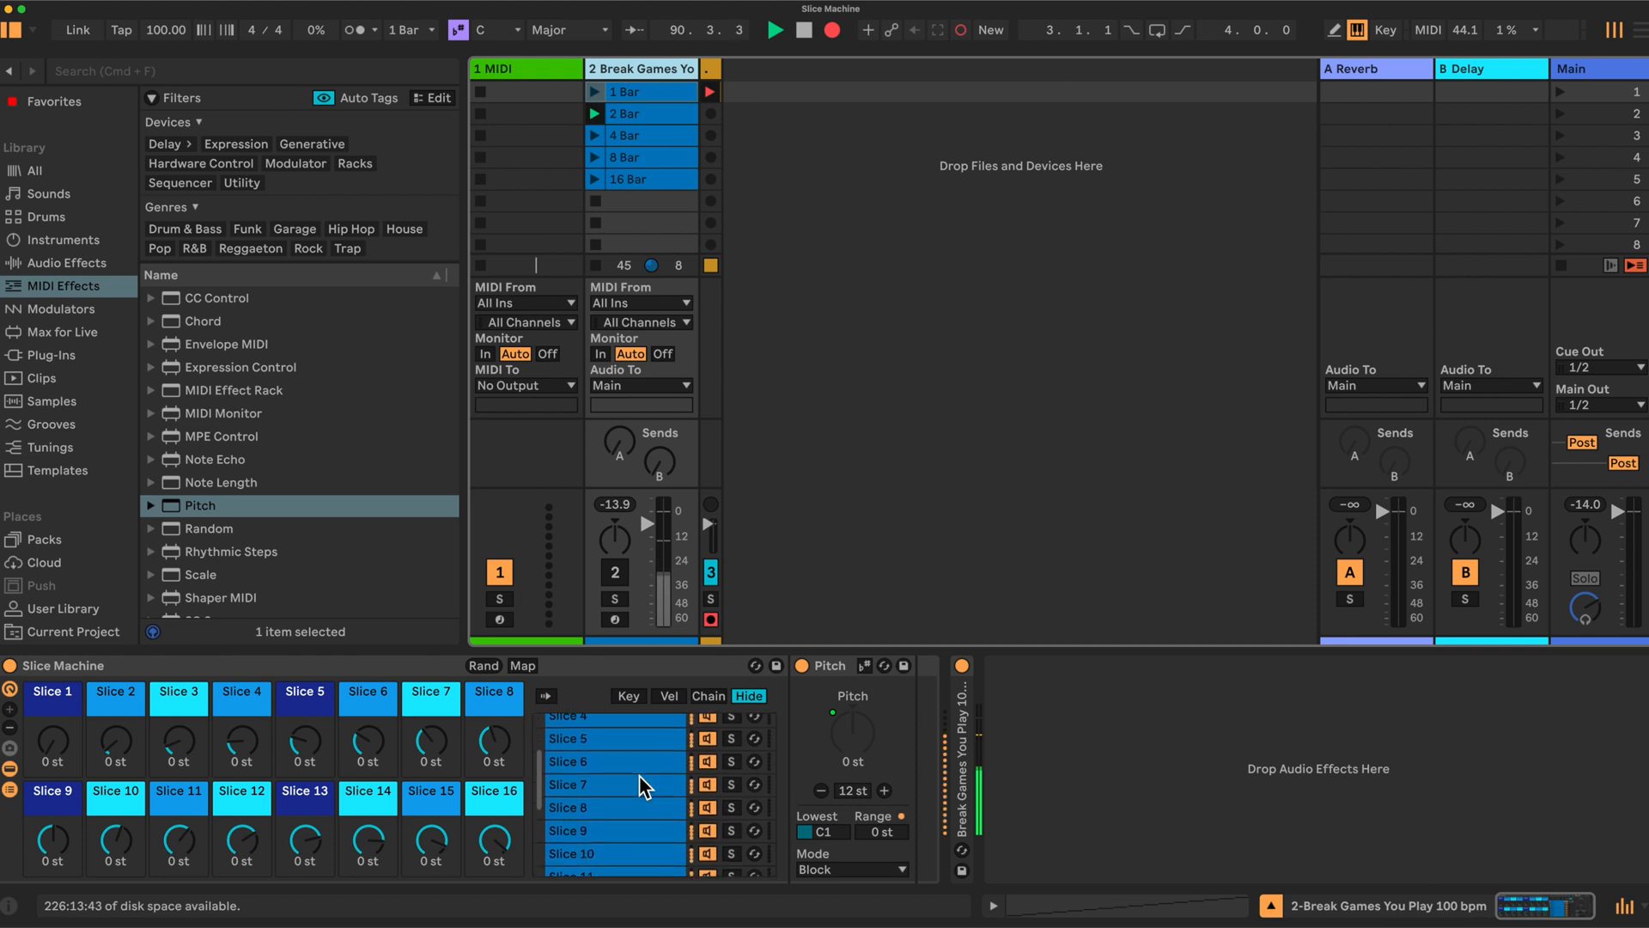
pyautogui.scroll(-3)
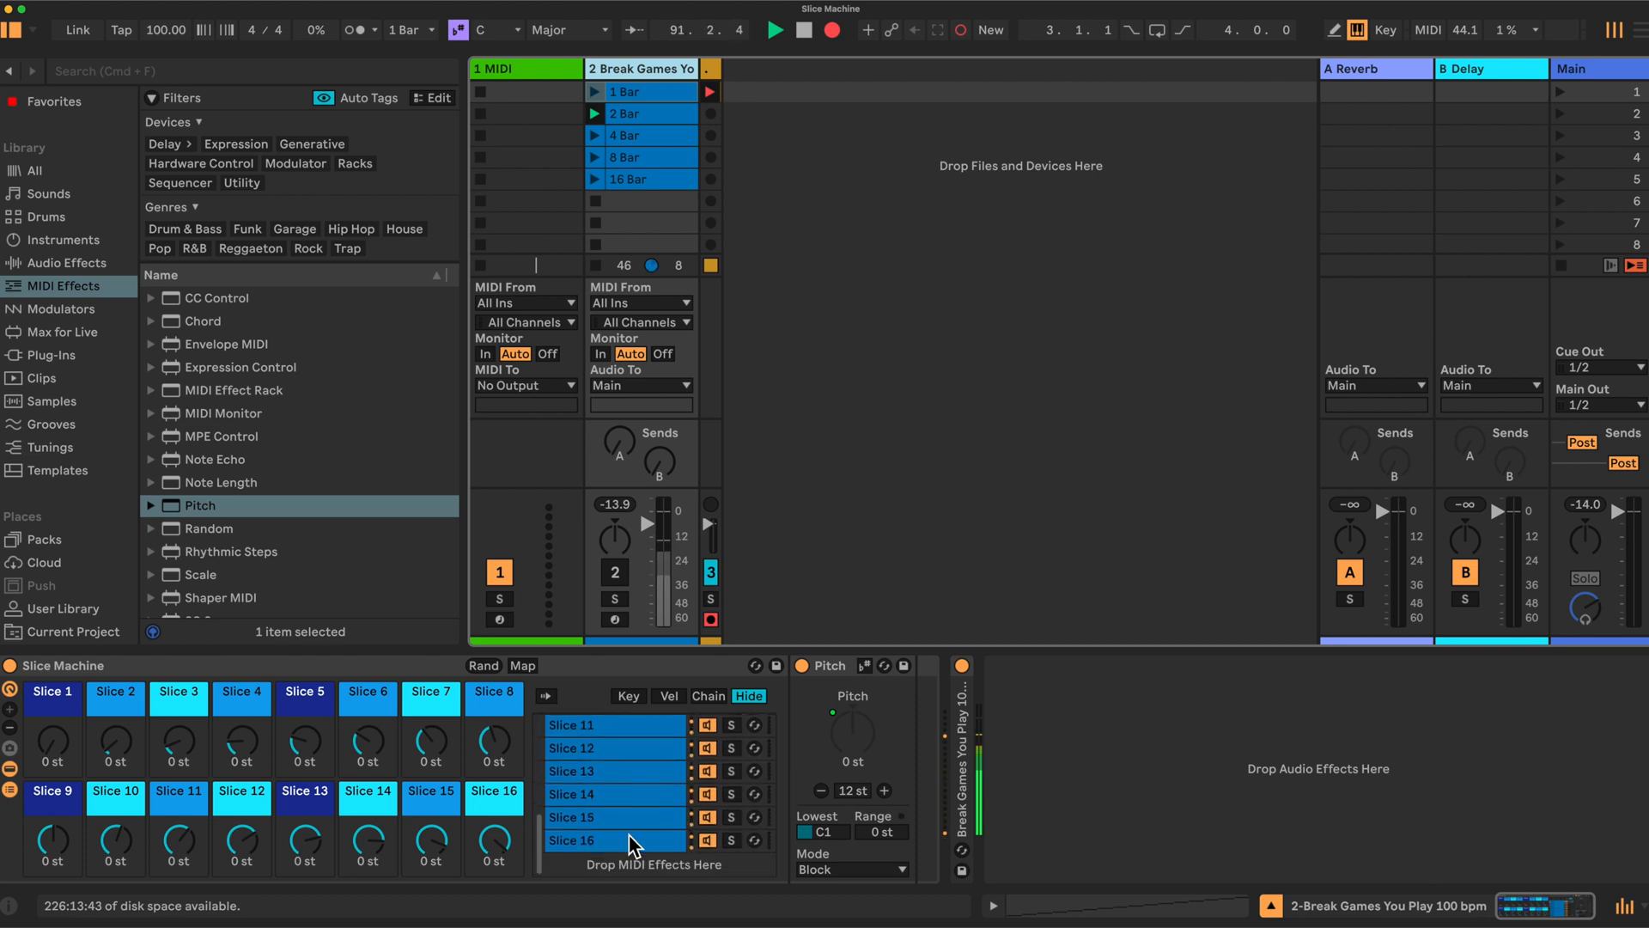
pyautogui.click(614, 839)
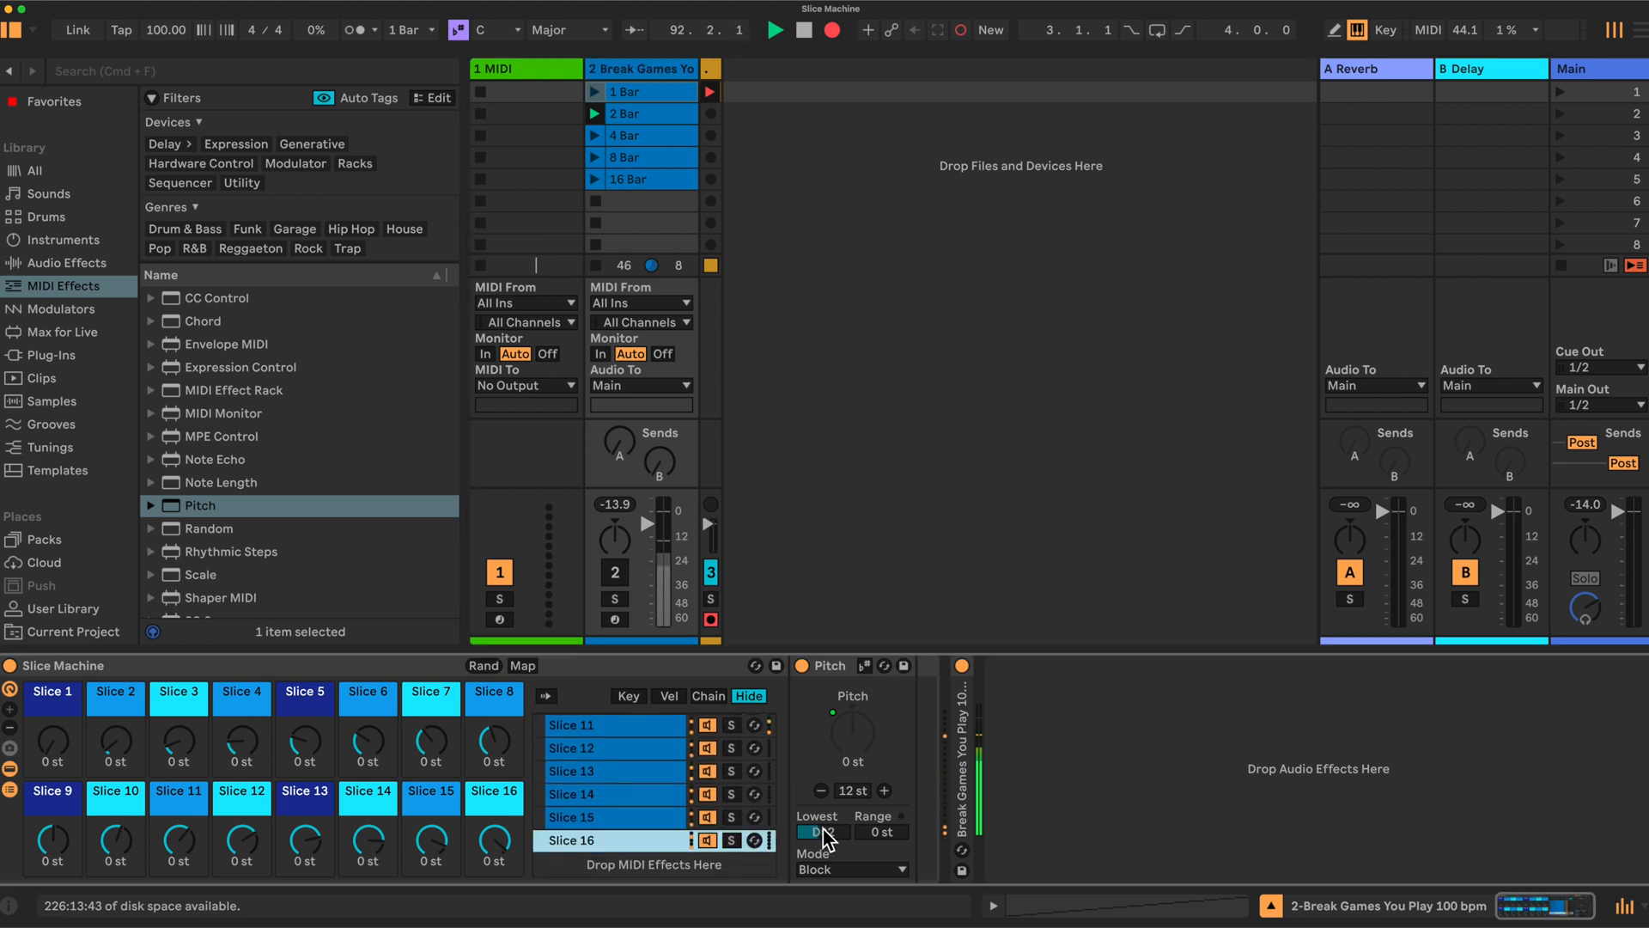
pyautogui.click(590, 817)
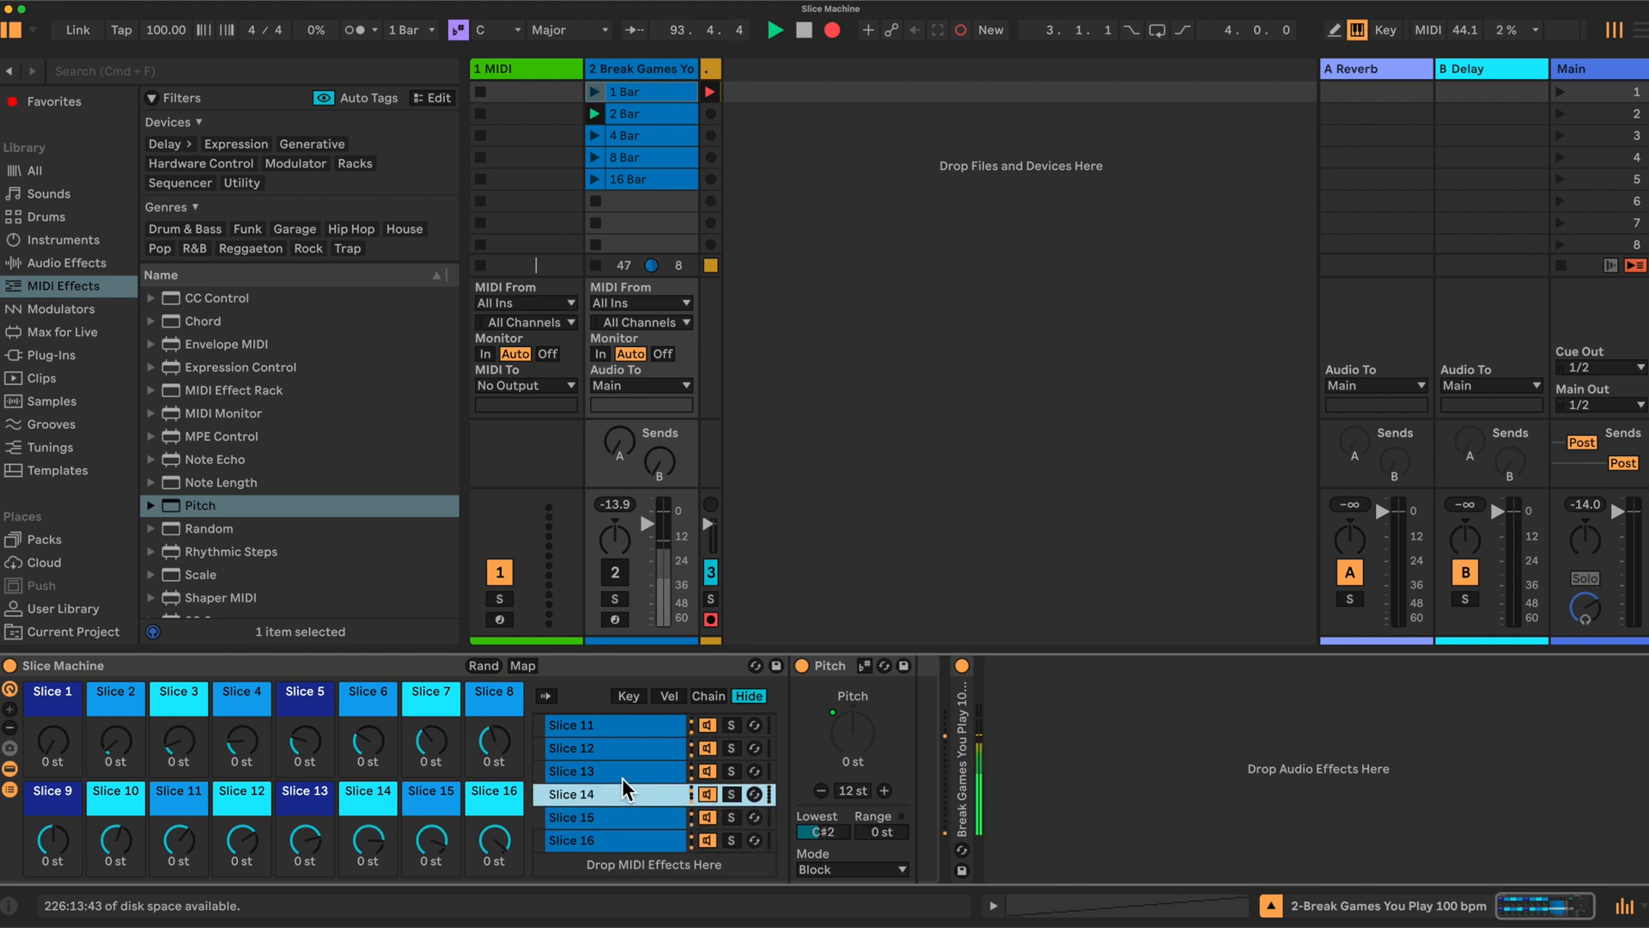
pyautogui.click(571, 748)
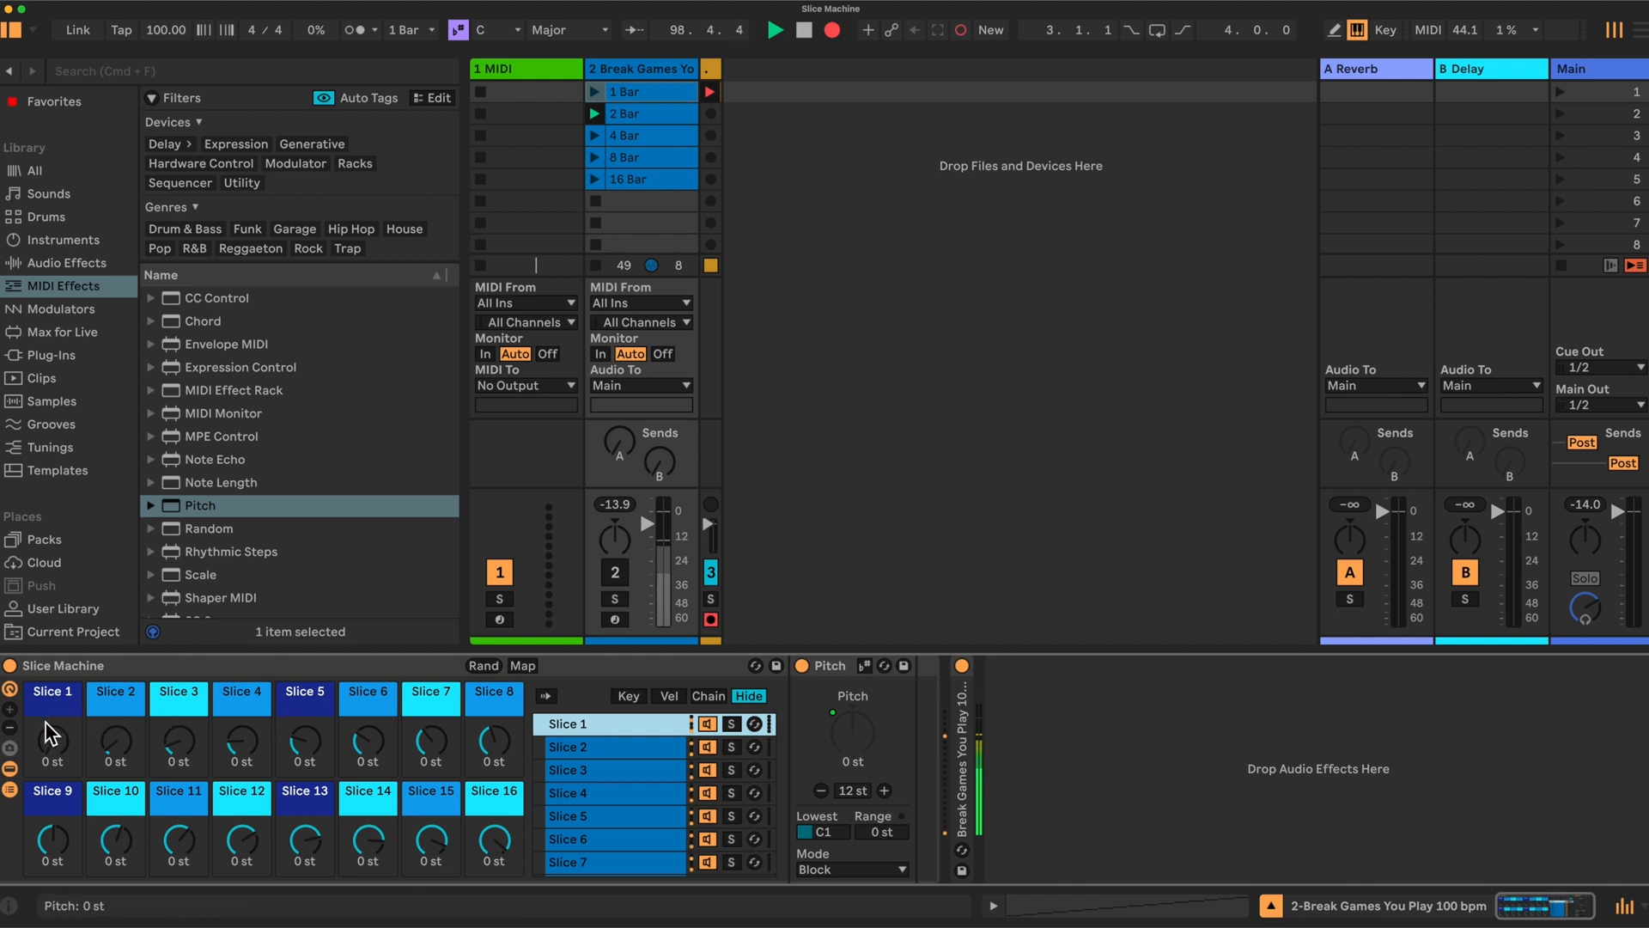
pyautogui.click(613, 746)
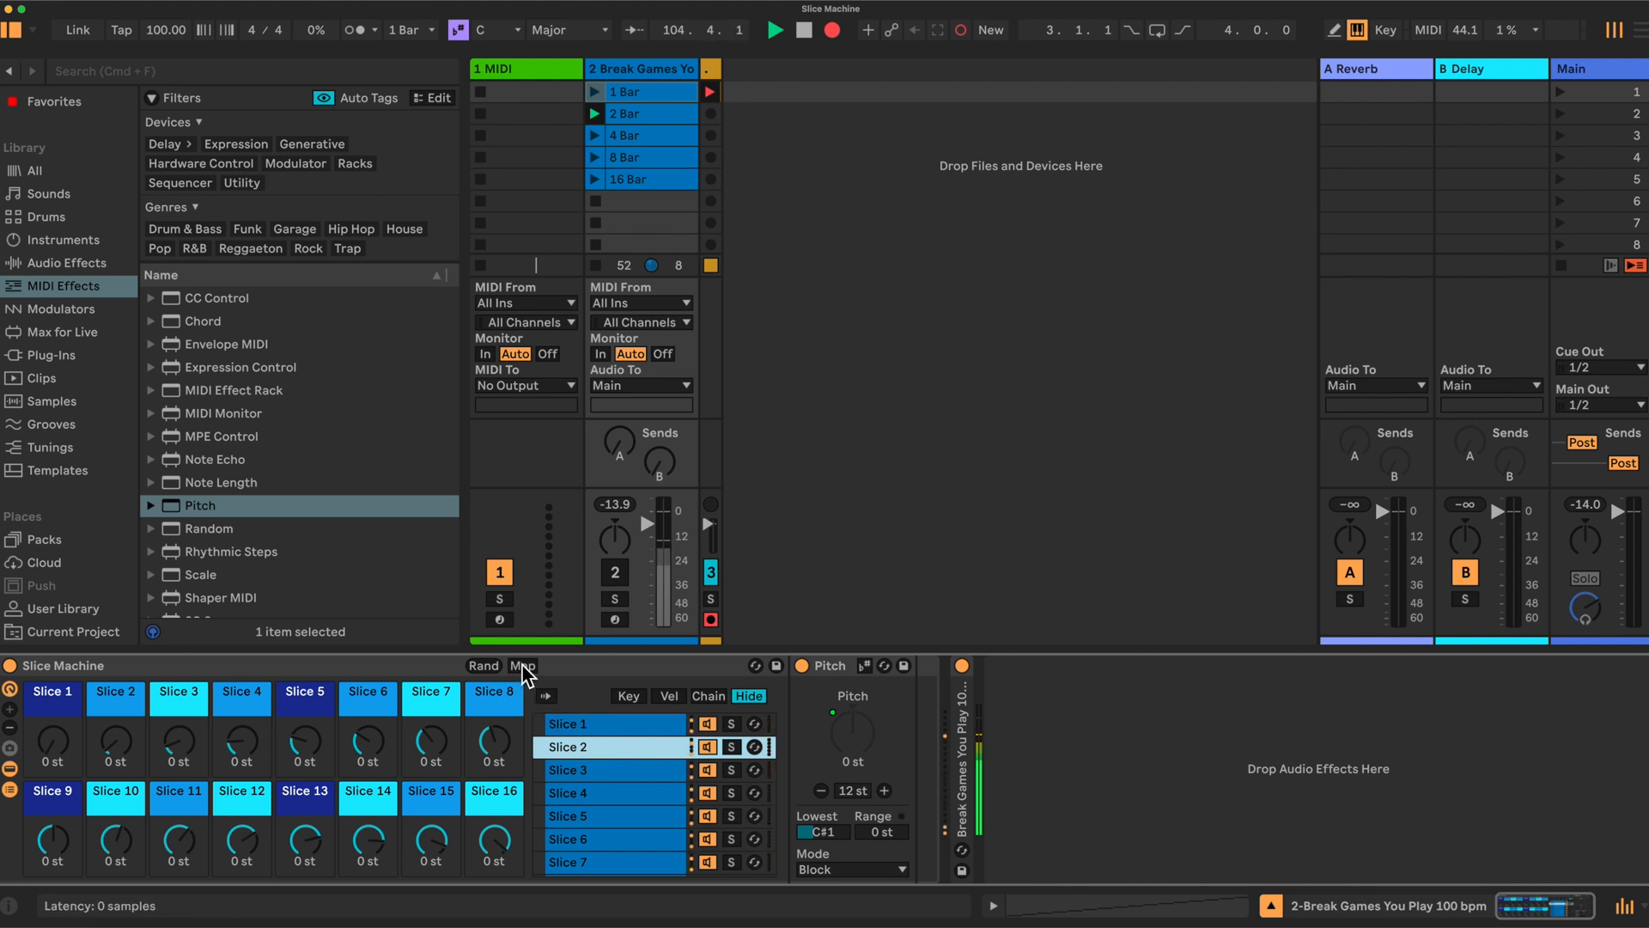
# Open the Macro Mappings list and scroll through the sixteen Slice macro ranges
pyautogui.click(521, 665)
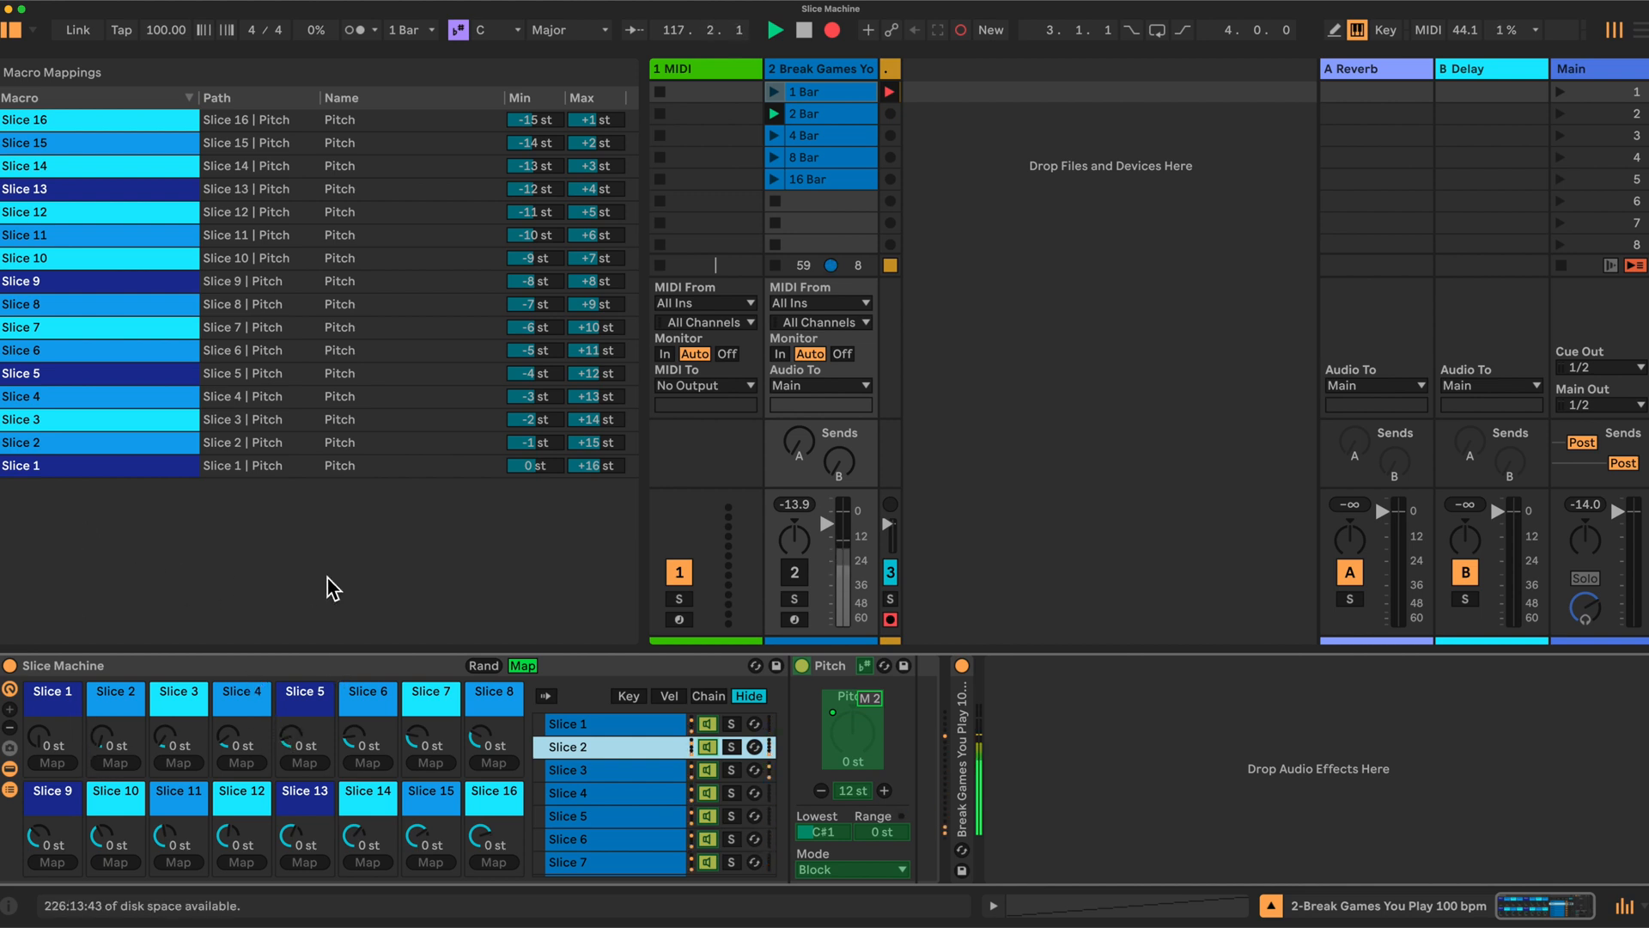
pyautogui.moveTo(629, 784)
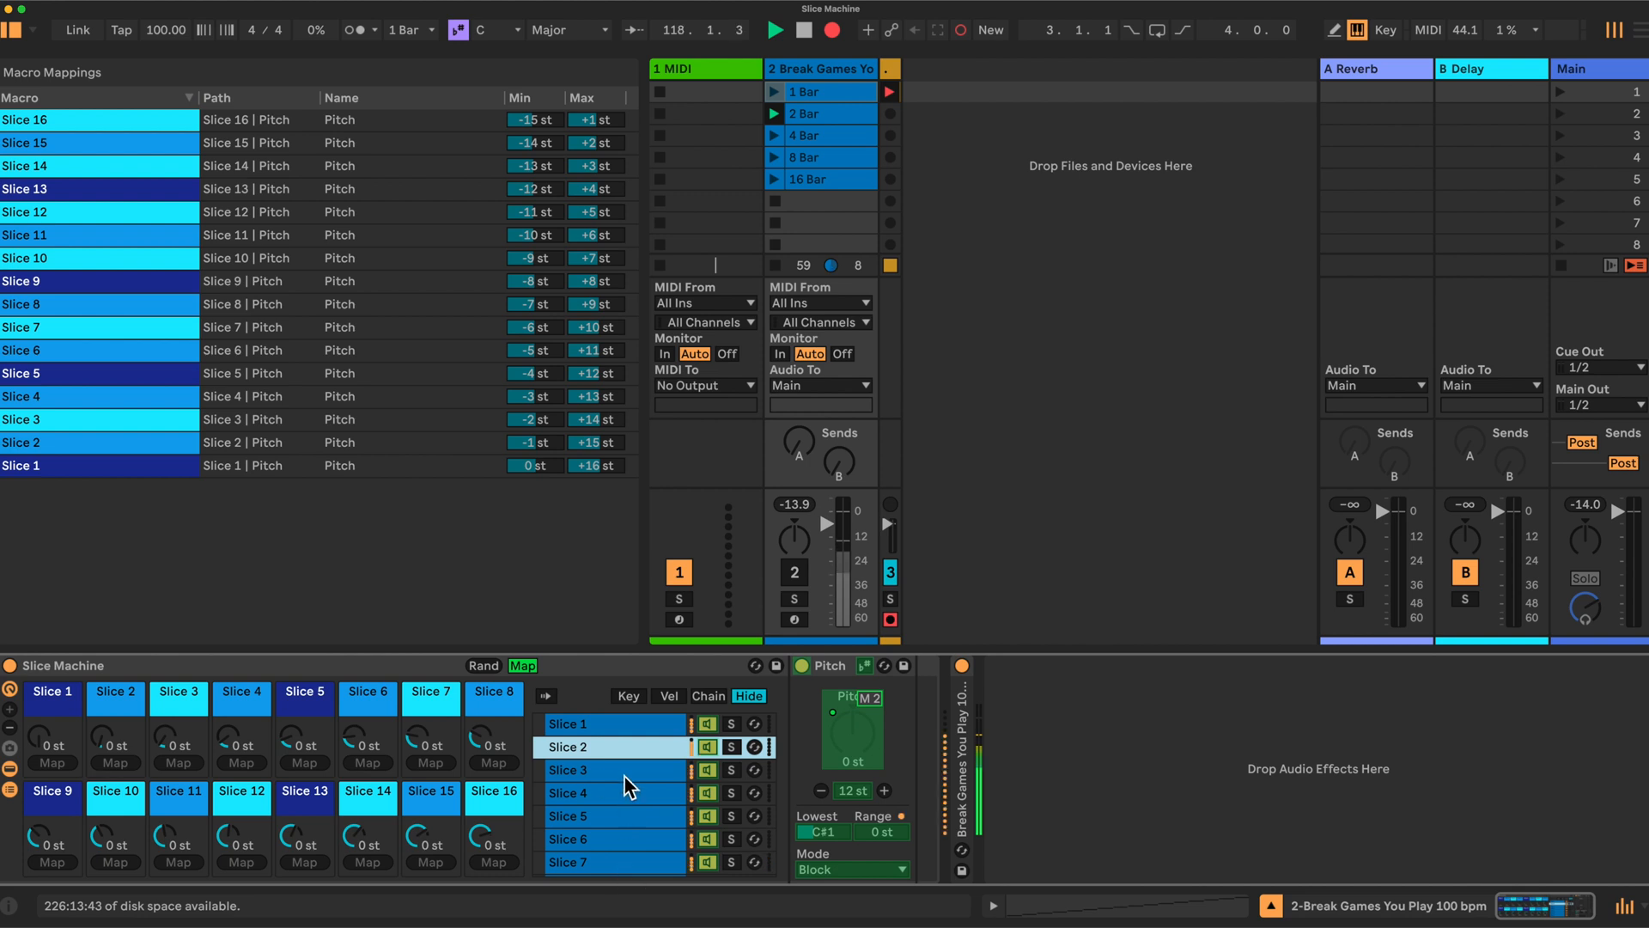
pyautogui.scroll(-3)
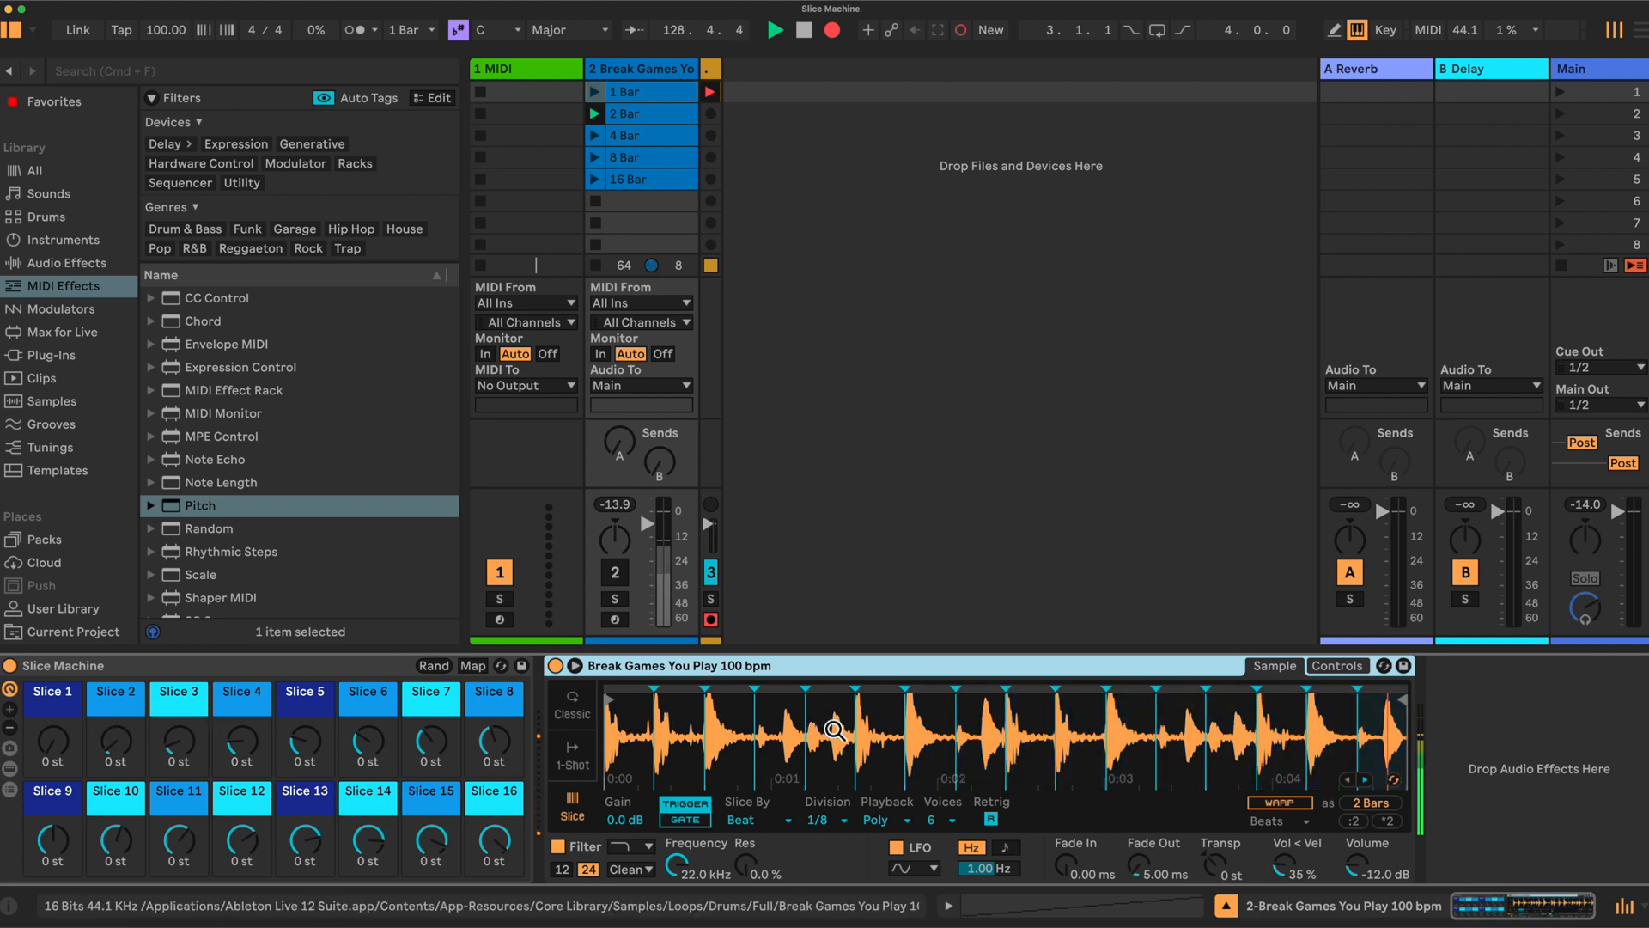
# Preview a slice of the break and insert a Scale device after Slice Machine
pyautogui.rightClick(833, 729)
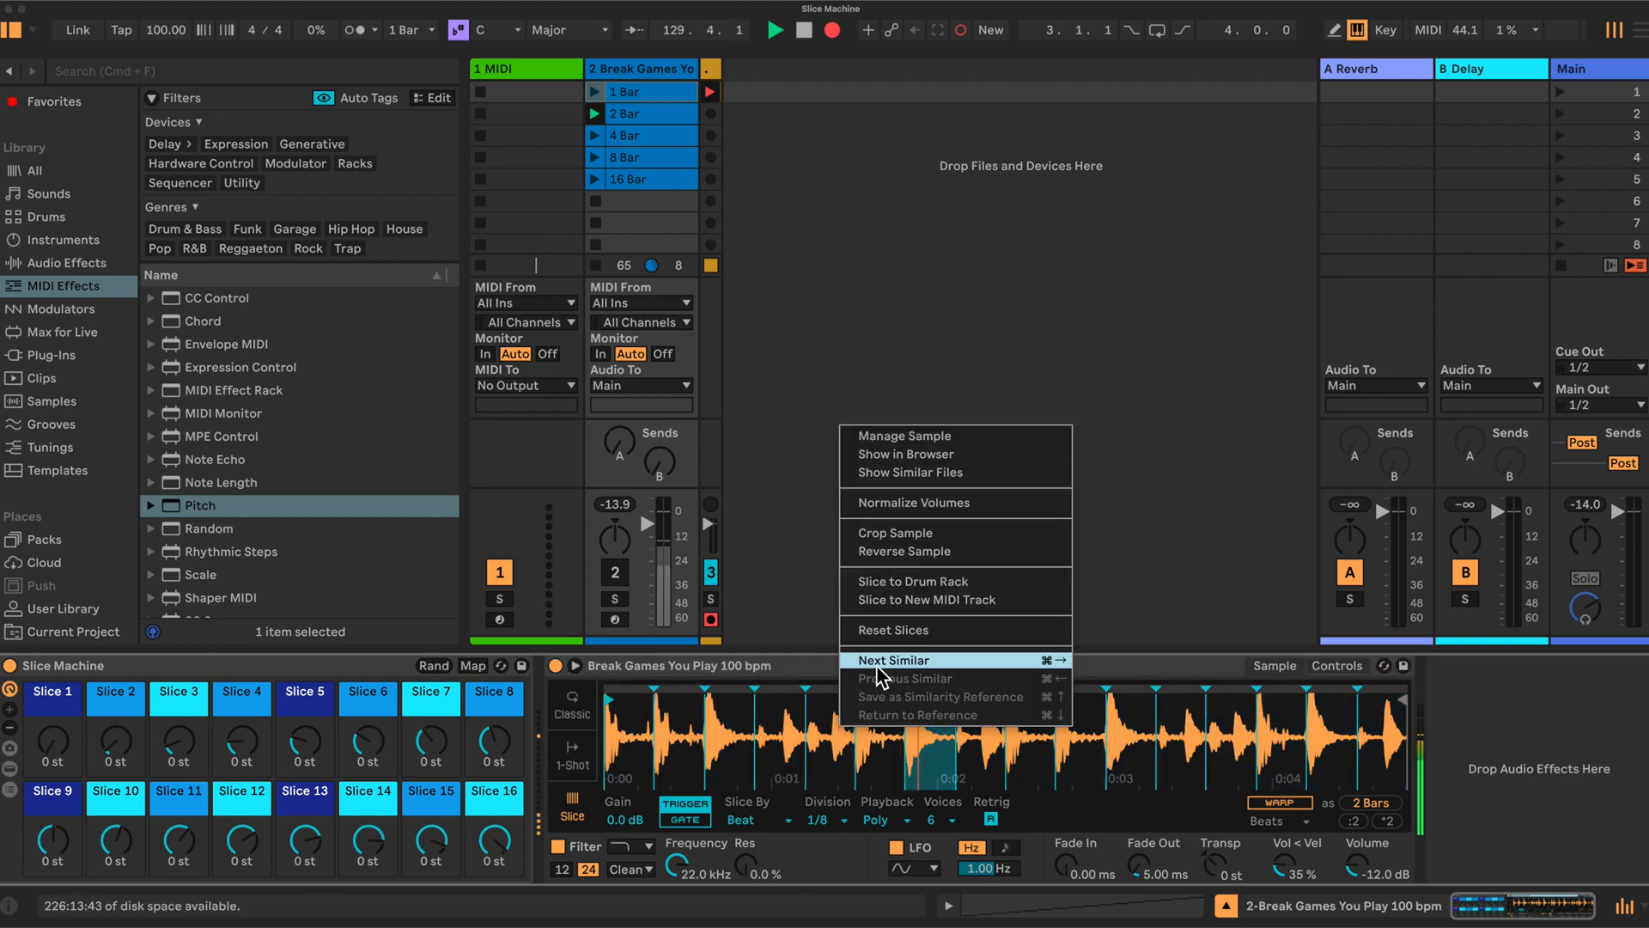
pyautogui.moveTo(920, 584)
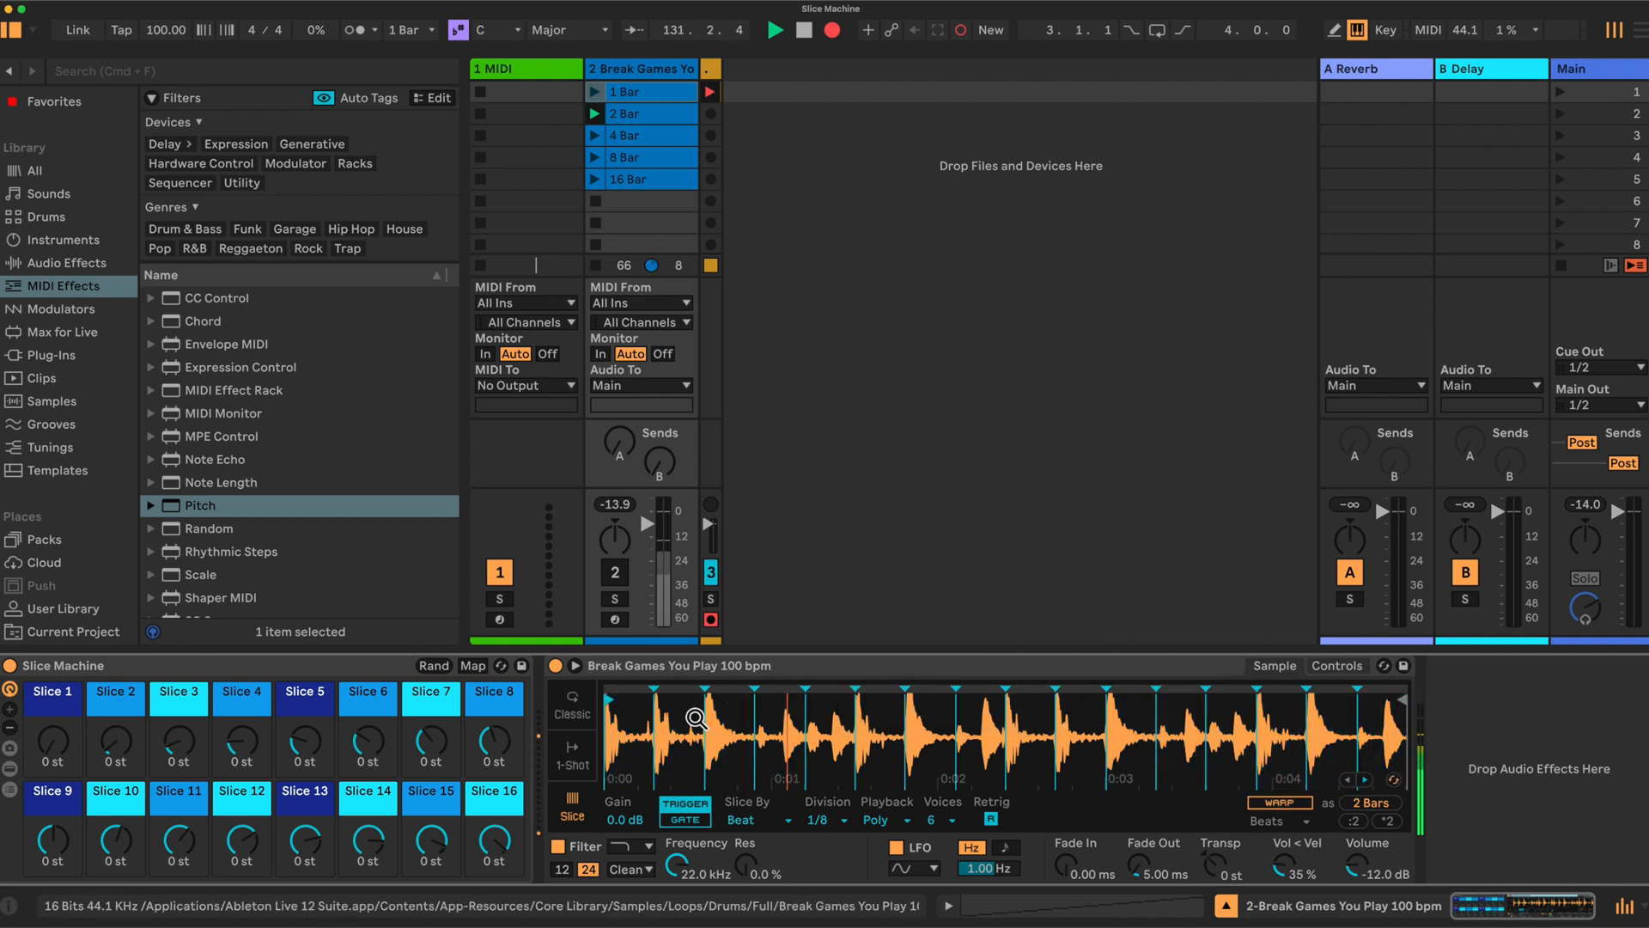
pyautogui.click(1130, 736)
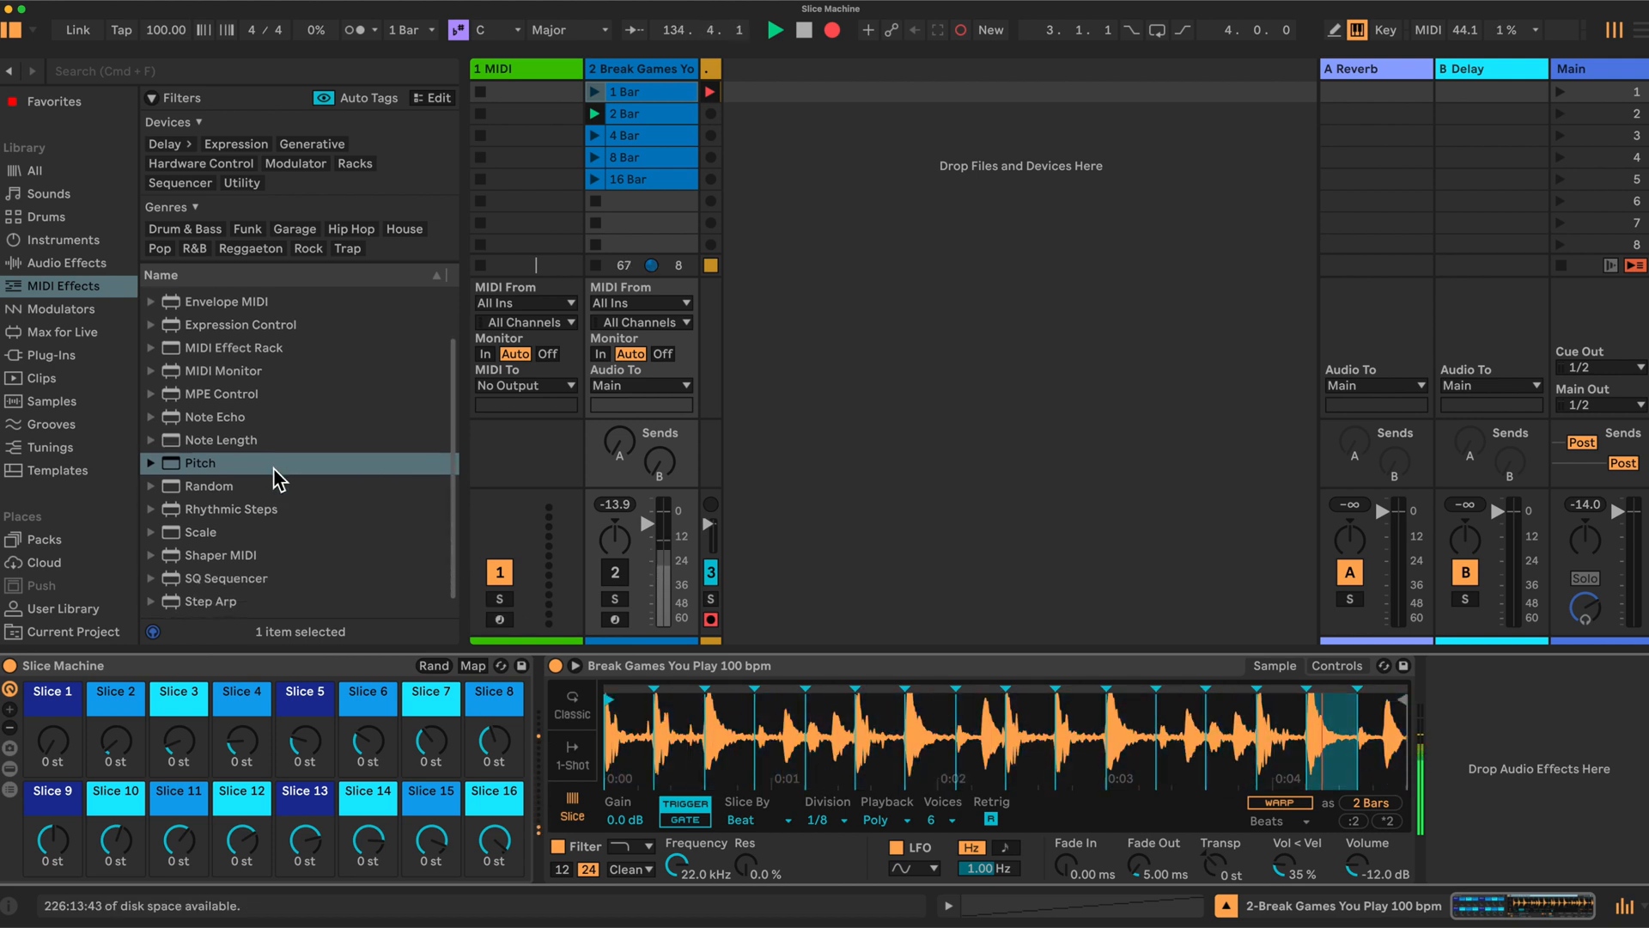
pyautogui.click(200, 530)
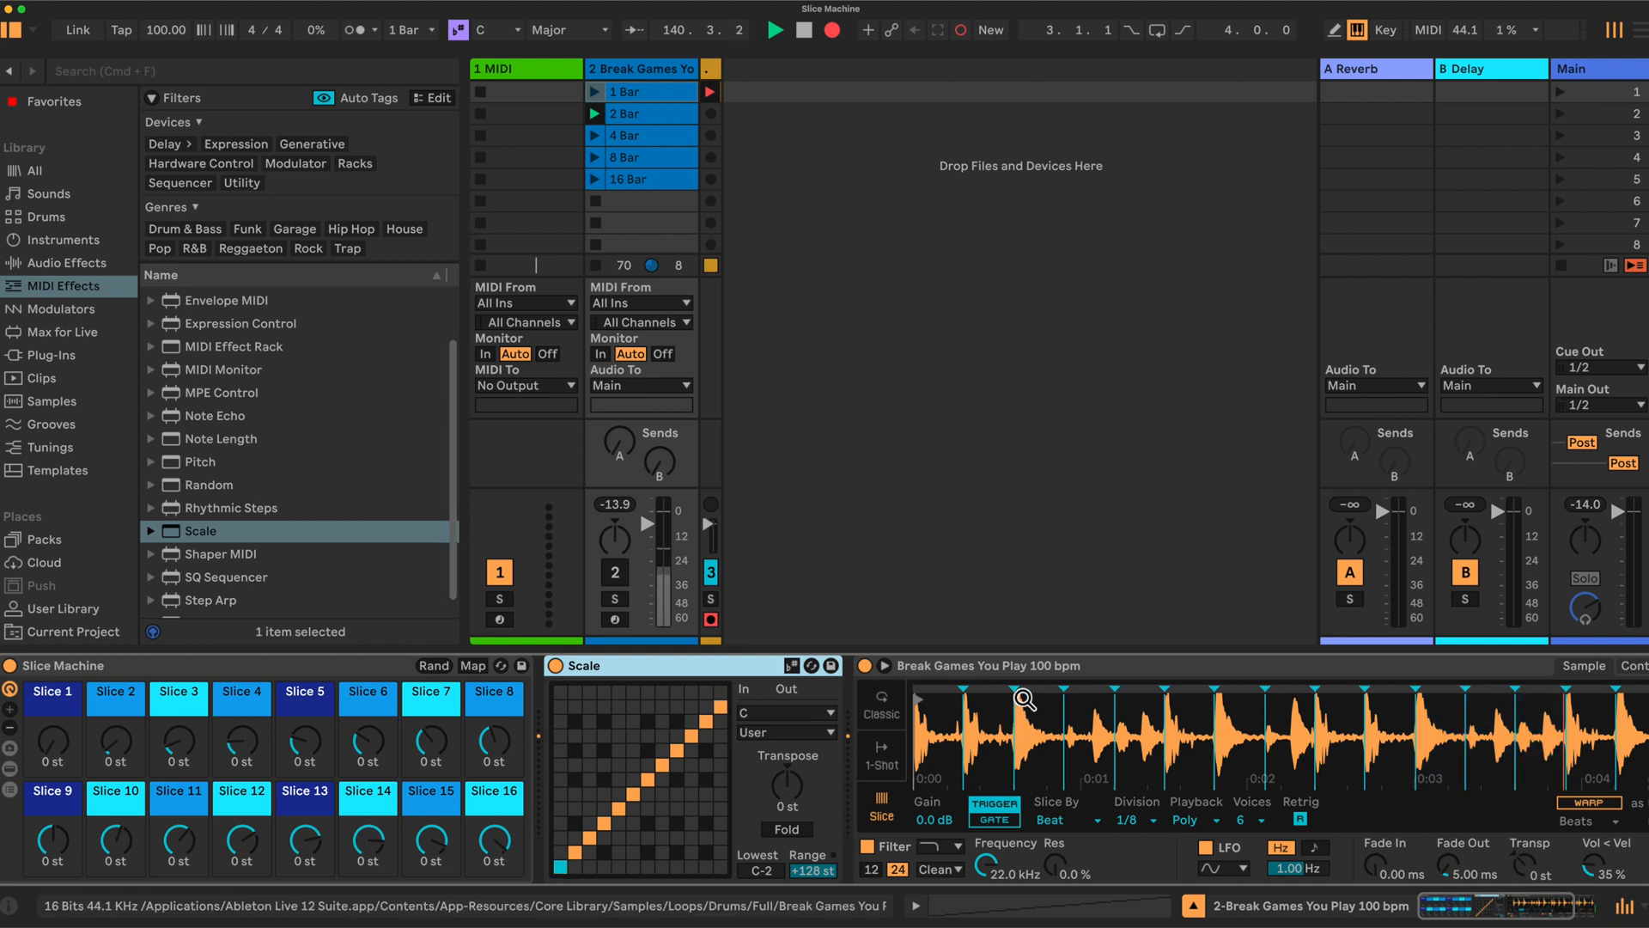
# Choose the Major scale in the Scale device, then test the Slice 5 macro
pyautogui.click(778, 713)
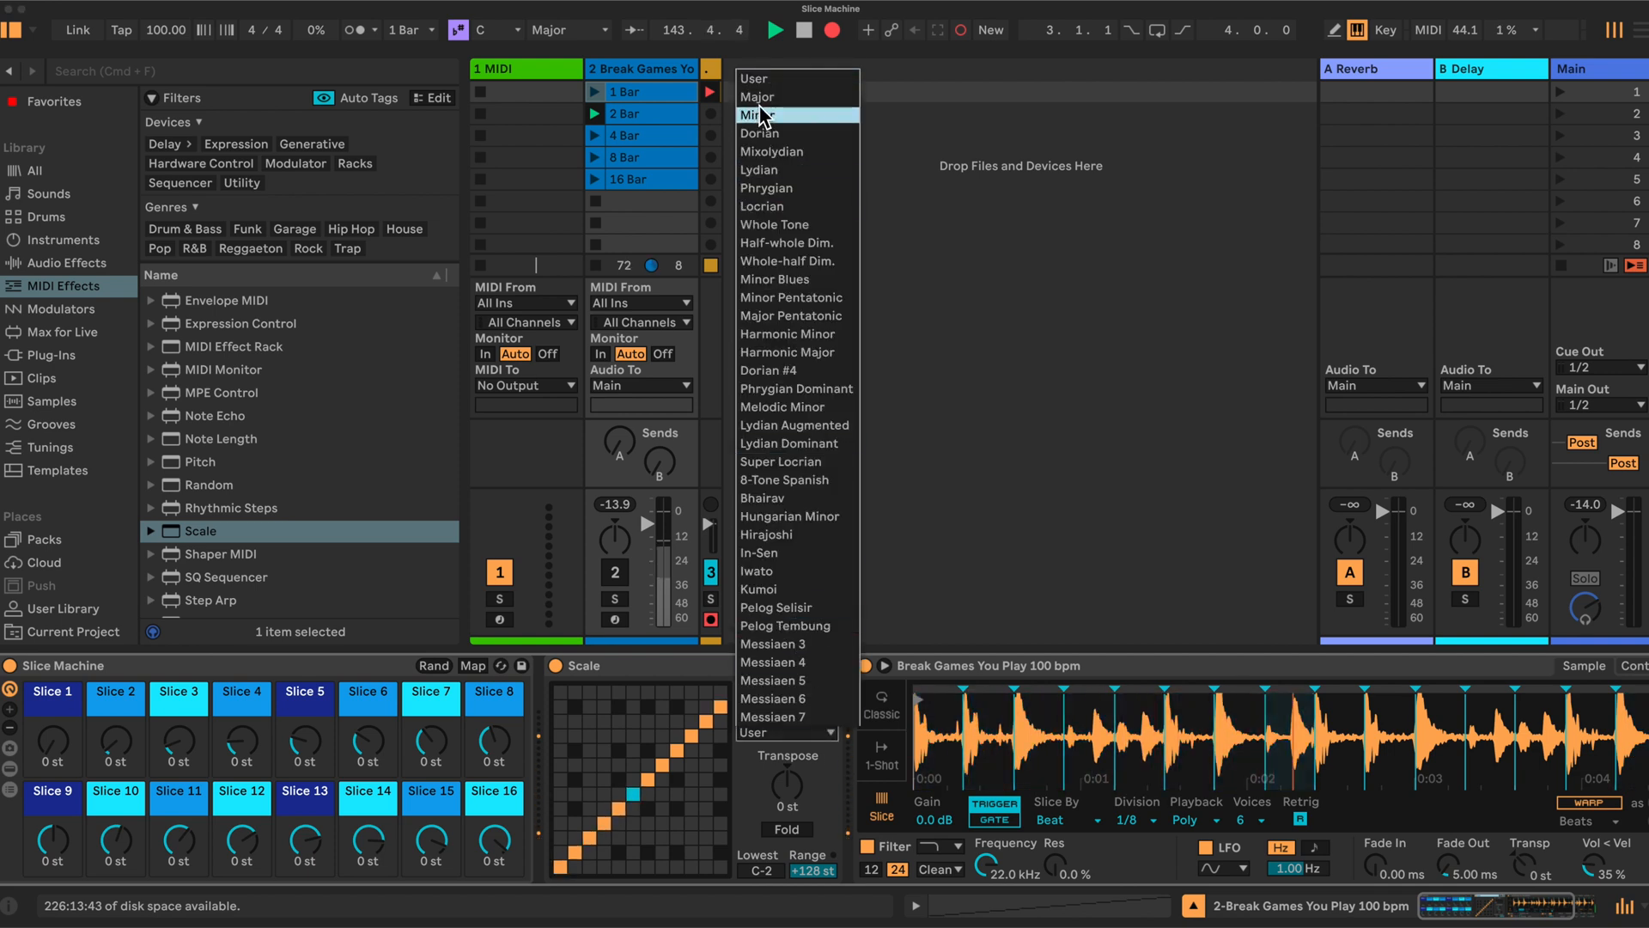
pyautogui.click(758, 97)
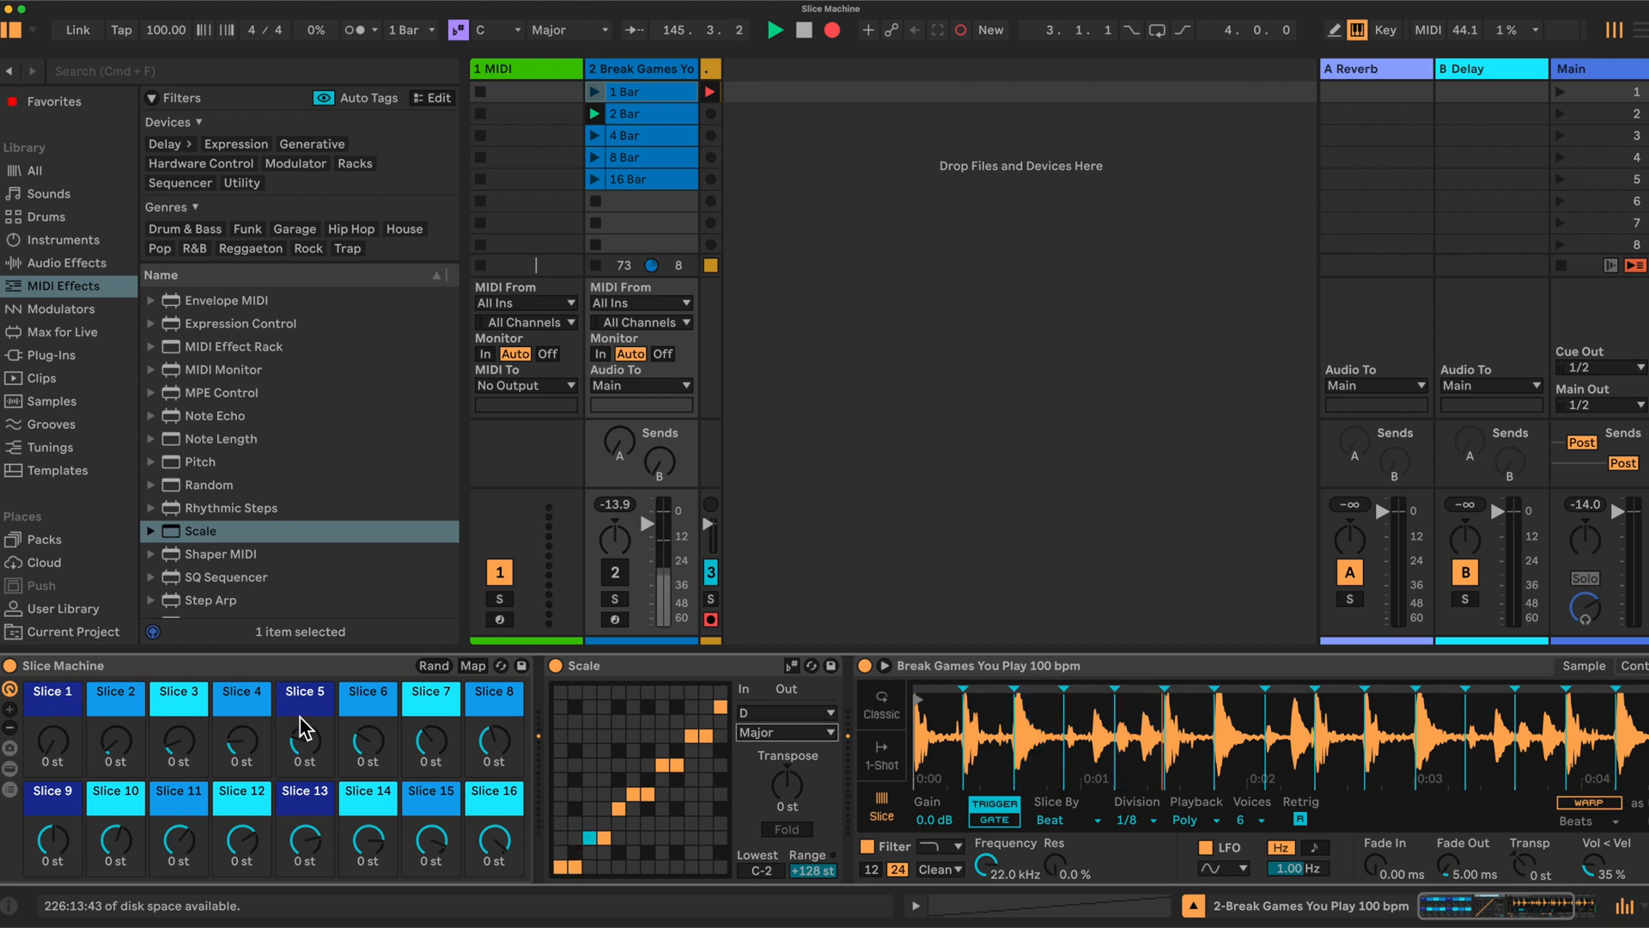
pyautogui.click(689, 736)
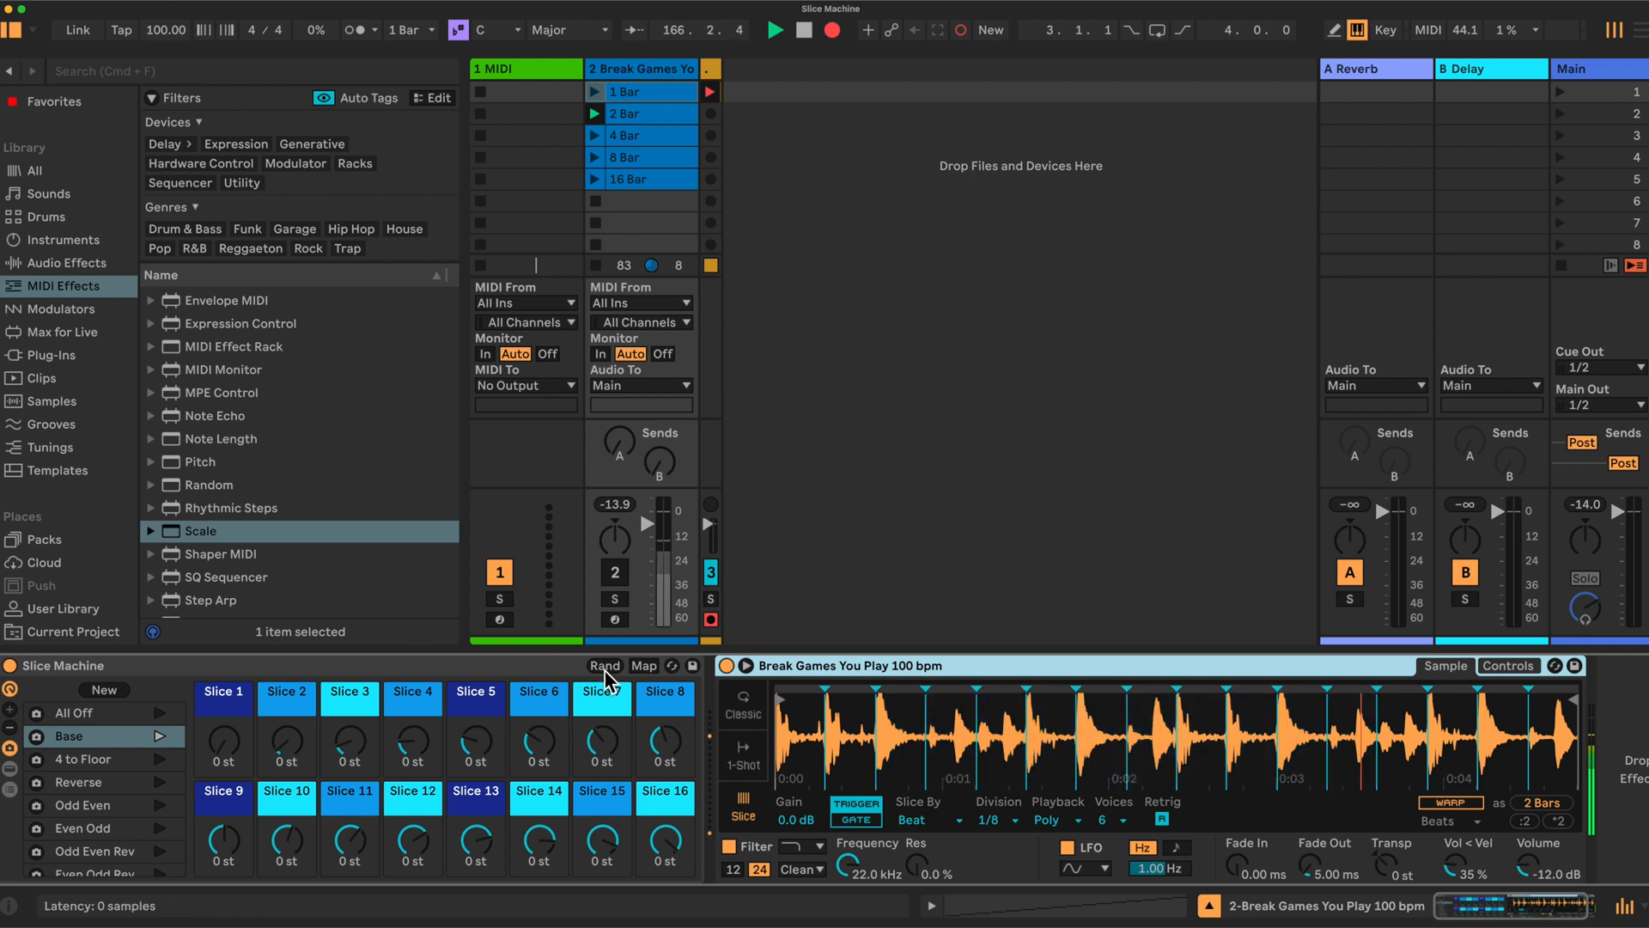
# Randomize the Slice Machine macro settings with Rand
pyautogui.click(904, 736)
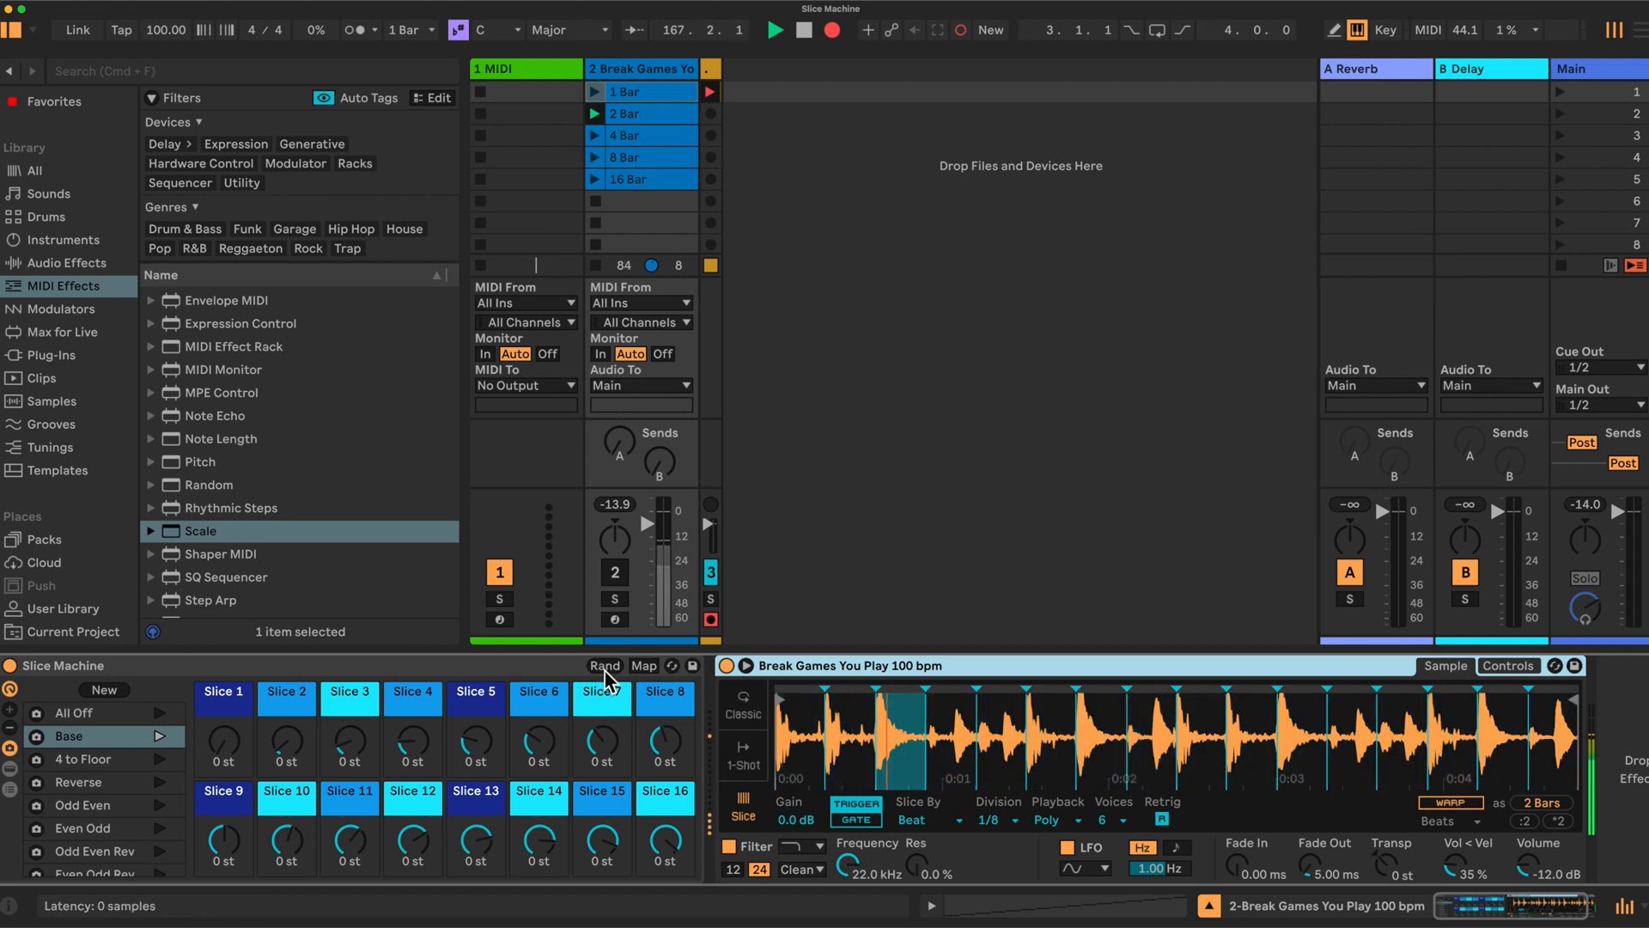